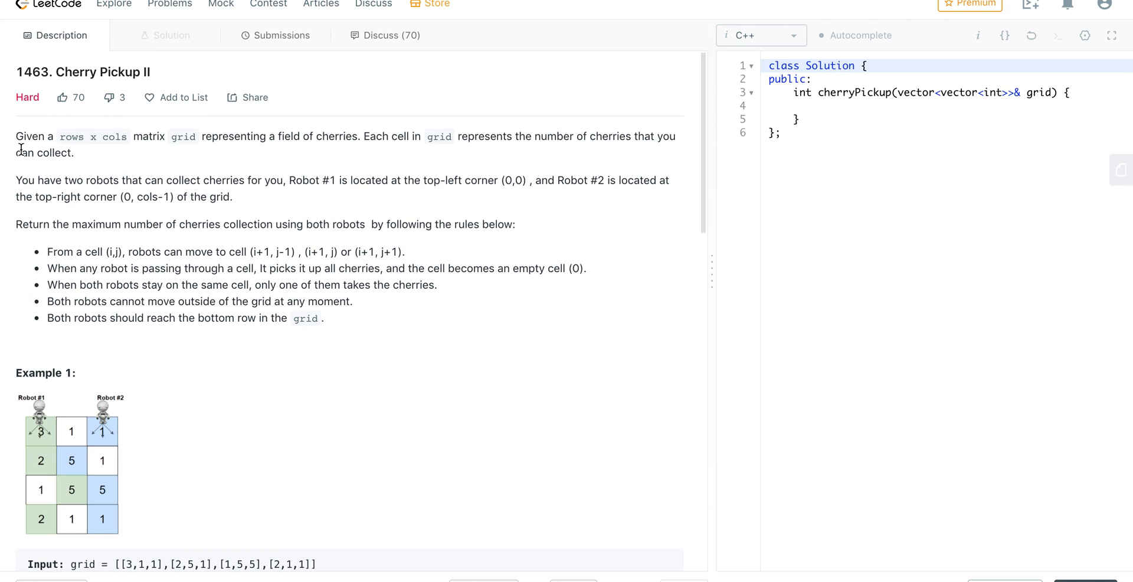
mouse_move(130, 441)
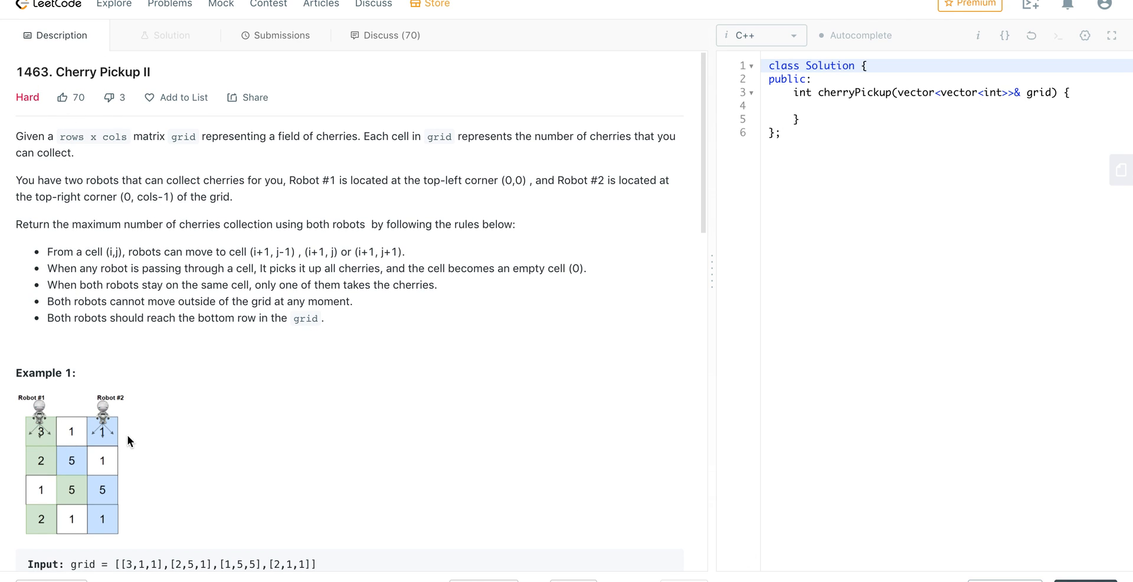
mouse_move(210, 171)
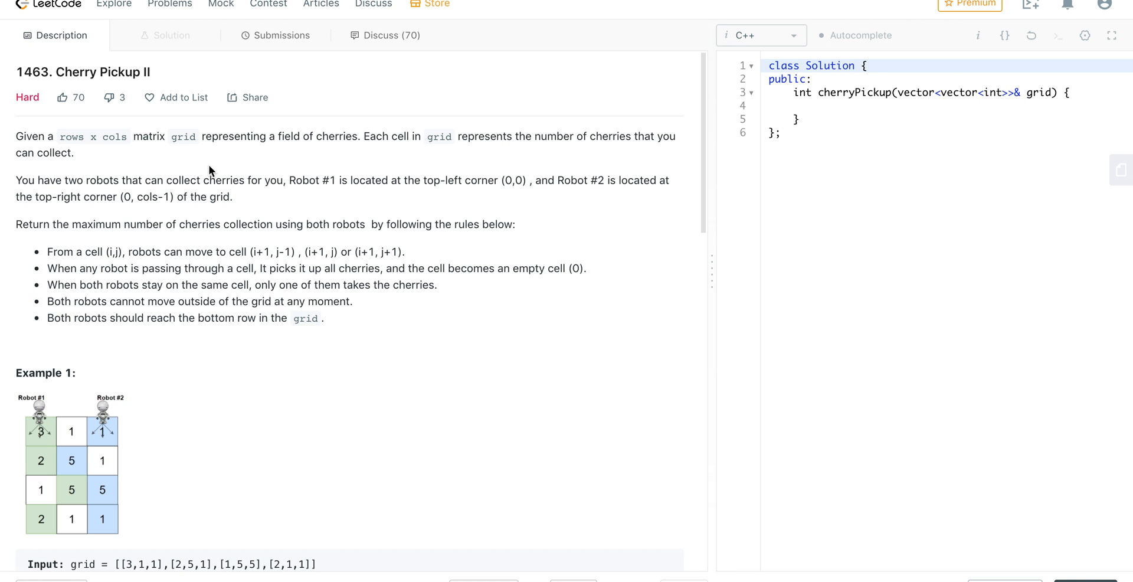
mouse_move(57, 461)
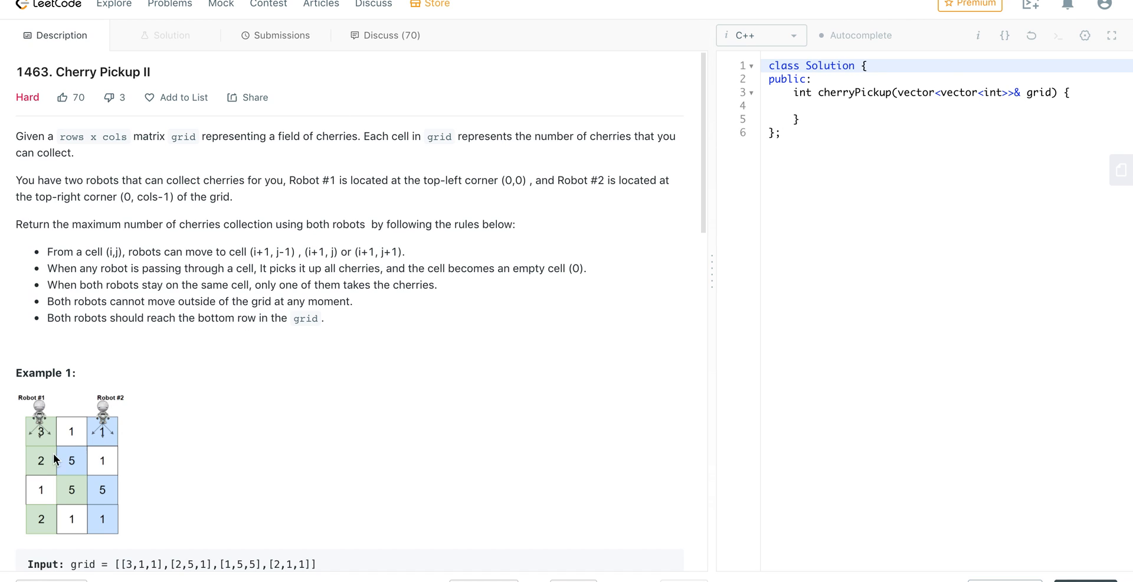
mouse_move(49, 474)
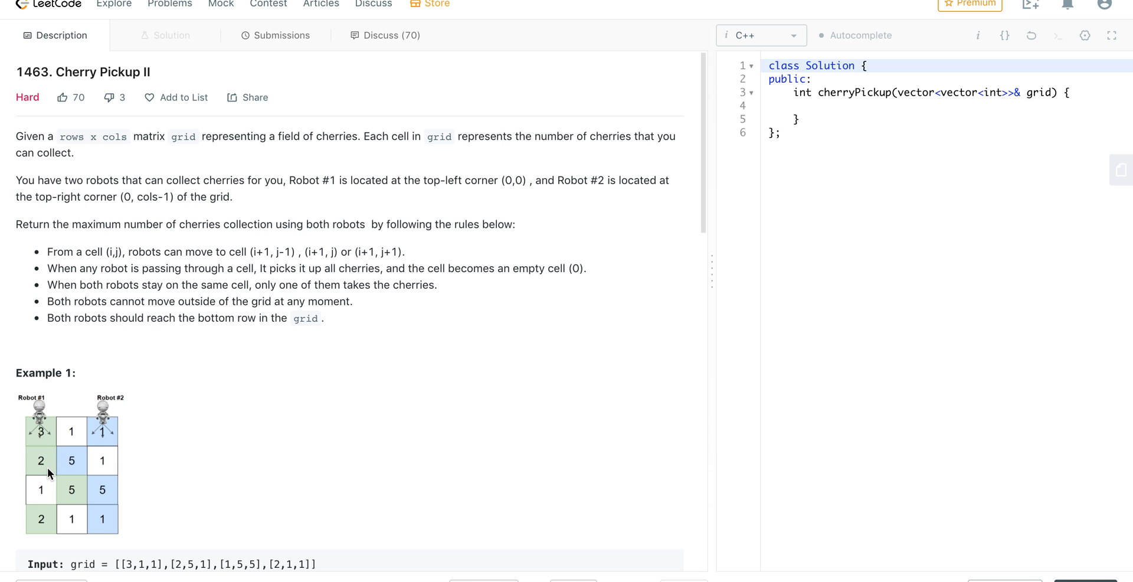
Step: Draw the down-left, down-right and straight-down move arrows from the blue cell
scroll(down, 3)
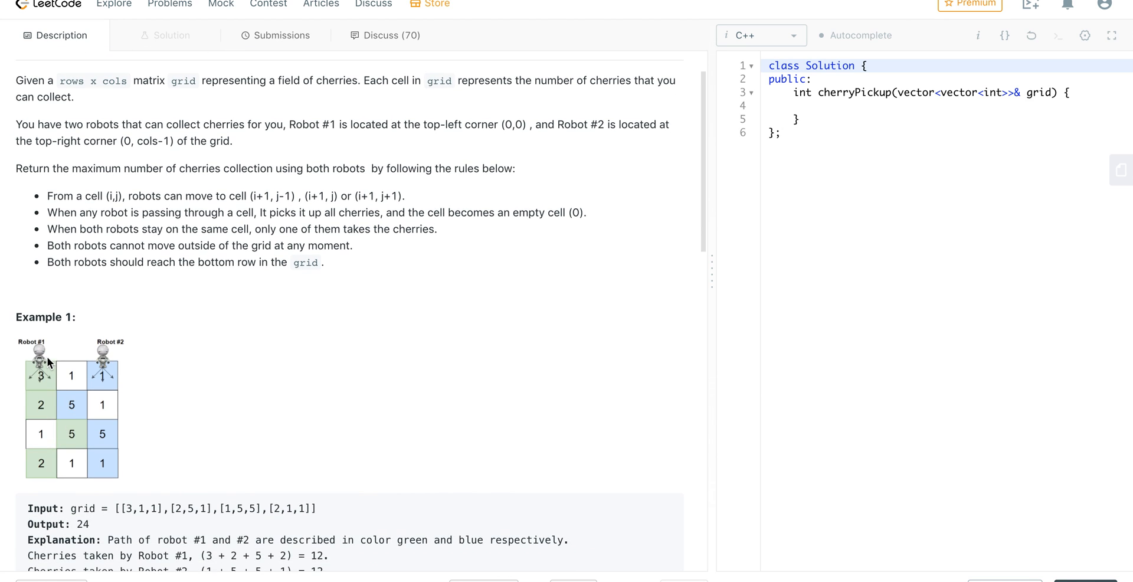
mouse_move(36, 381)
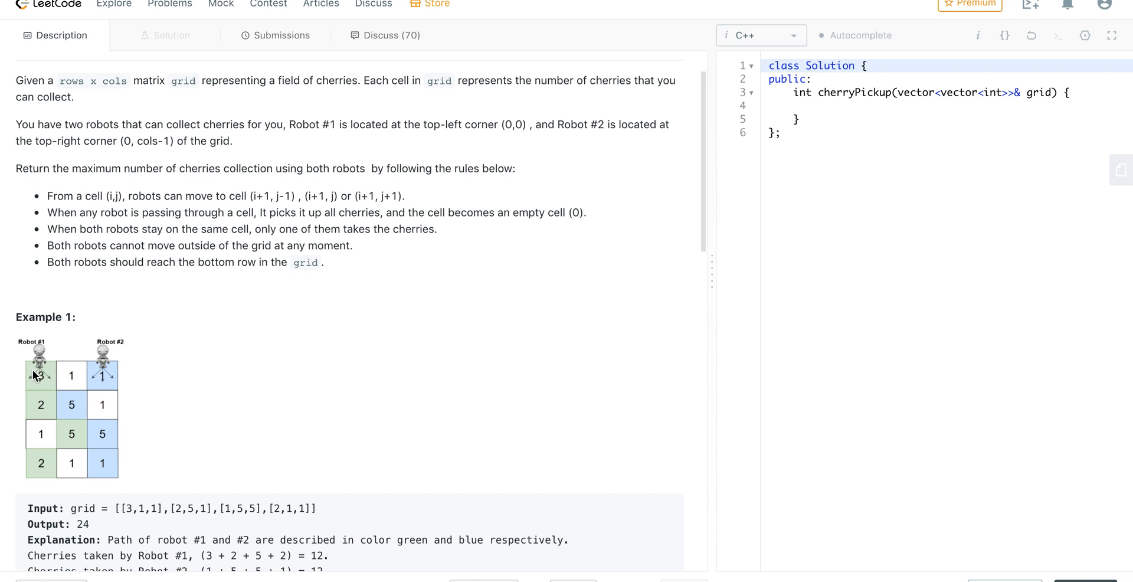
mouse_move(124, 381)
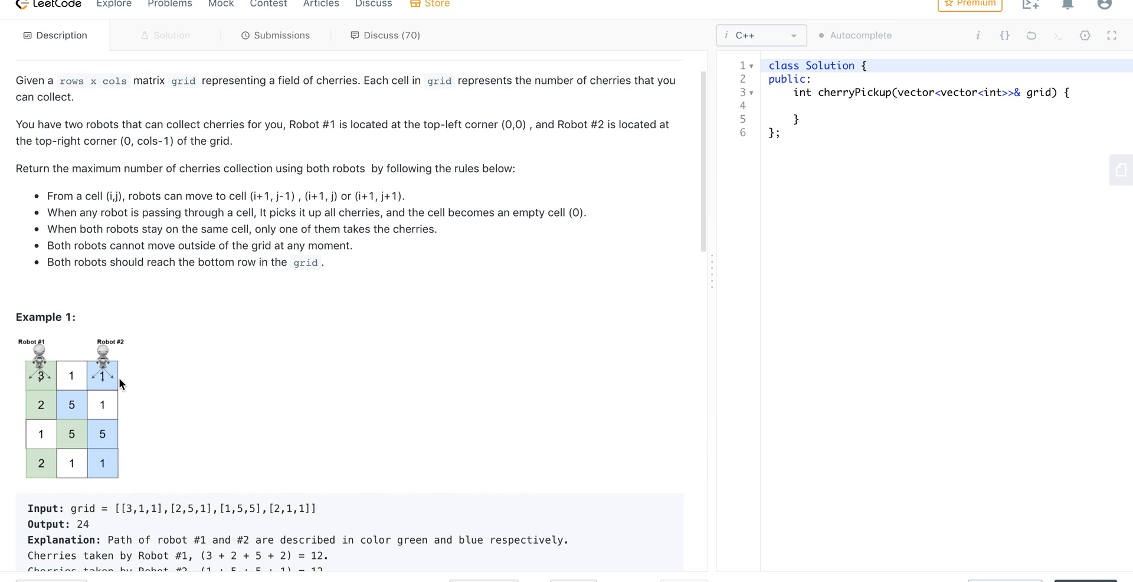
scroll(down, 3)
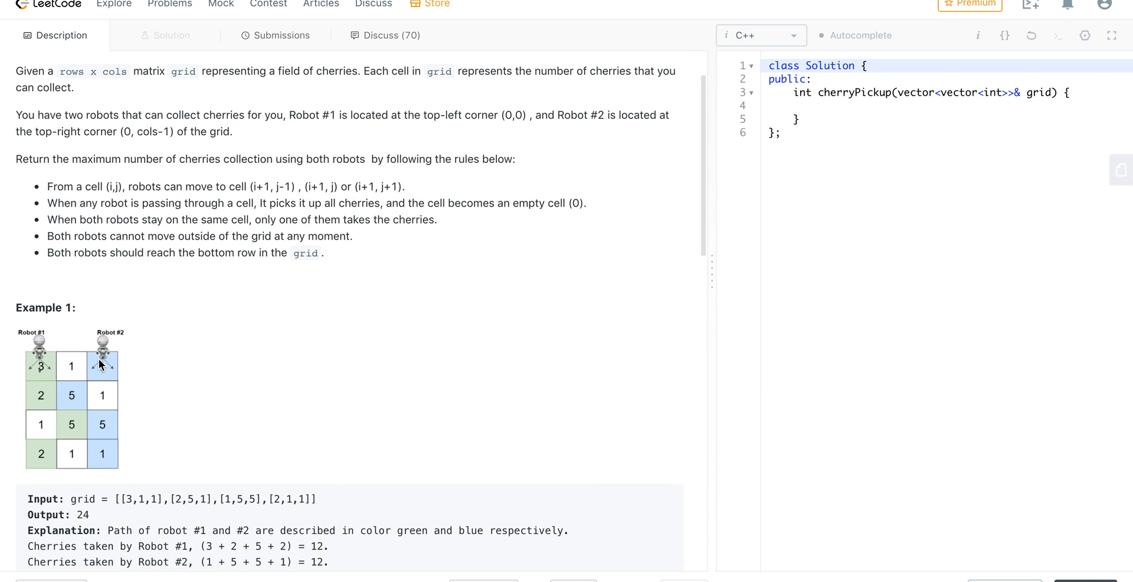
scroll(down, 3)
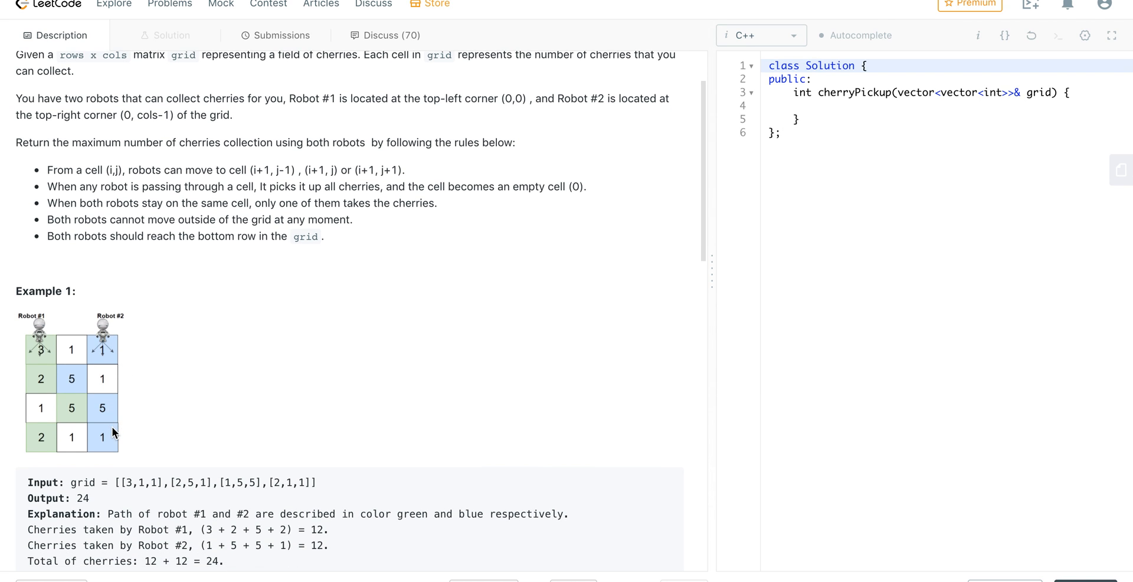
mouse_move(45, 352)
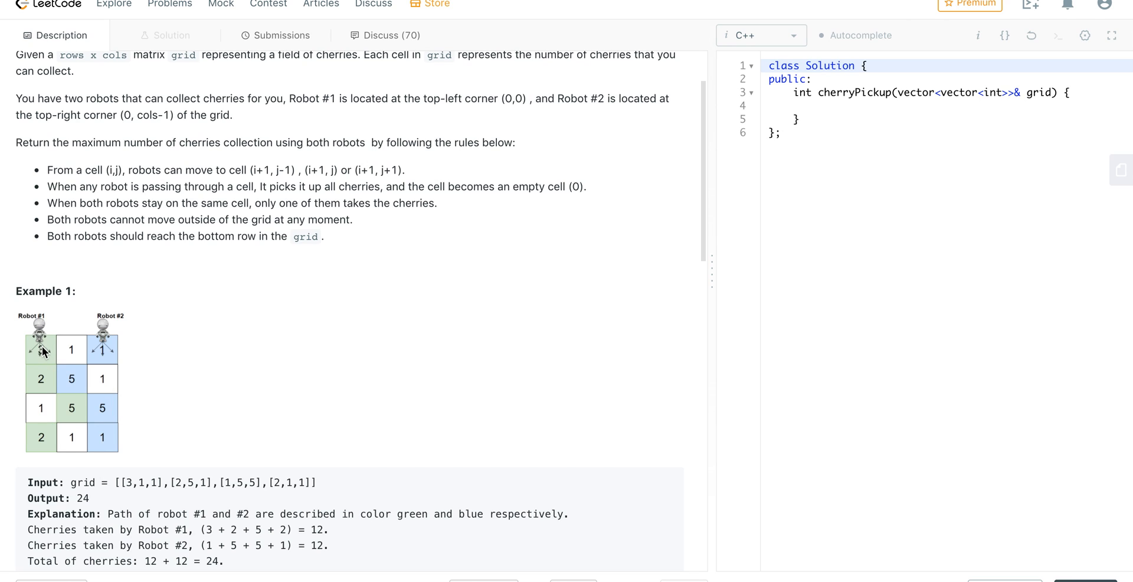
mouse_move(45, 352)
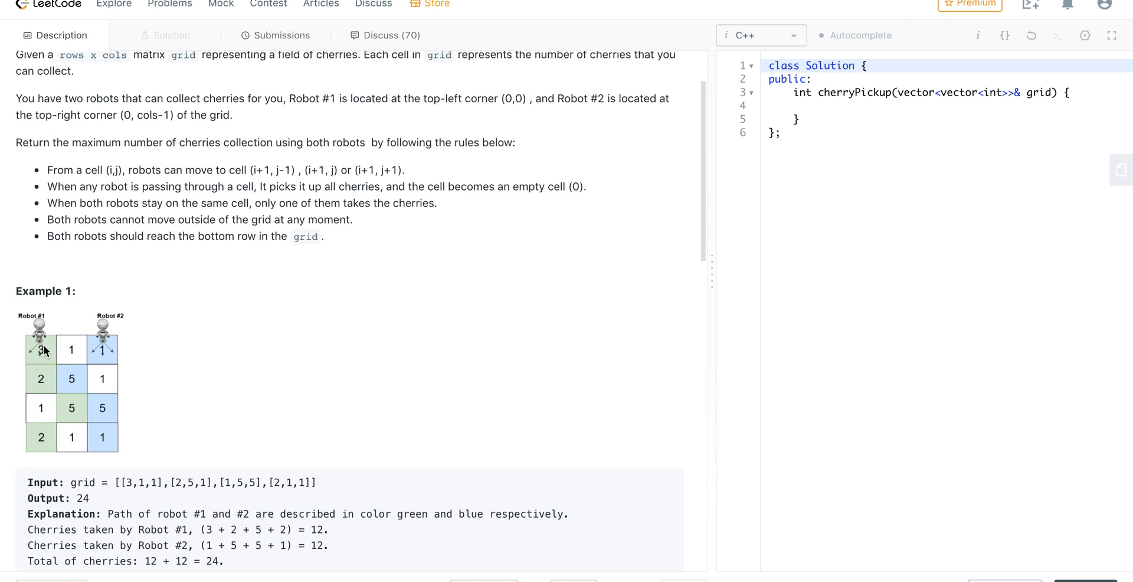
mouse_move(48, 390)
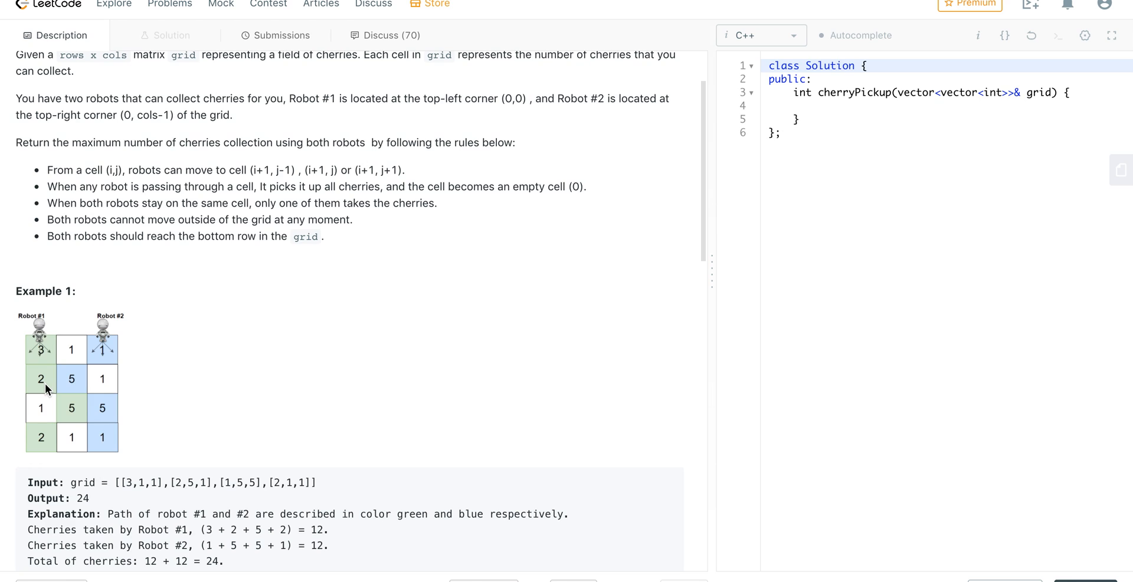
mouse_move(50, 458)
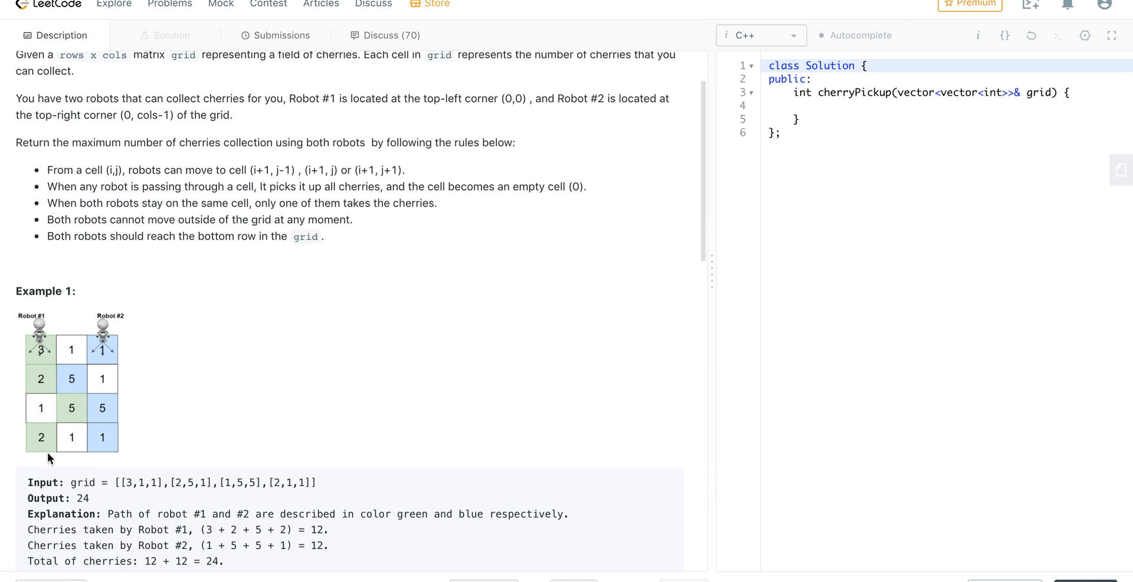
mouse_move(57, 350)
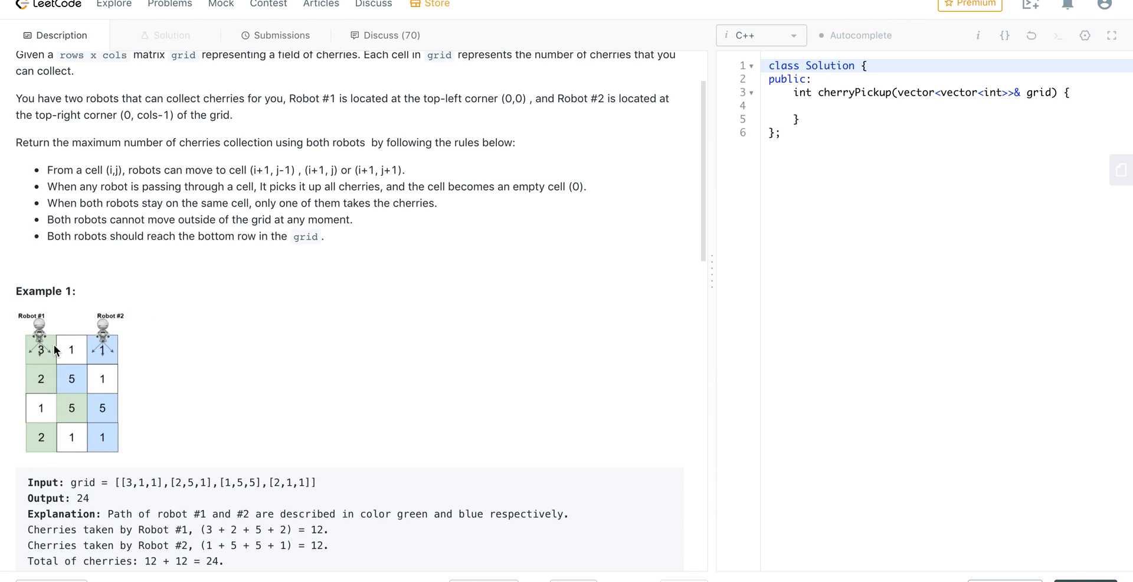
mouse_move(82, 464)
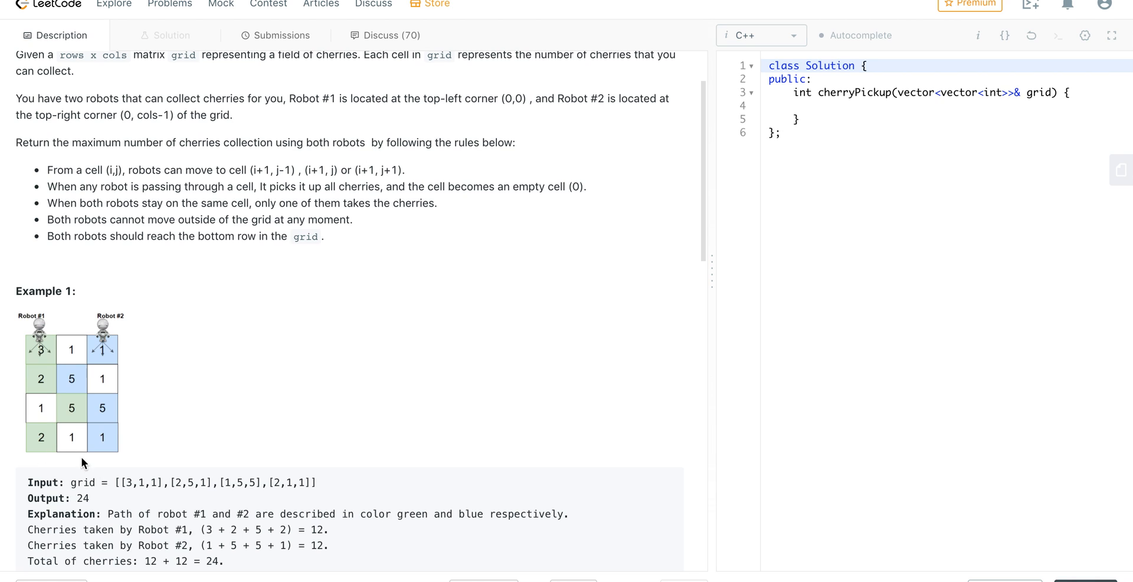
mouse_move(71, 449)
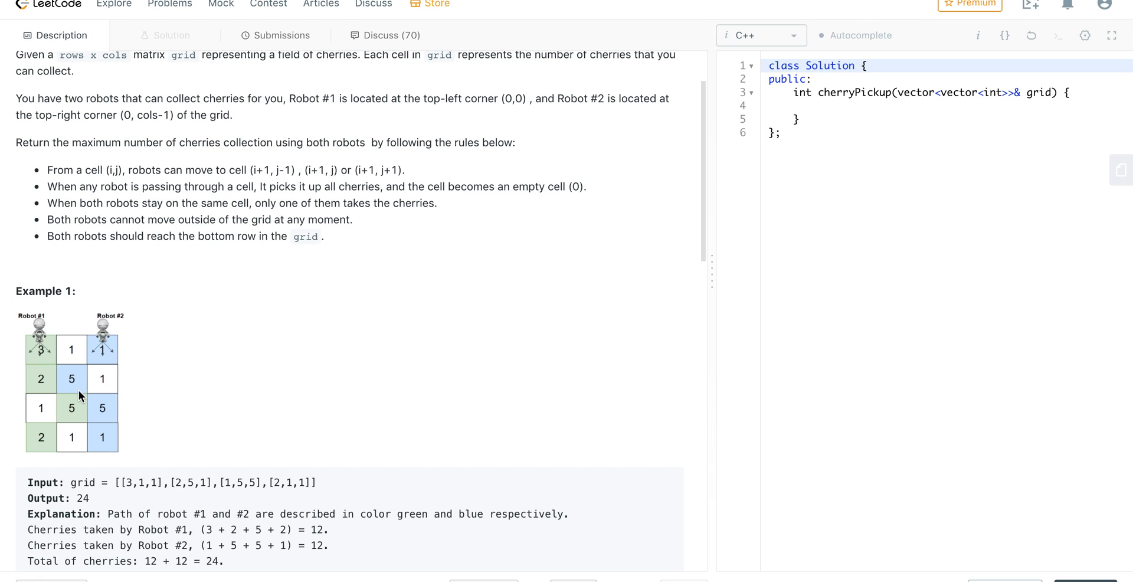
mouse_move(104, 411)
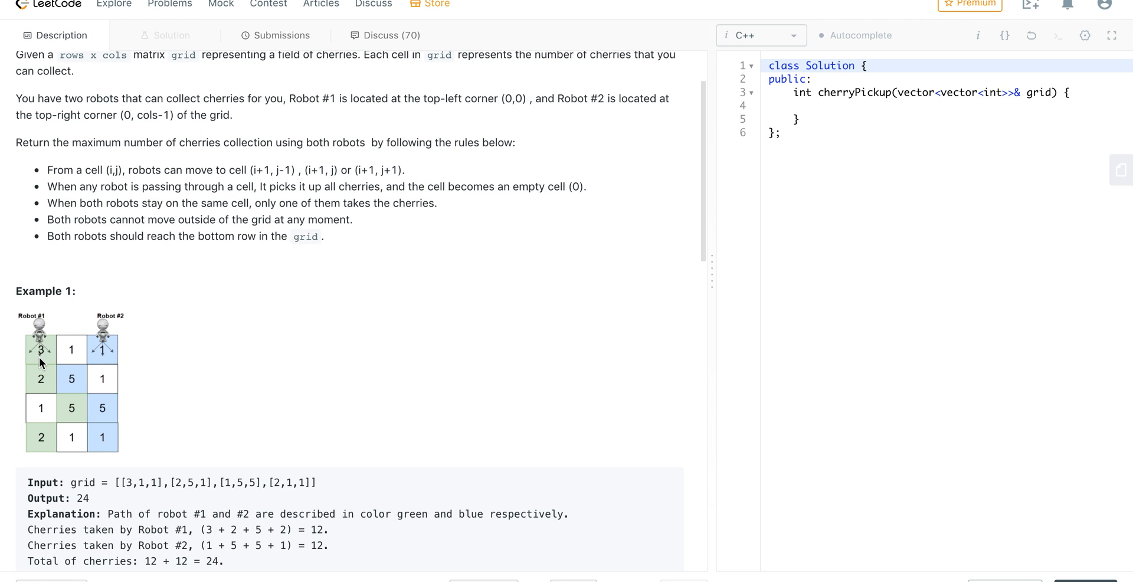
mouse_move(34, 360)
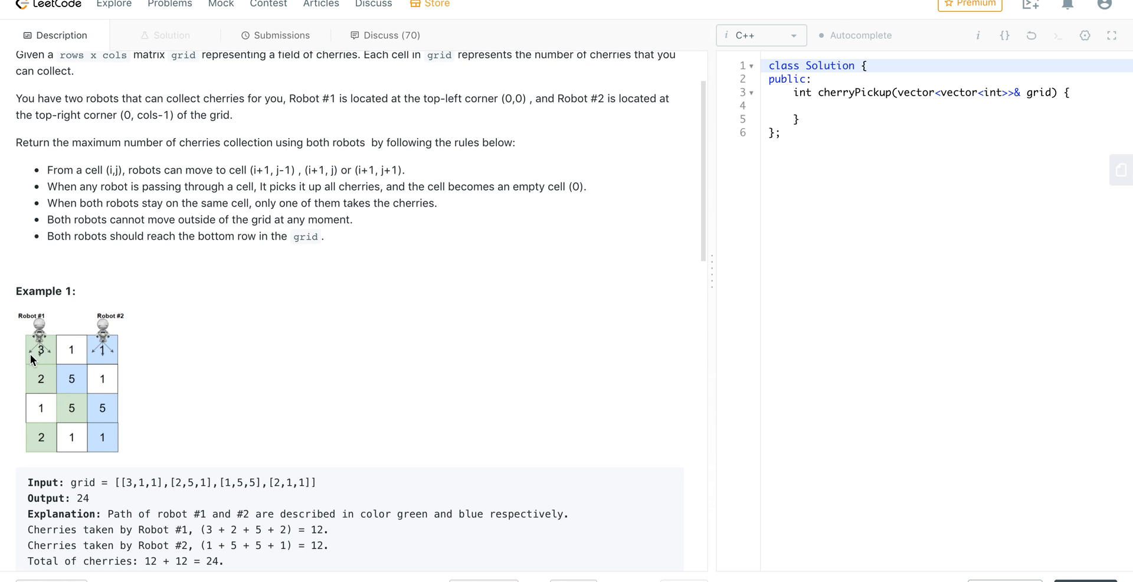
mouse_move(78, 411)
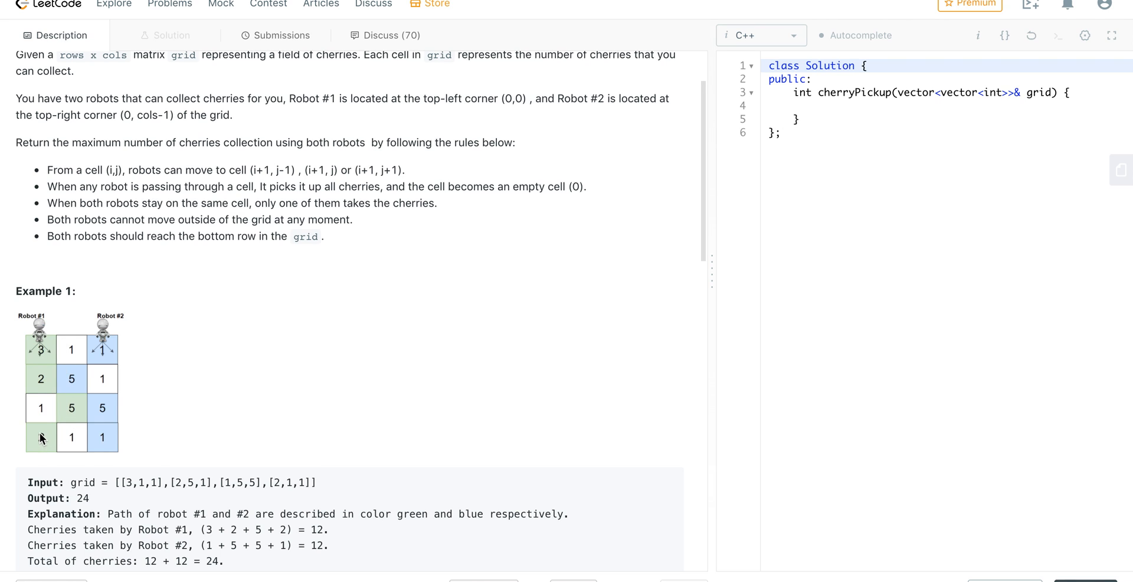
scroll(down, 3)
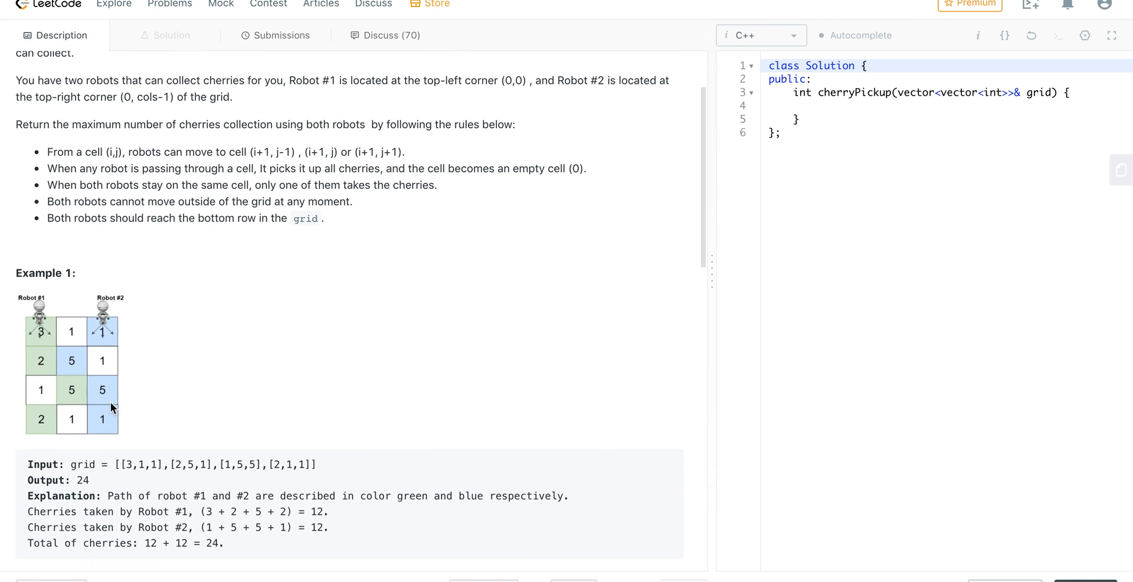
mouse_move(163, 321)
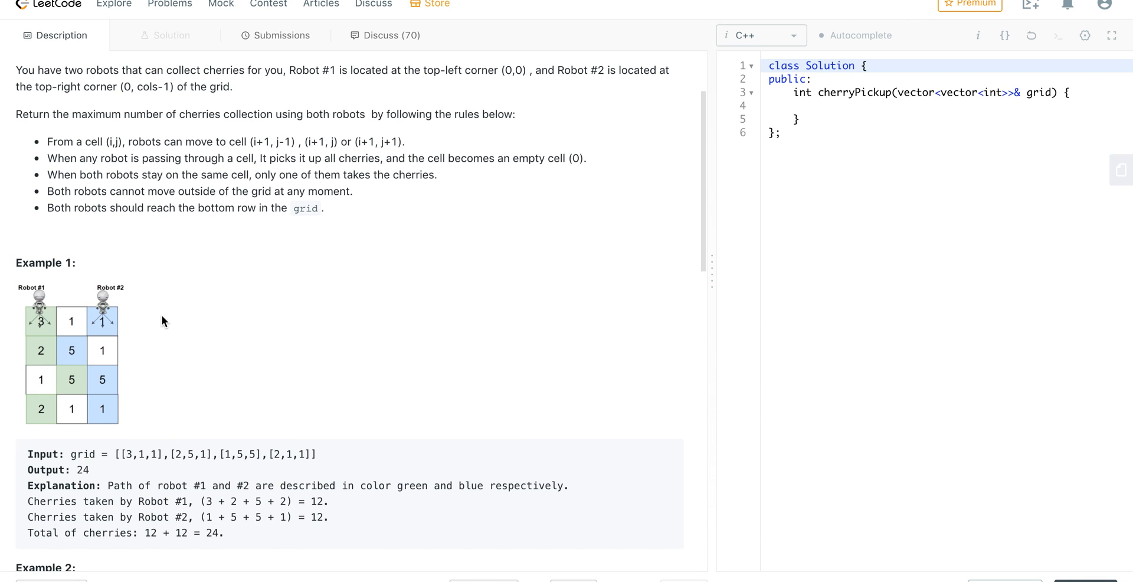
mouse_move(79, 375)
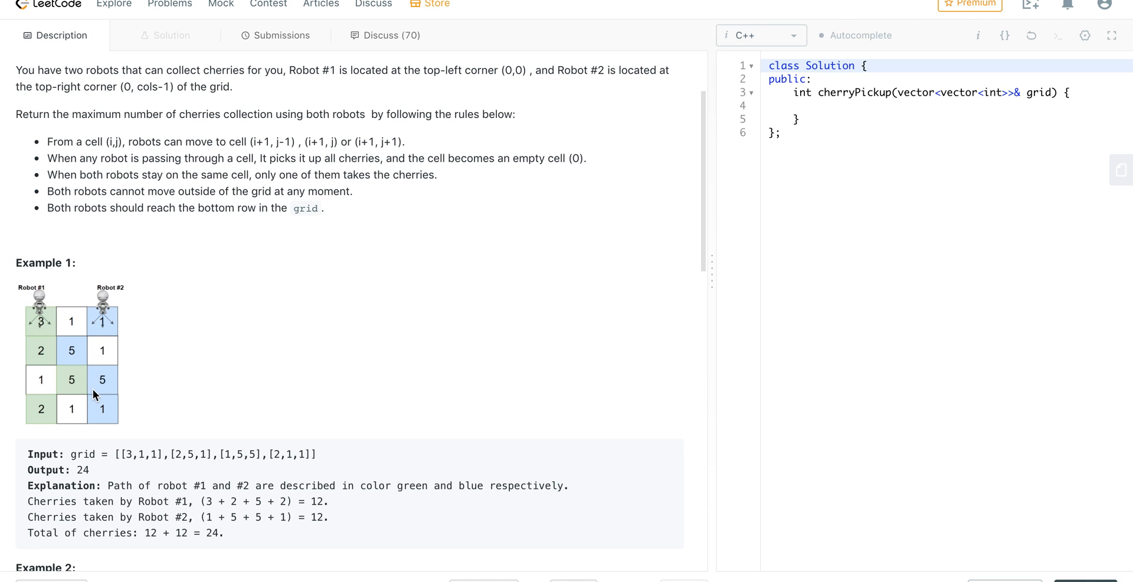
mouse_move(142, 157)
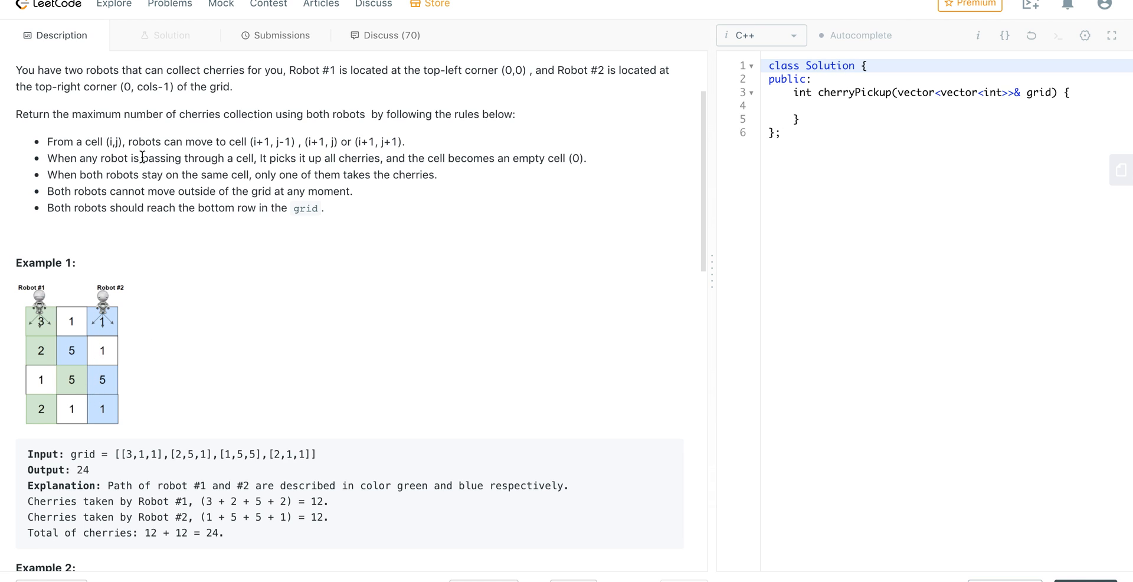
mouse_move(45, 330)
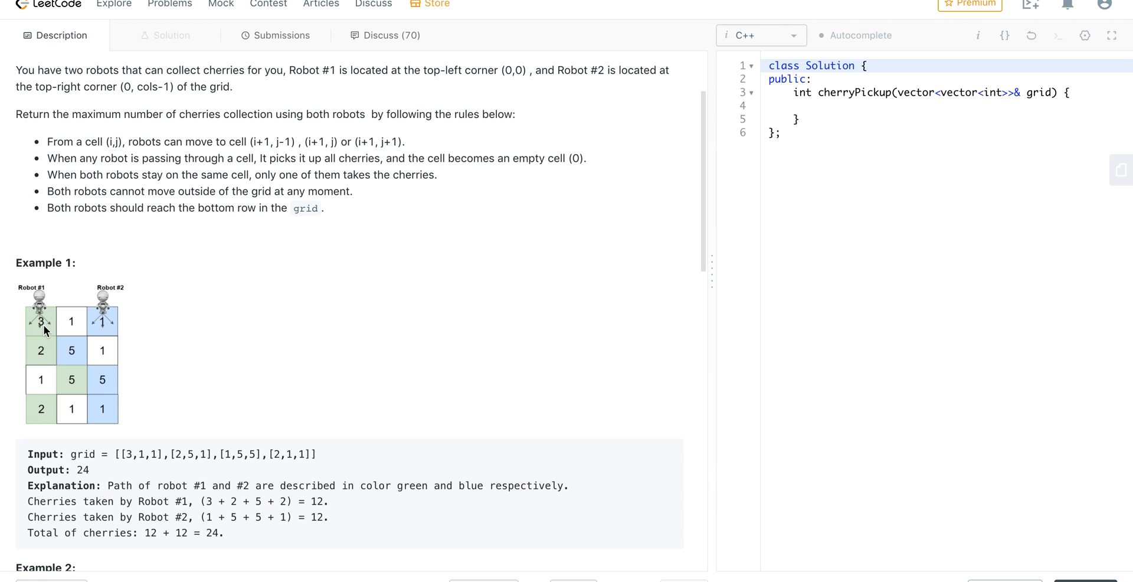
mouse_move(56, 367)
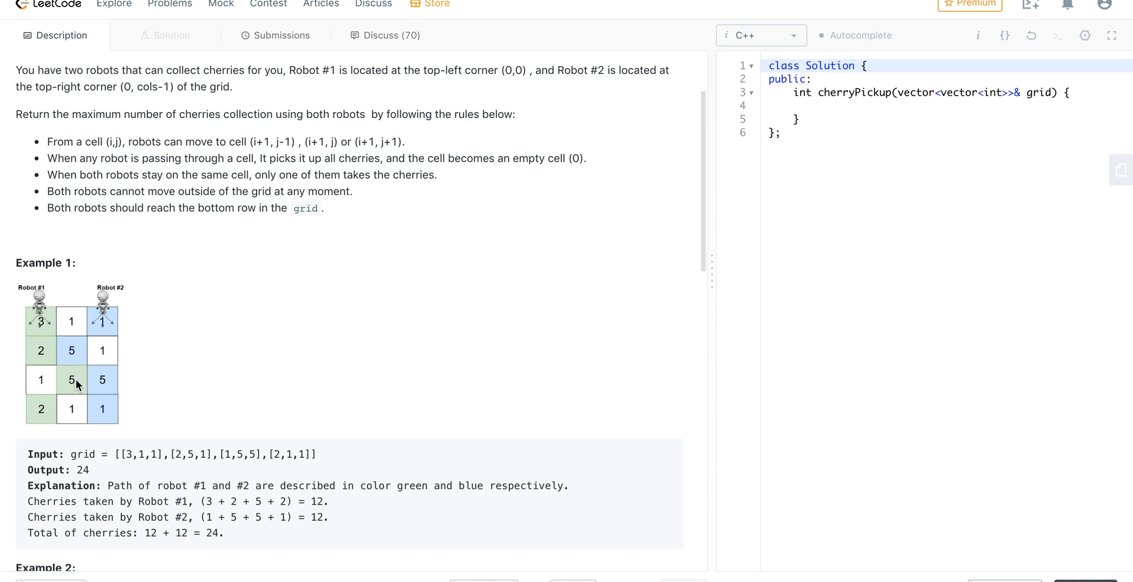
mouse_move(50, 335)
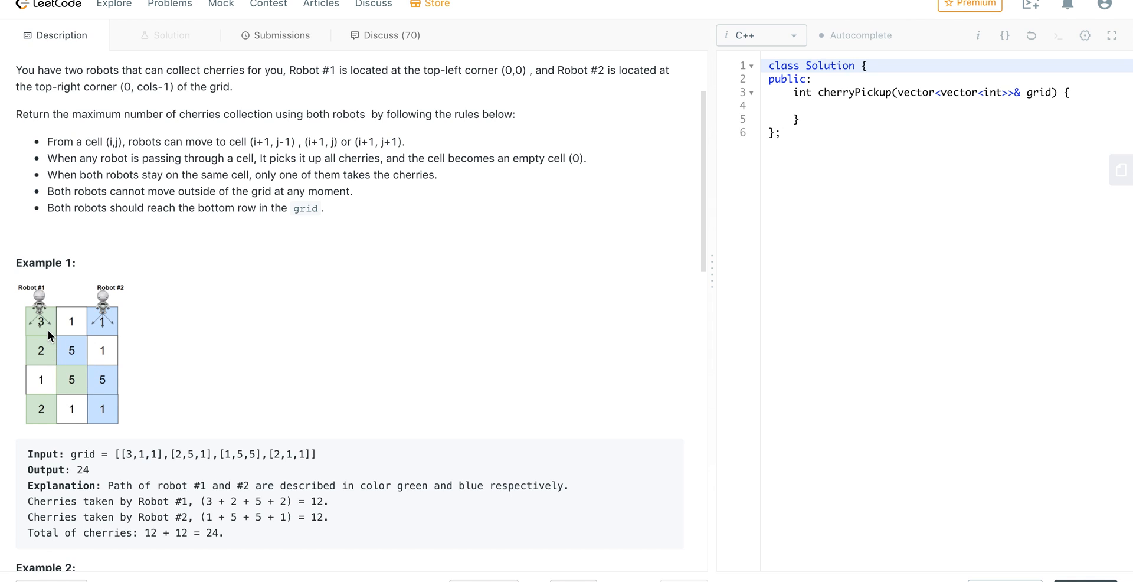
mouse_move(85, 360)
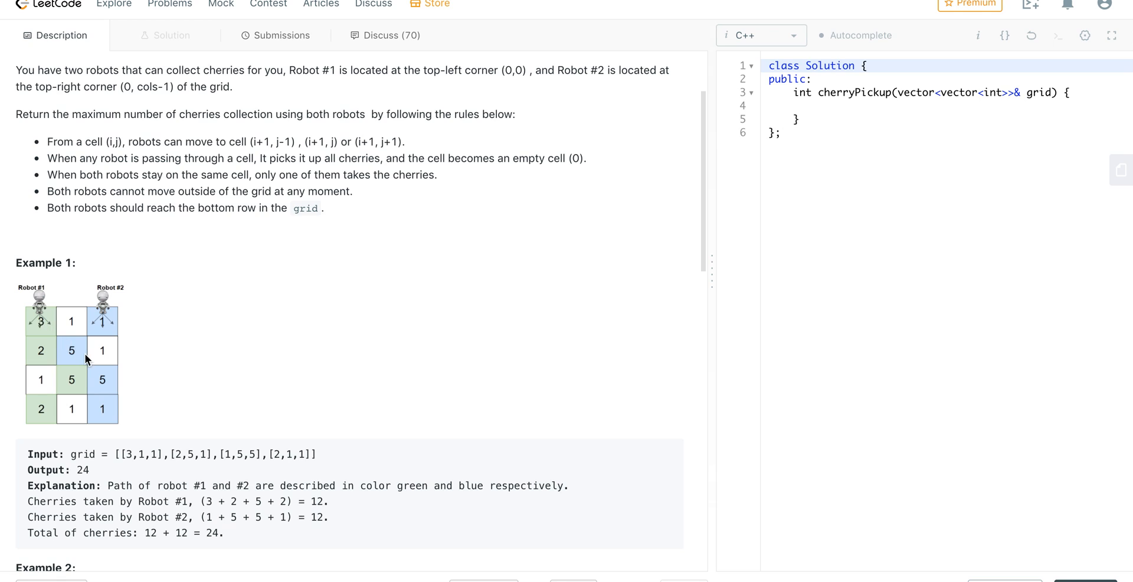
mouse_move(110, 329)
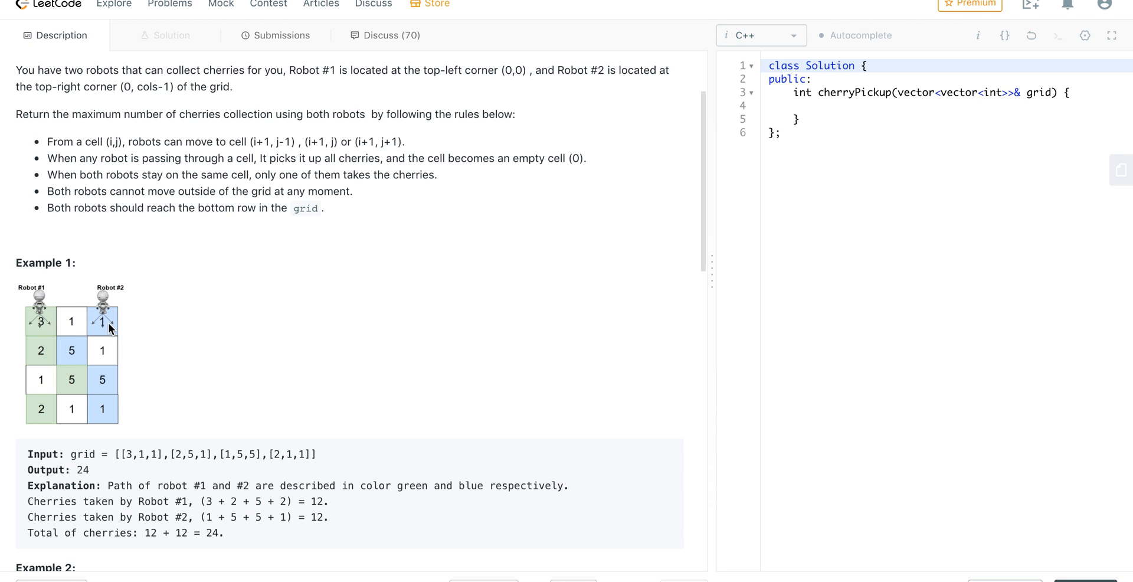
mouse_move(99, 352)
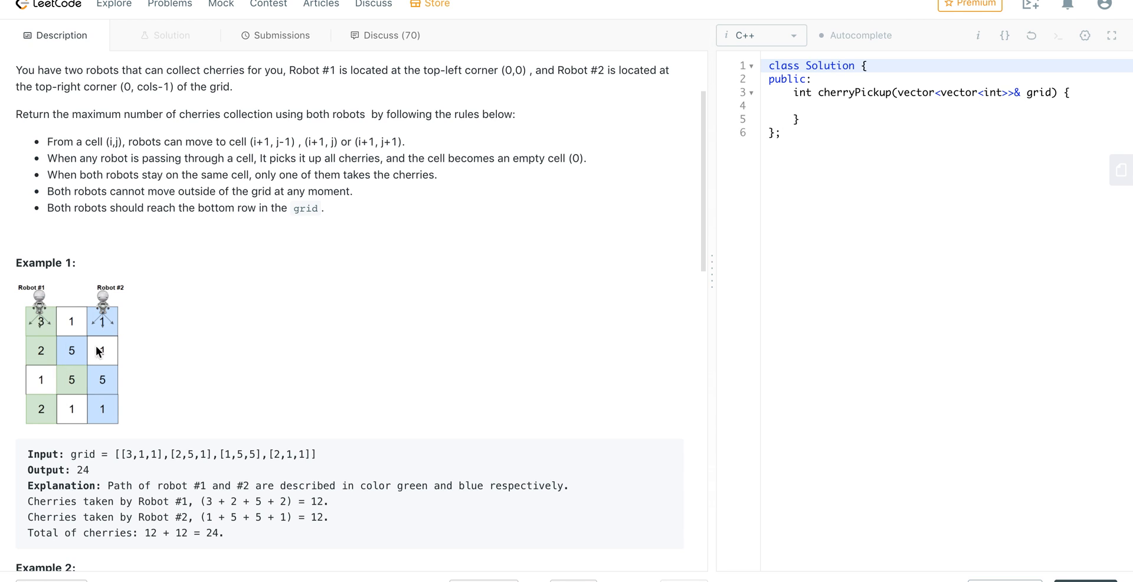
drag(248, 141, 337, 142)
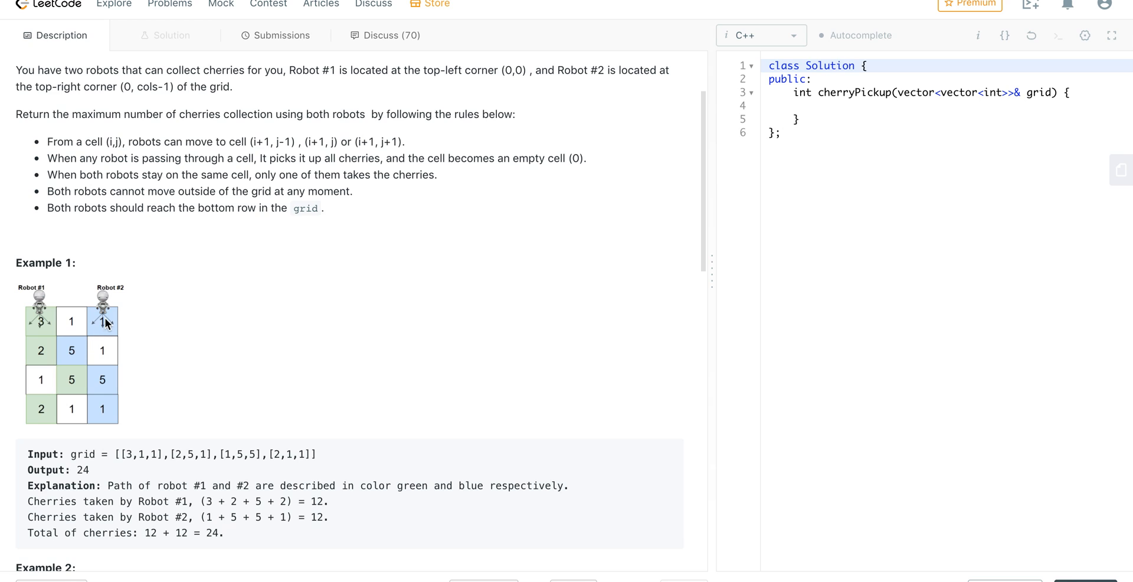
mouse_move(71, 386)
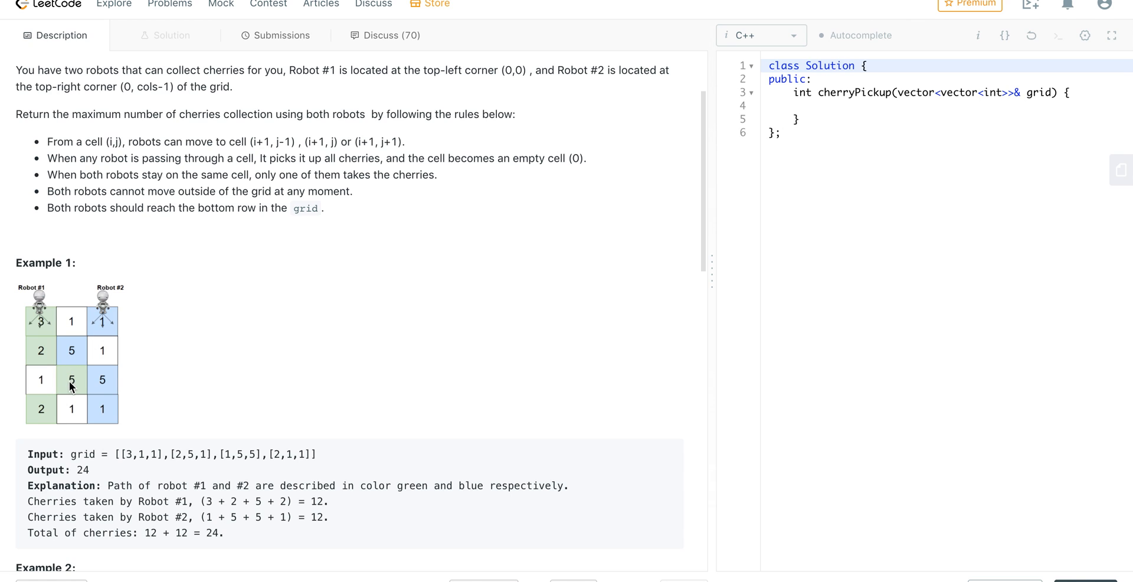
mouse_move(153, 258)
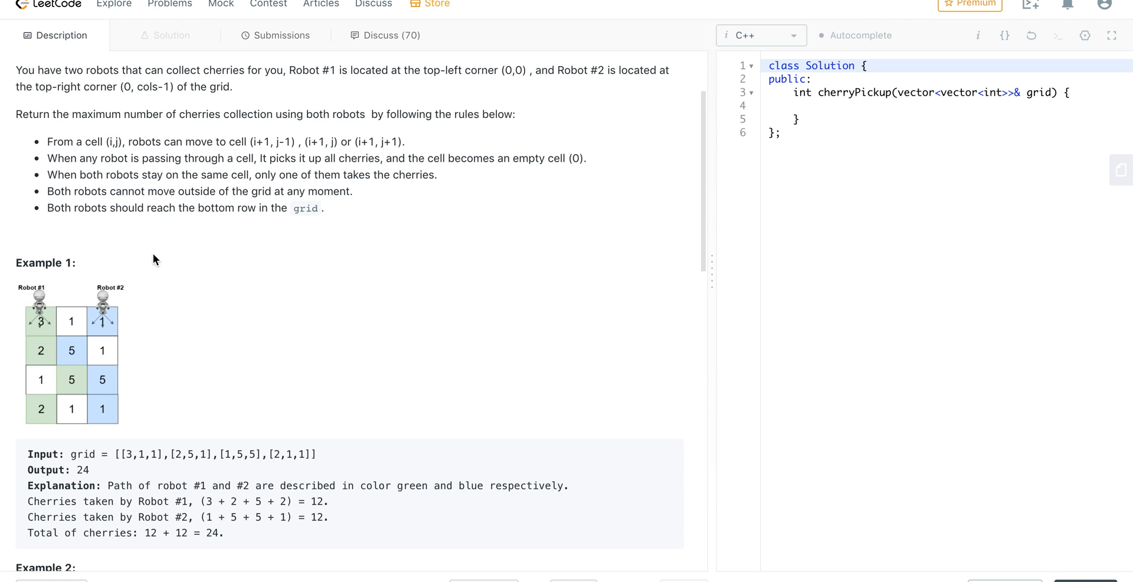
scroll(down, 3)
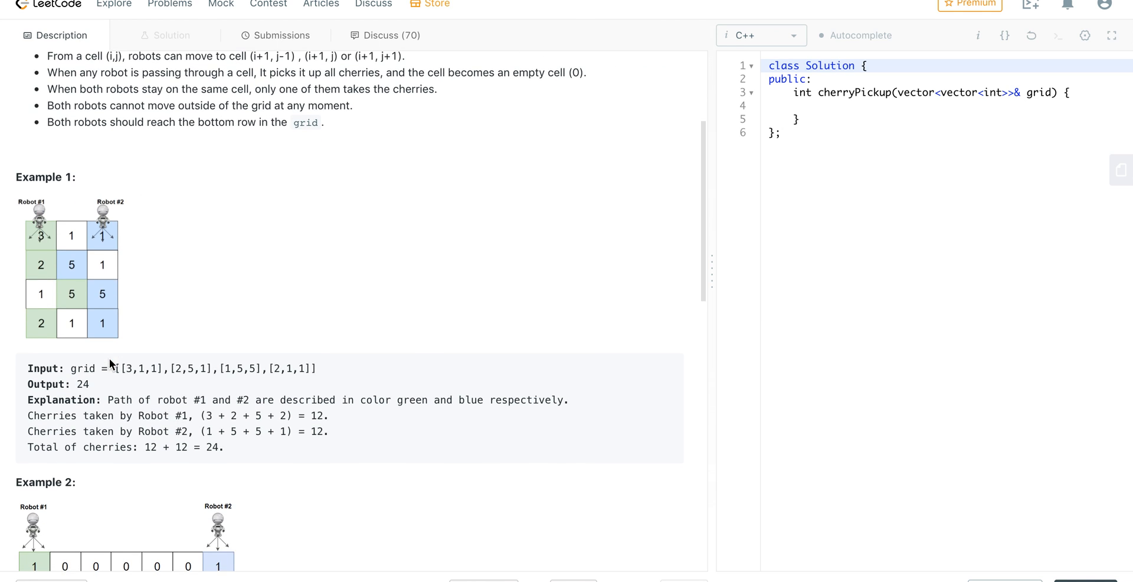
scroll(down, 3)
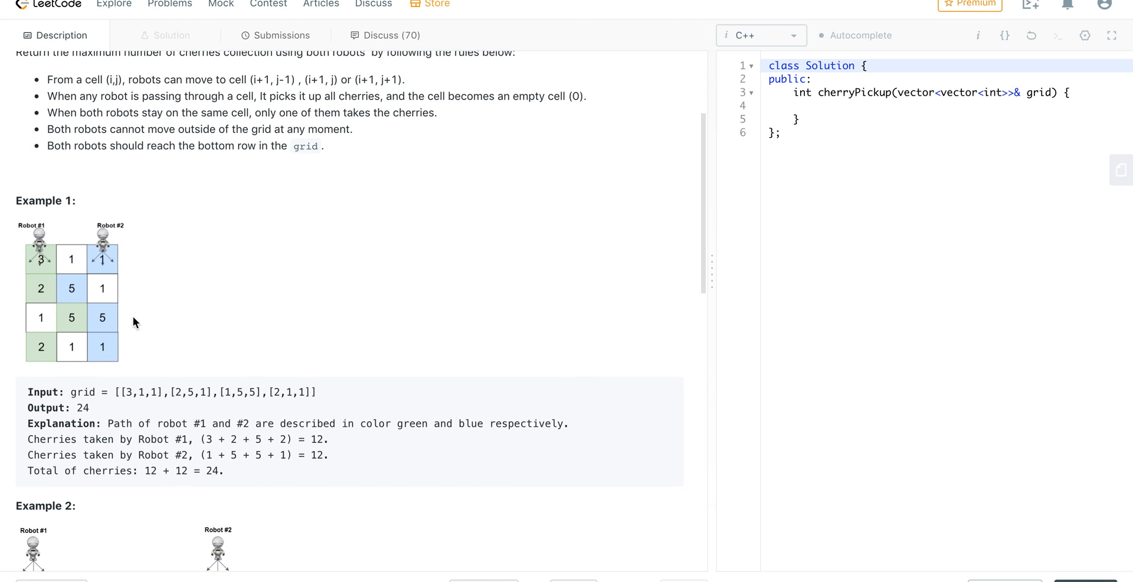
mouse_move(140, 335)
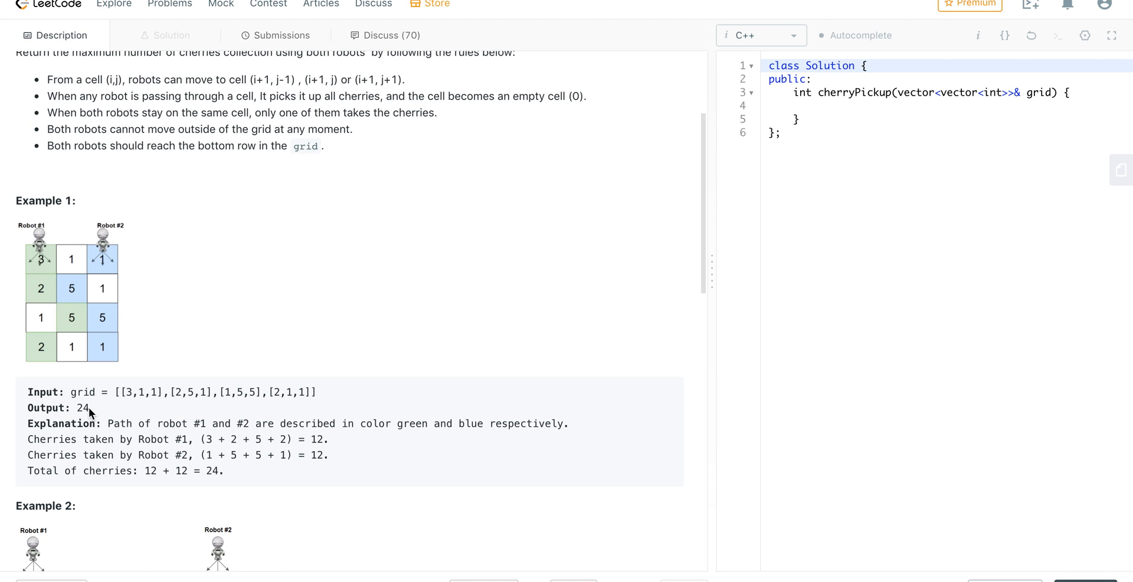
scroll(down, 3)
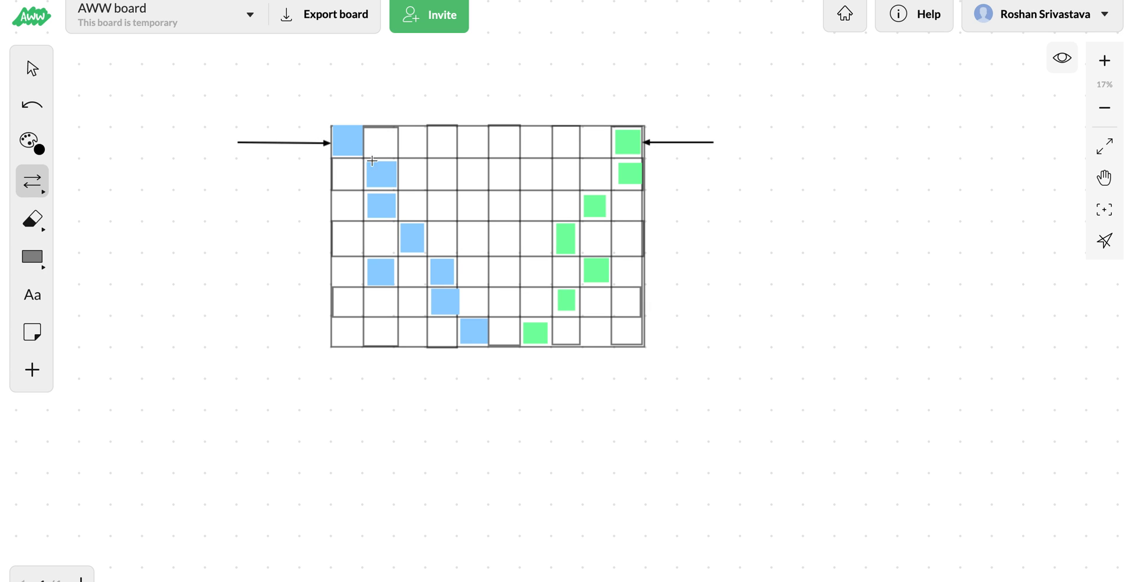
mouse_move(385, 185)
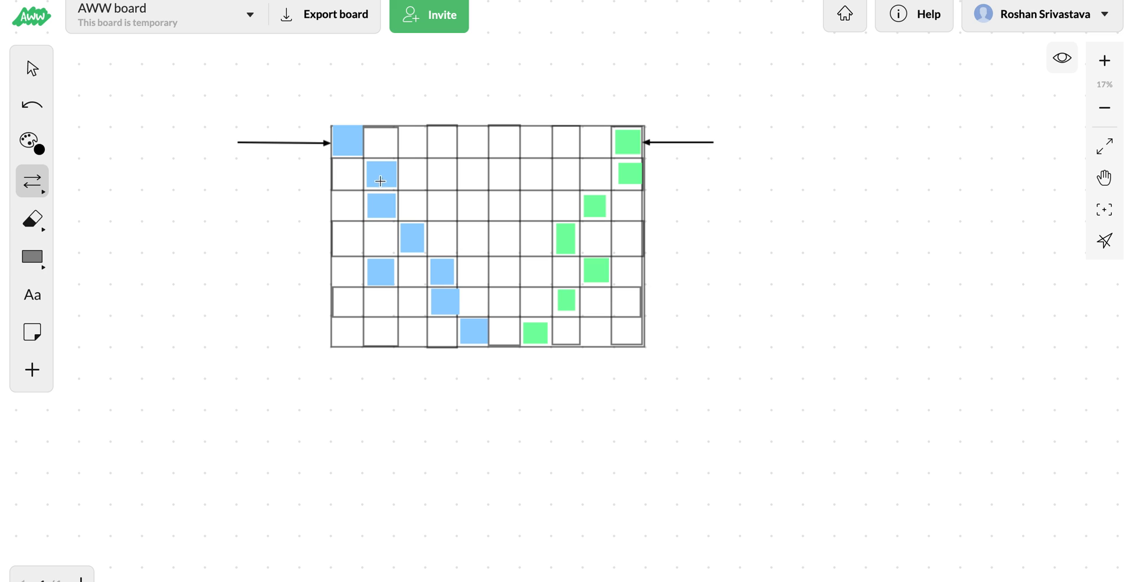
drag(382, 180, 348, 210)
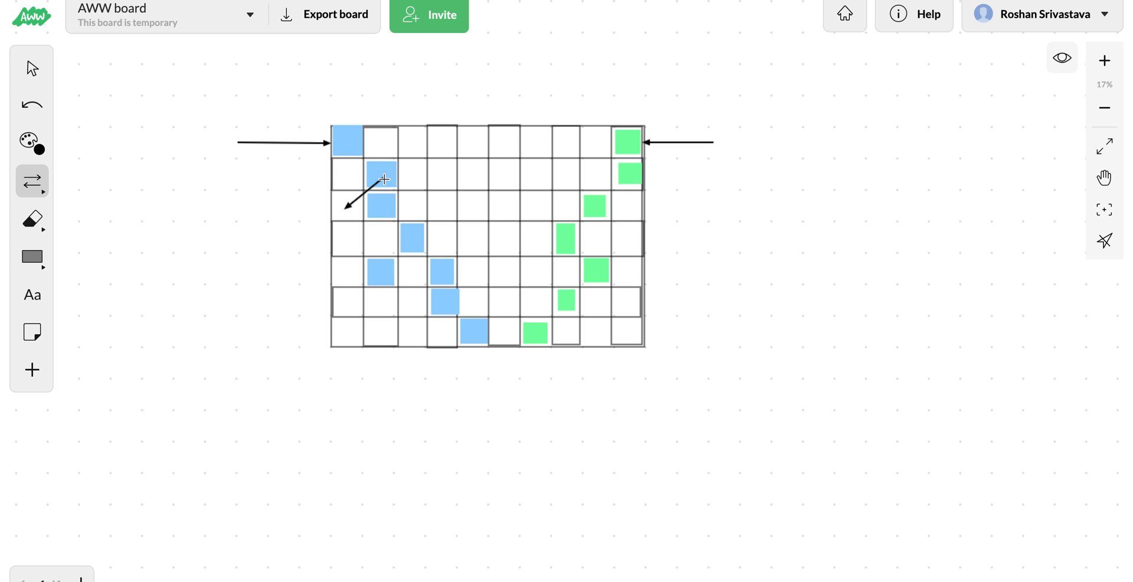
drag(383, 172, 401, 214)
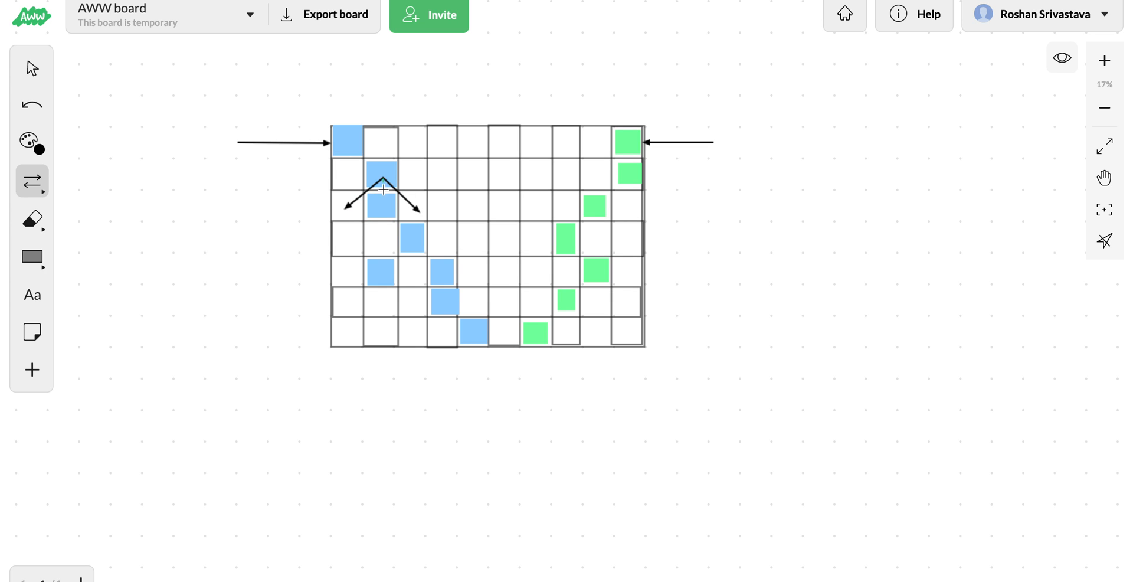
drag(383, 174, 383, 217)
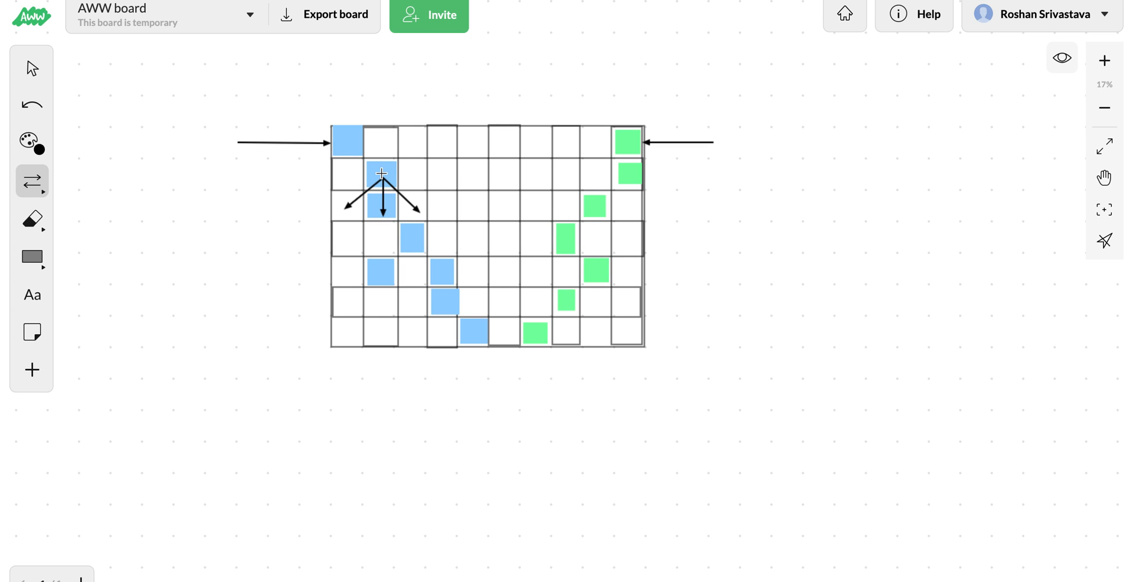
mouse_move(418, 213)
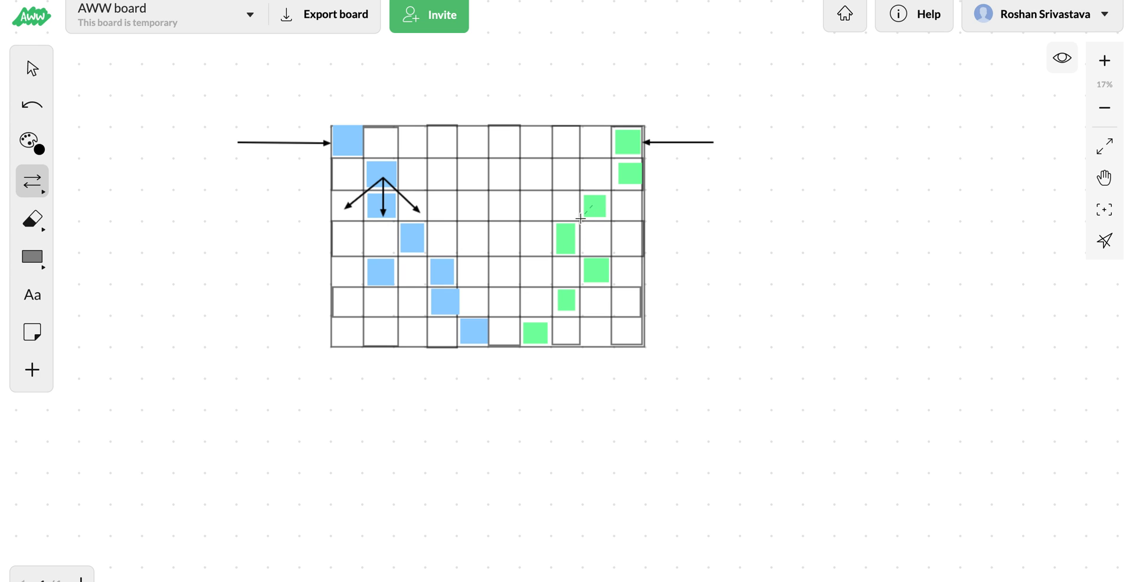
Step: Draw the down-left, straight-down and down-right move arrows from the green cell
drag(591, 204, 563, 239)
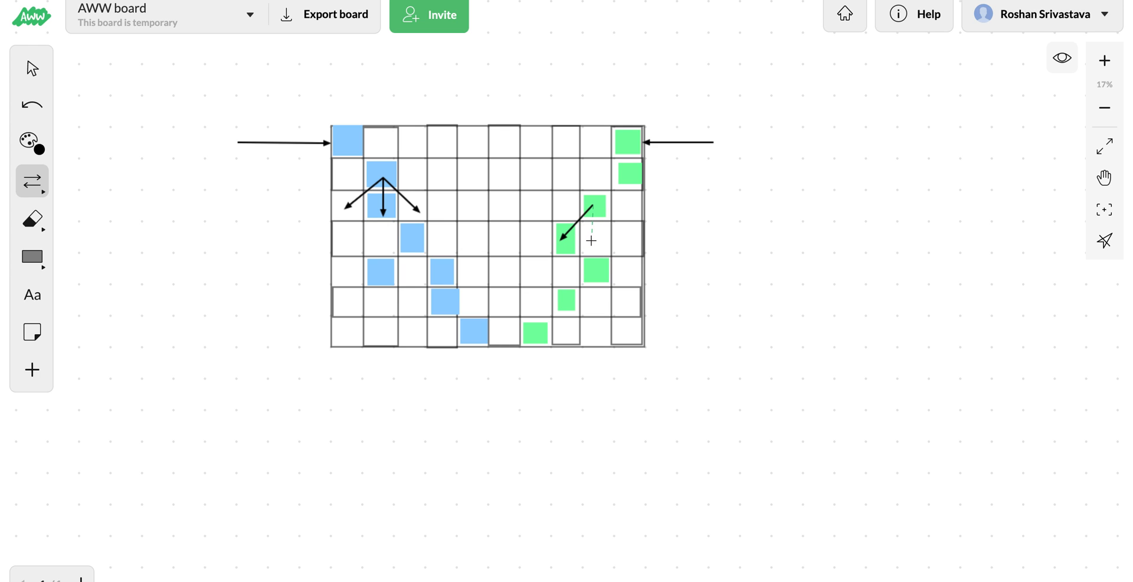
drag(594, 200, 594, 249)
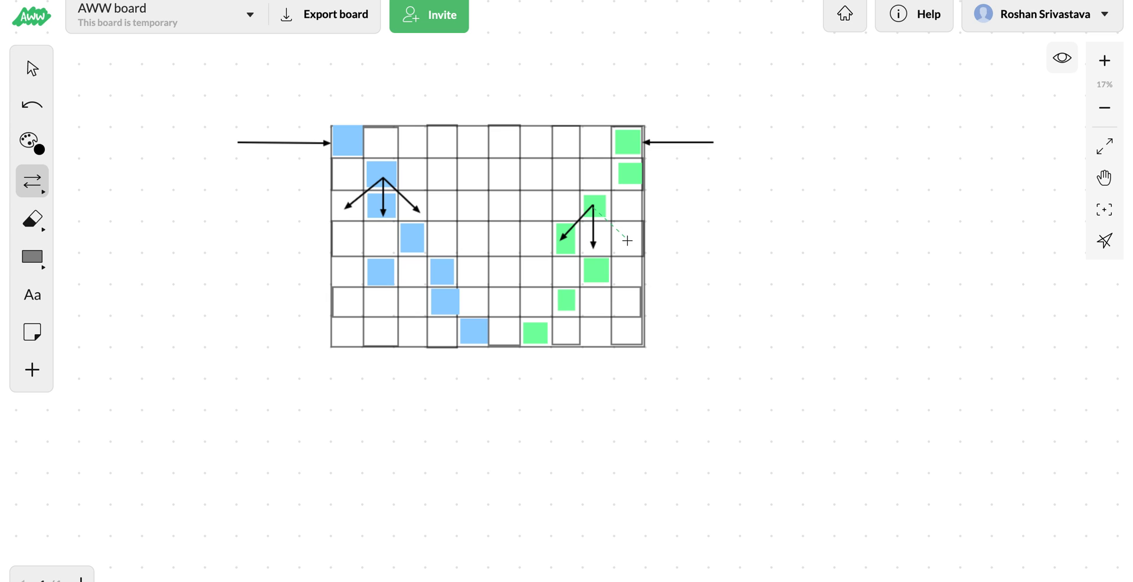
drag(594, 210, 637, 240)
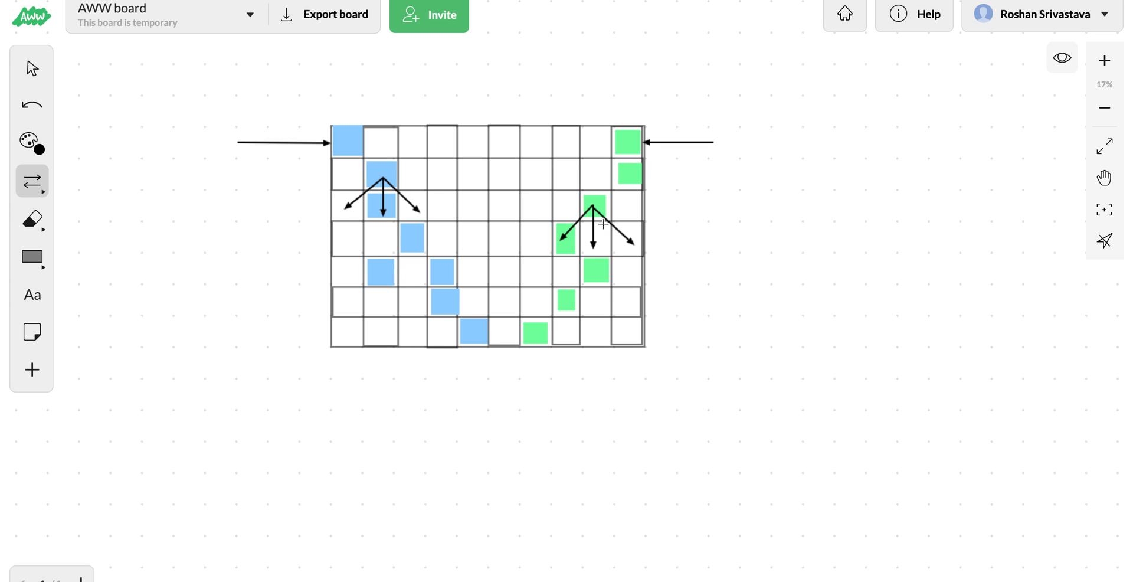
mouse_move(586, 244)
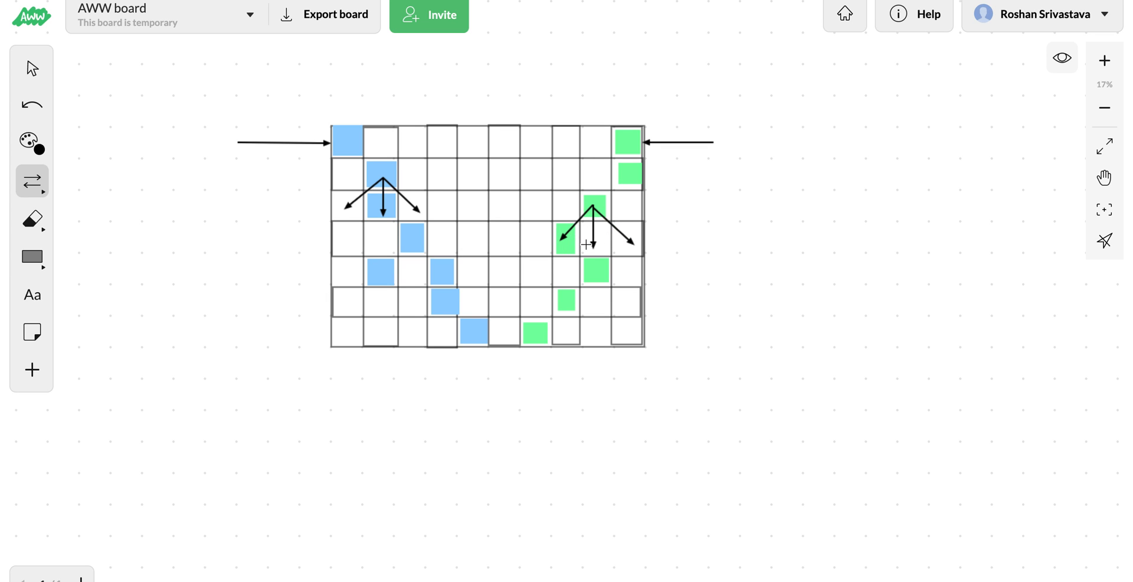
mouse_move(524, 180)
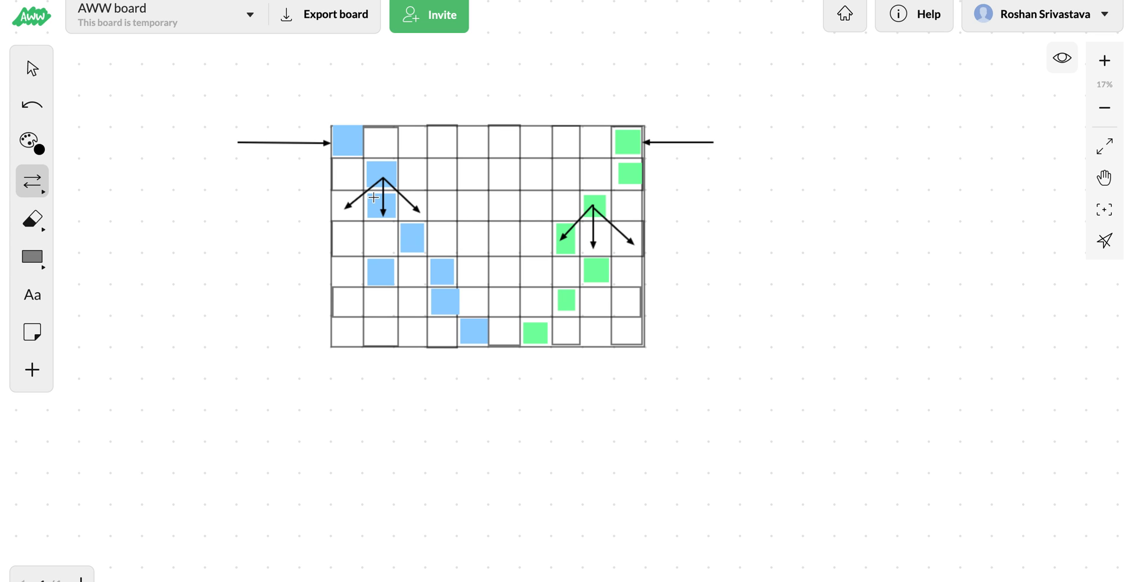
mouse_move(352, 176)
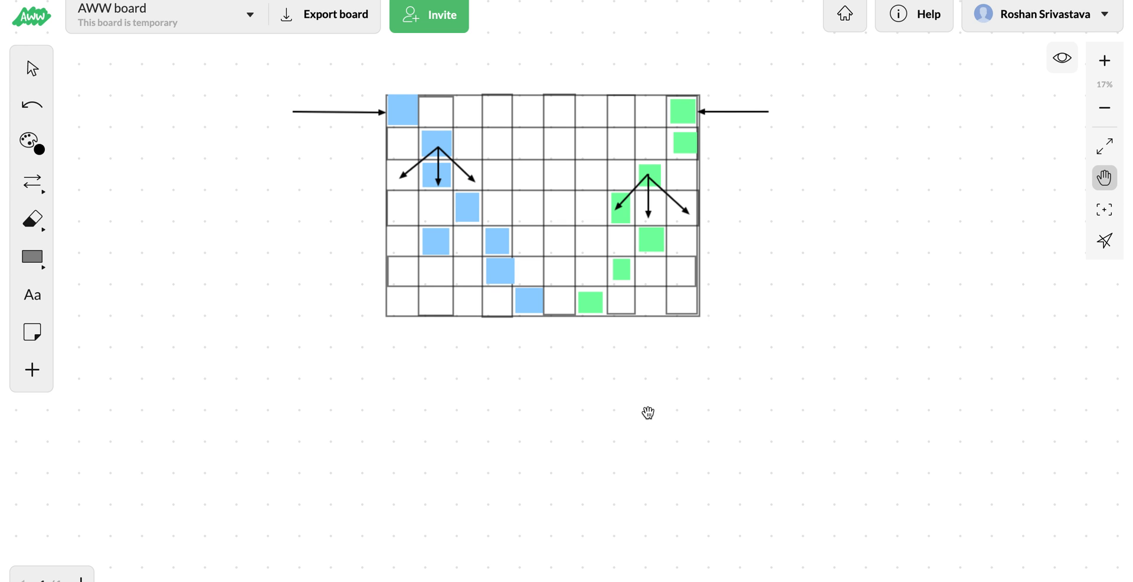
mouse_move(289, 310)
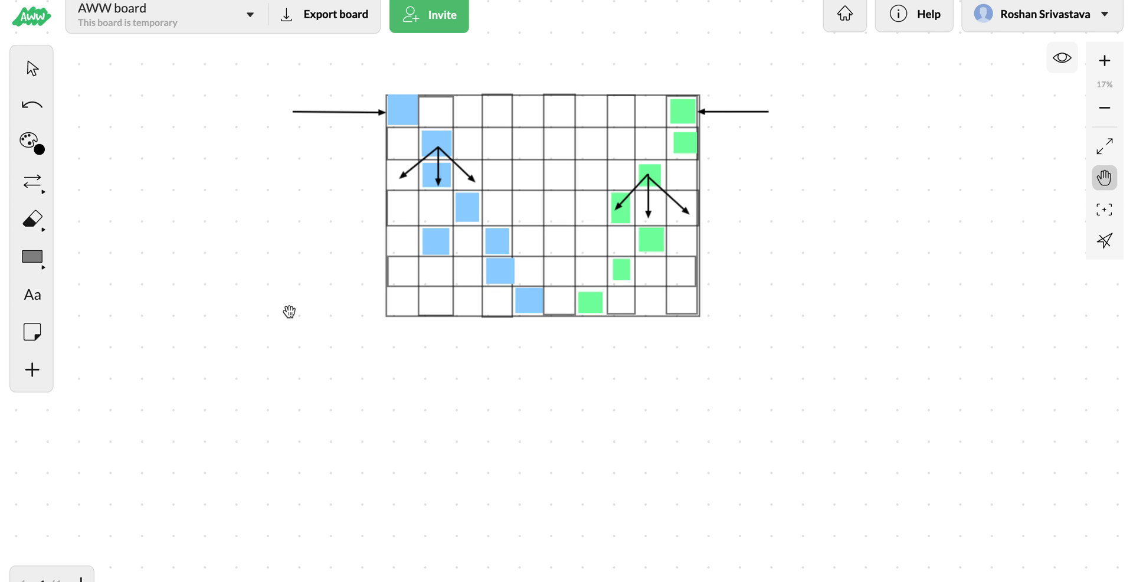
Step: Write the state label (idx, j1, j2) beneath the grid
click(31, 294)
text(i)
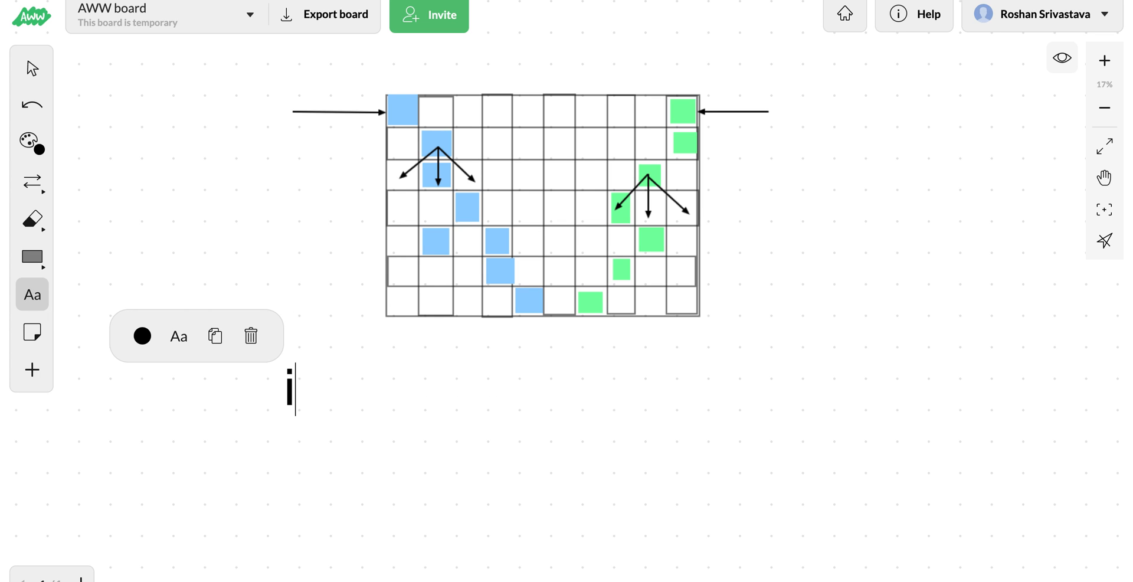
text(dx)
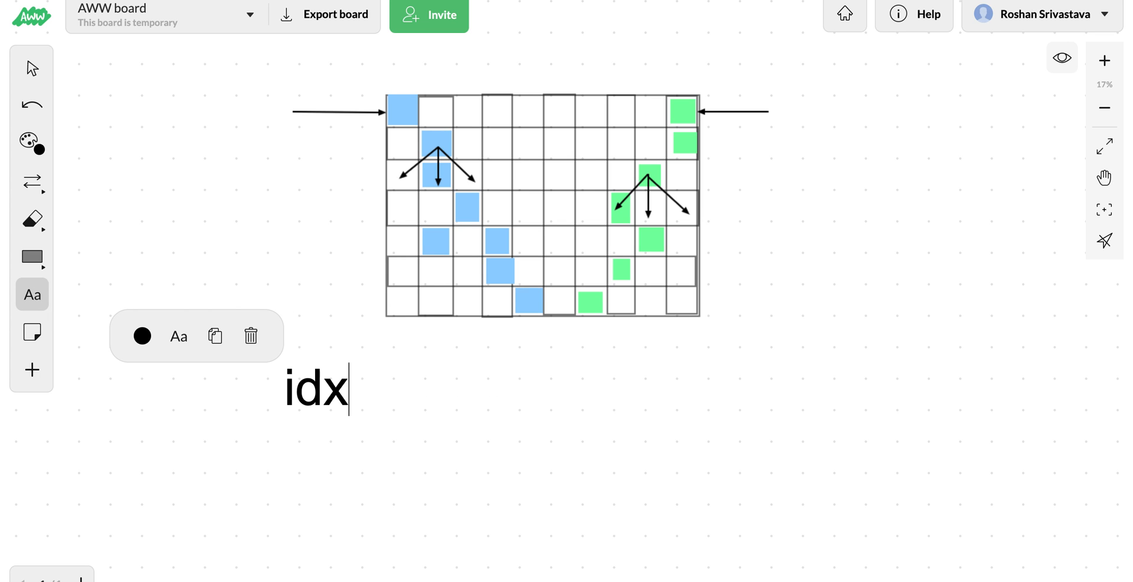
text(,)
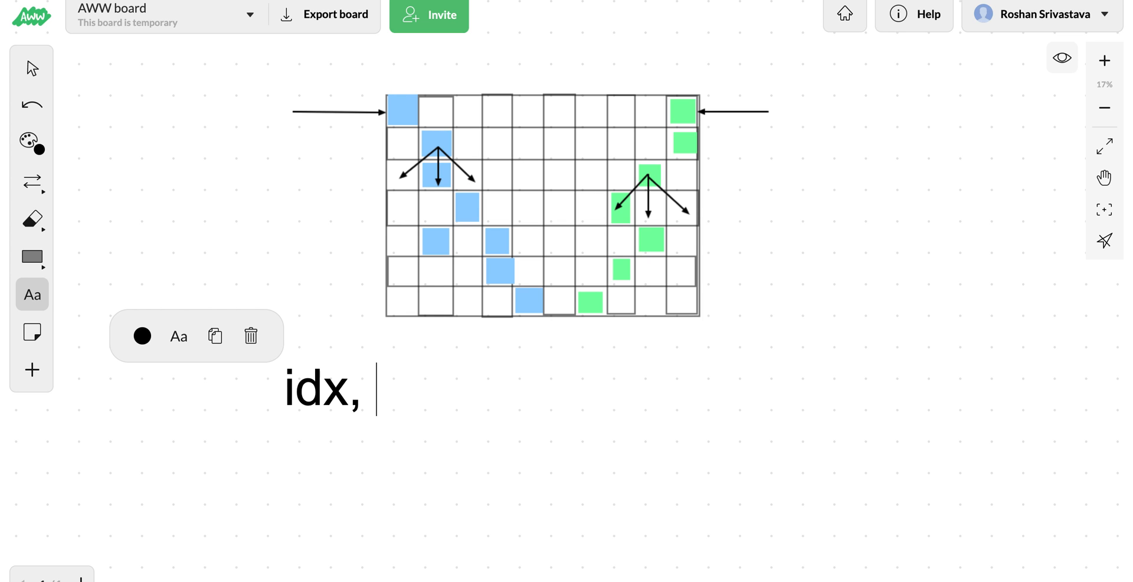
text(()
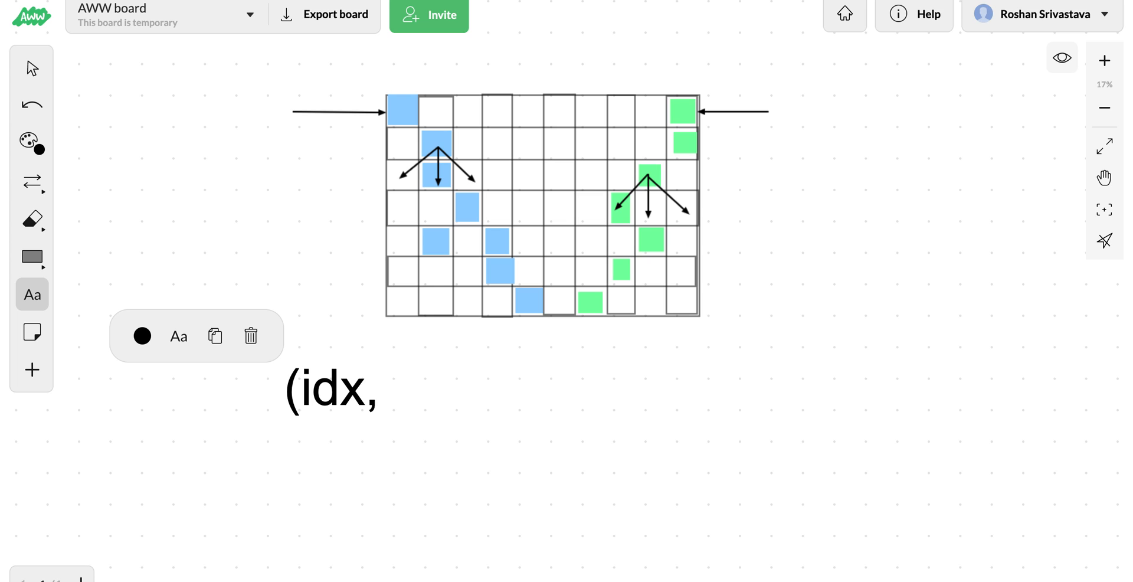
text(j1,)
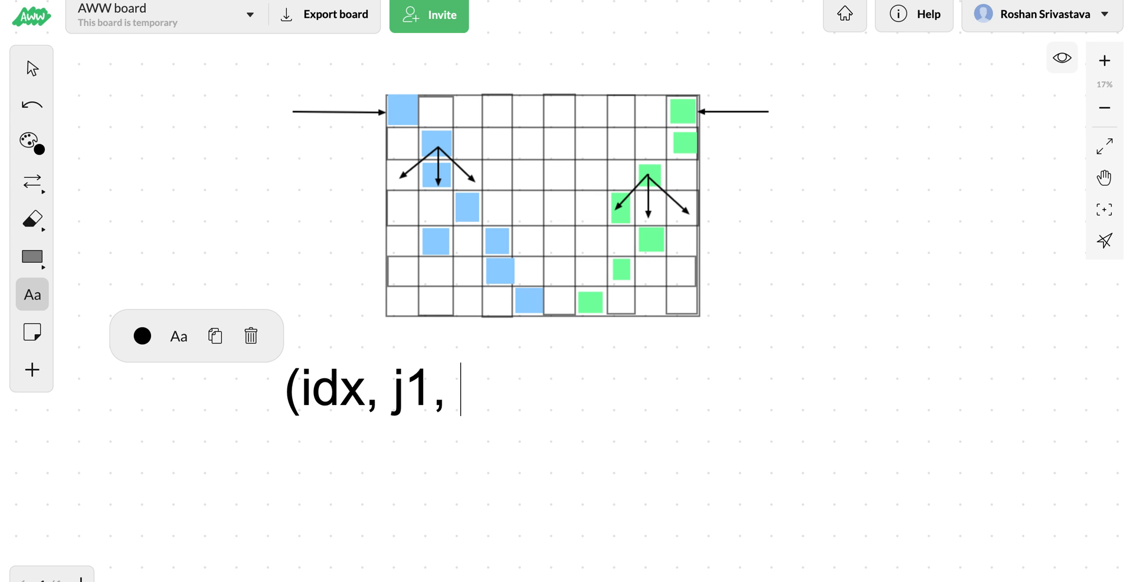
text(j2)
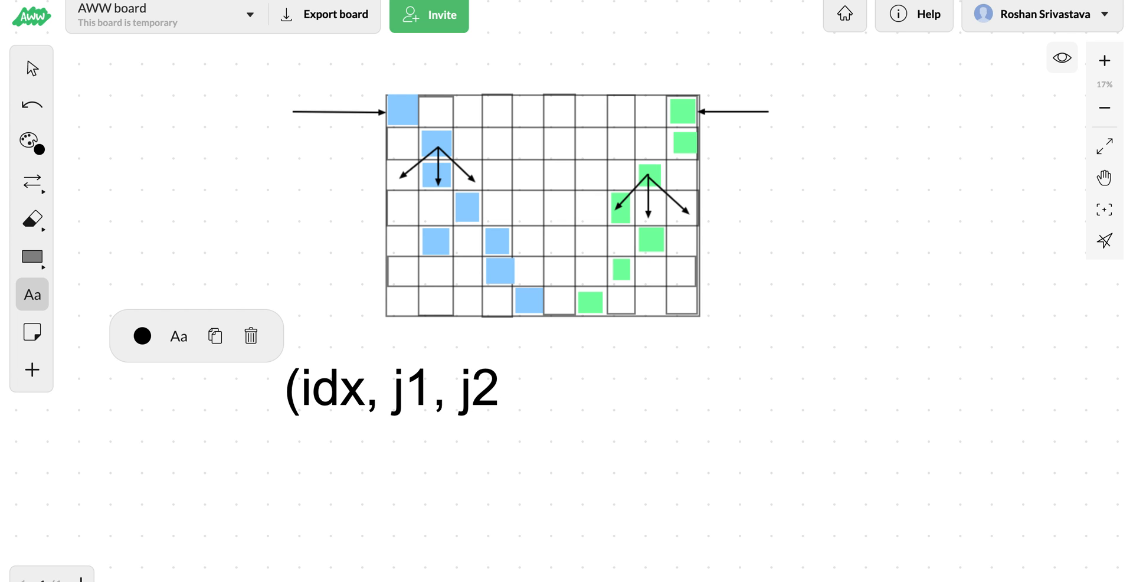
text())
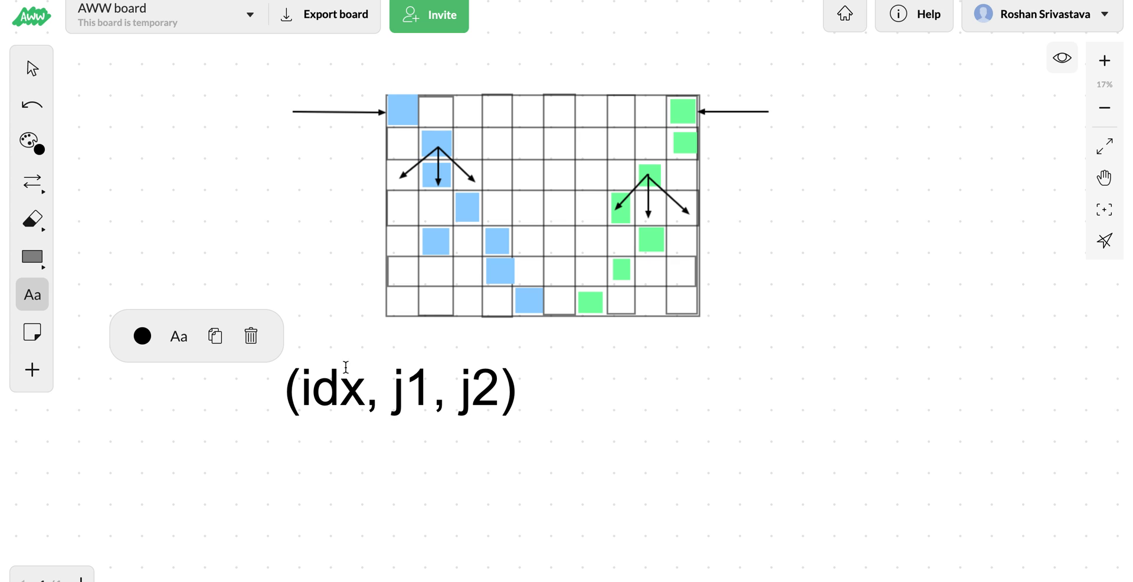
Step: Extend it with the first transition => (idx + 1, j +1 , j2)
click(531, 388)
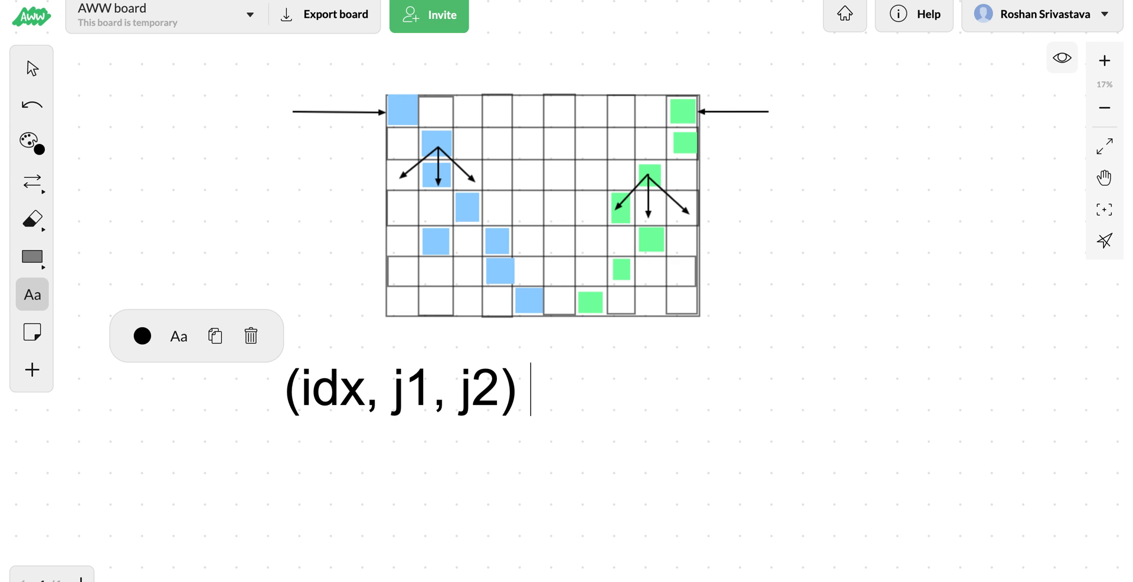
text(=>)
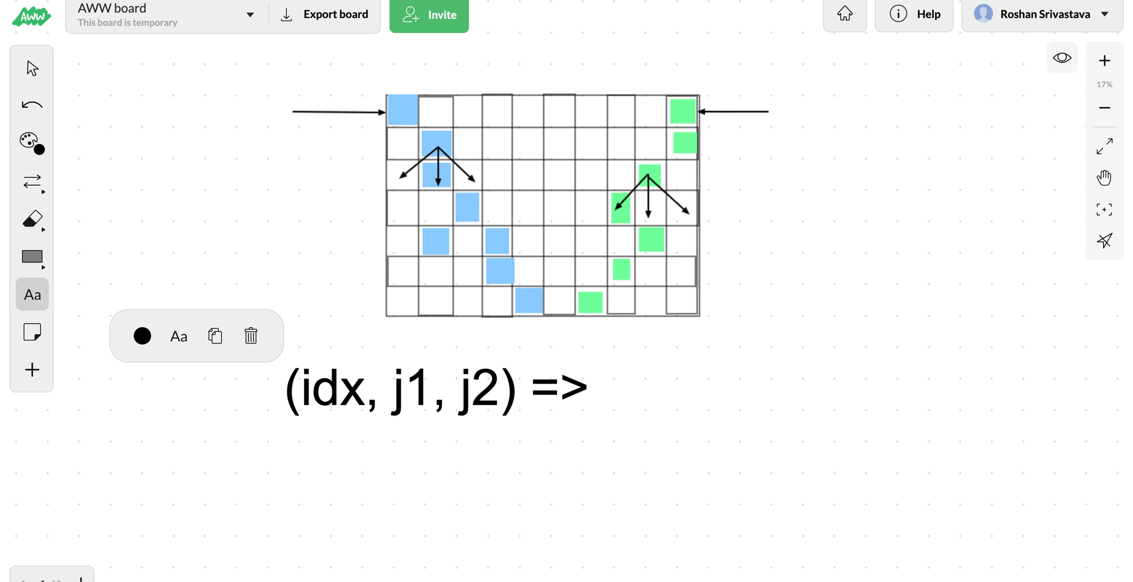
text((idx + 1)
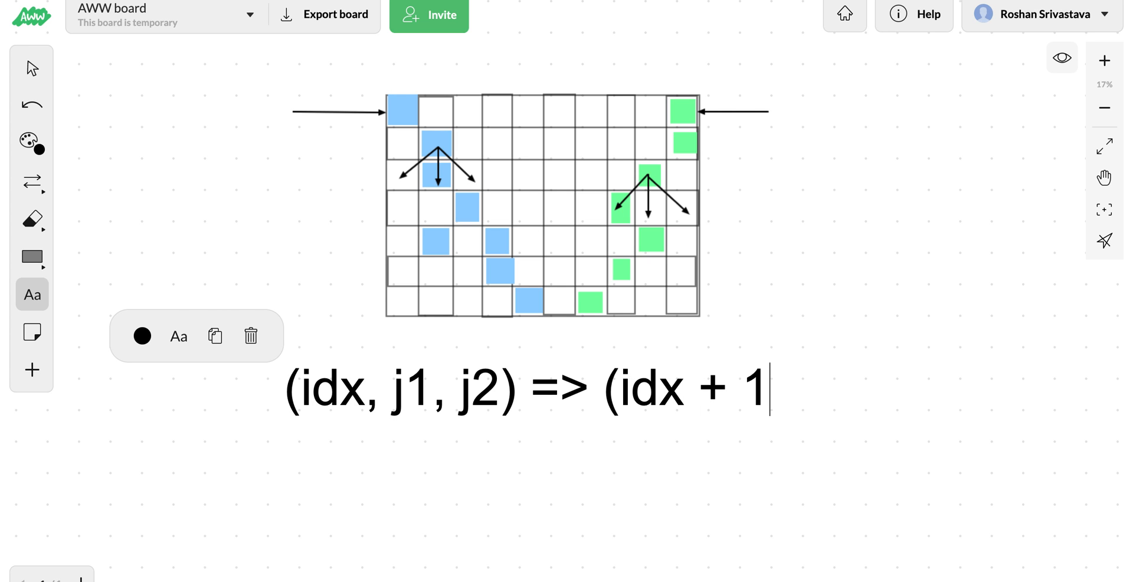
text(,)
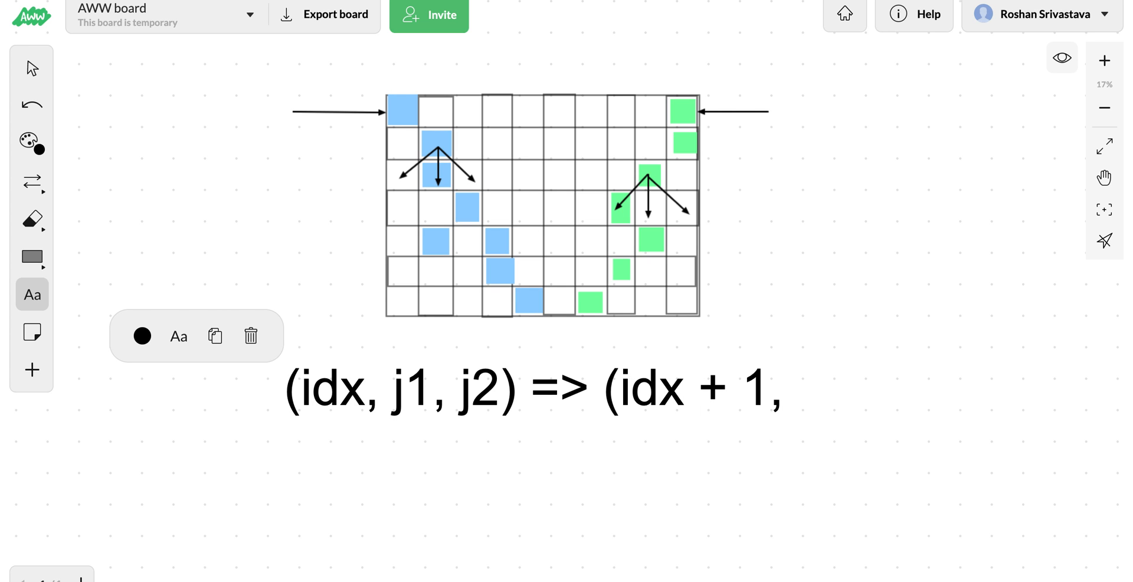
text(j +1)
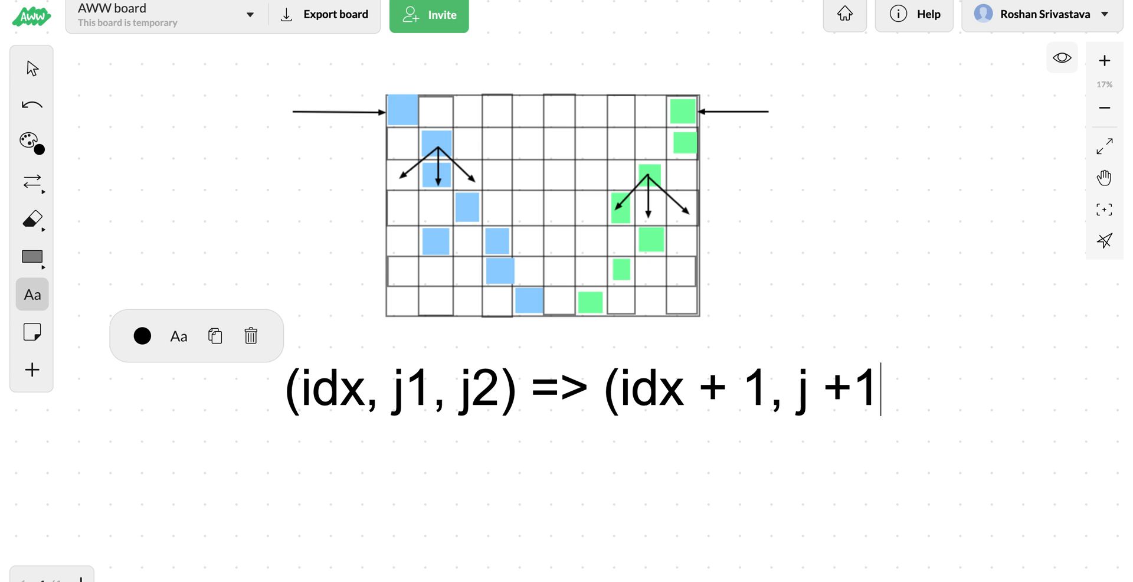
text(, j)
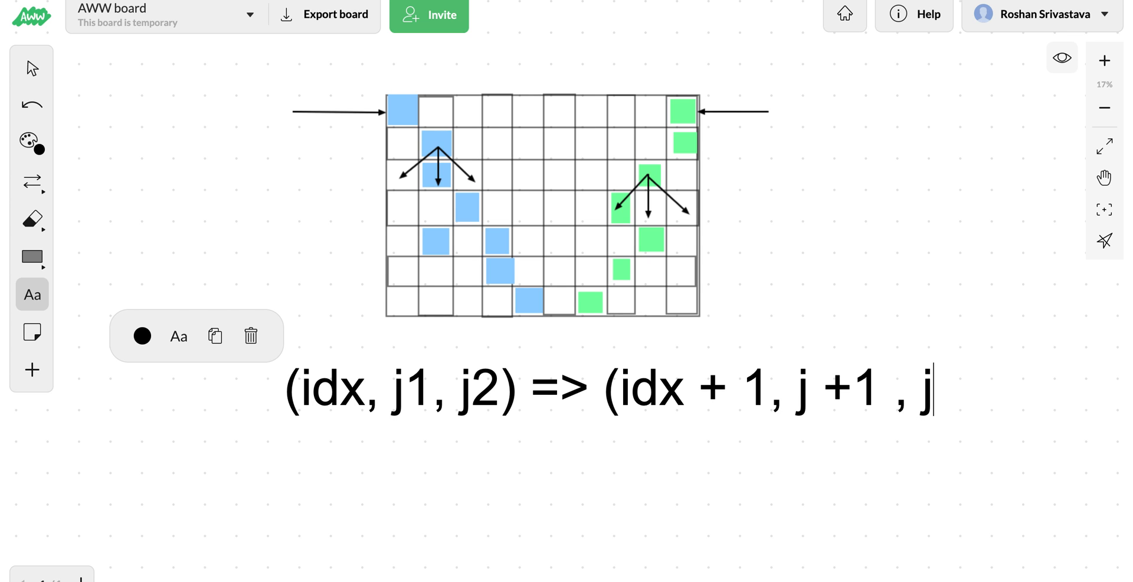
text(2)
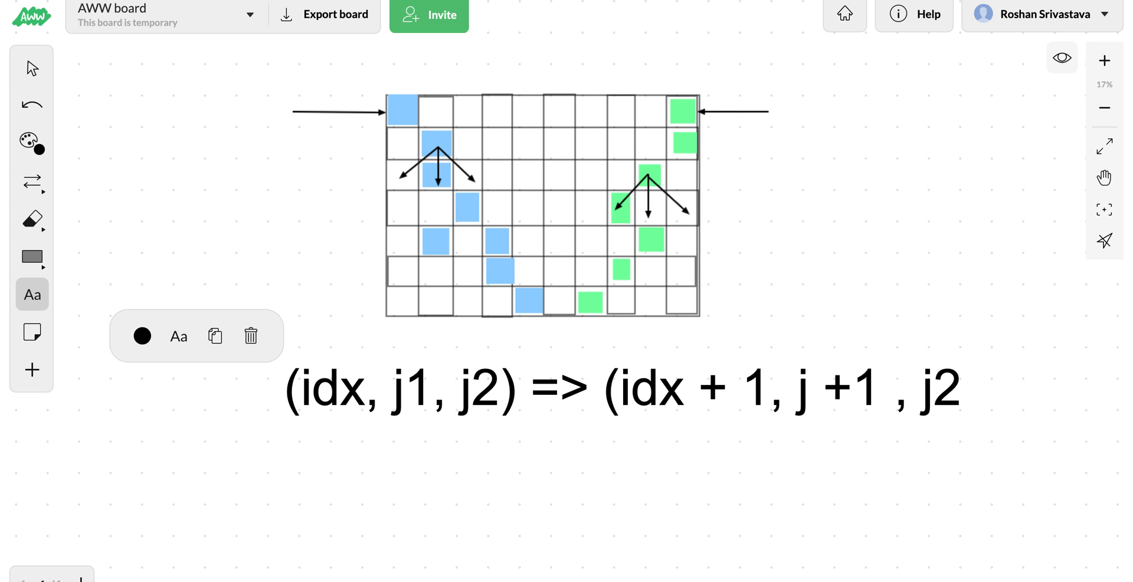
text())
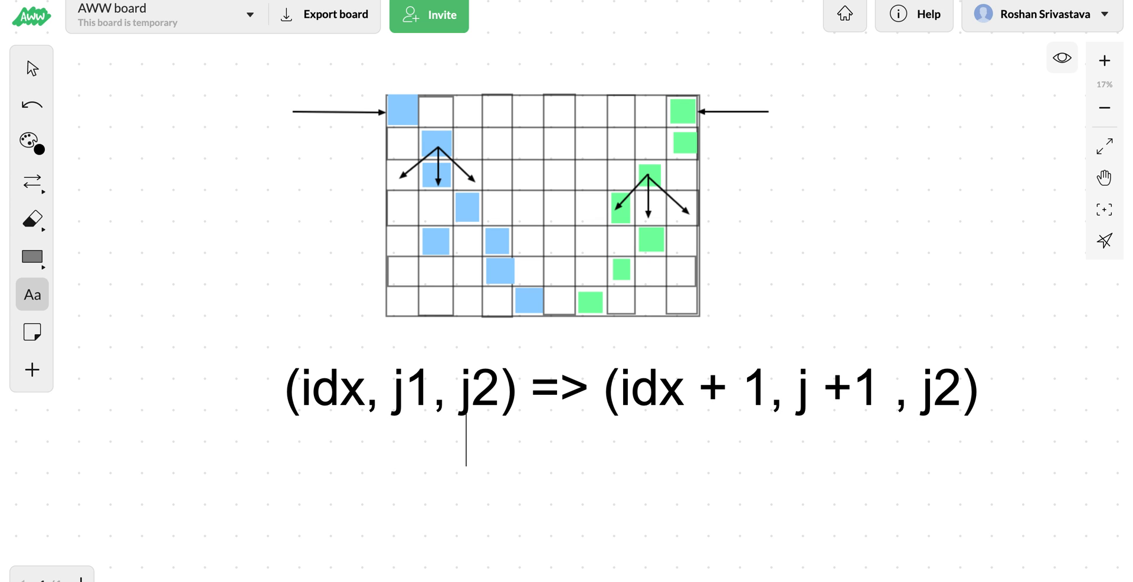
Step: Add the transitions => (idx + 1, j - 1, j2) and => (idx + 1, j , ..
text(=>)
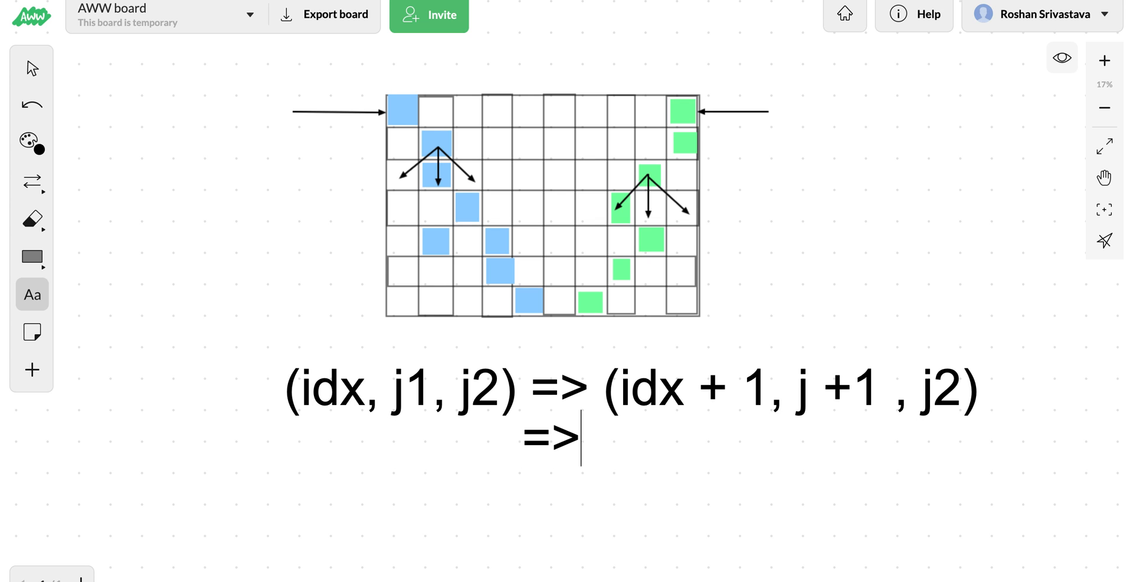
text((idx + 1)
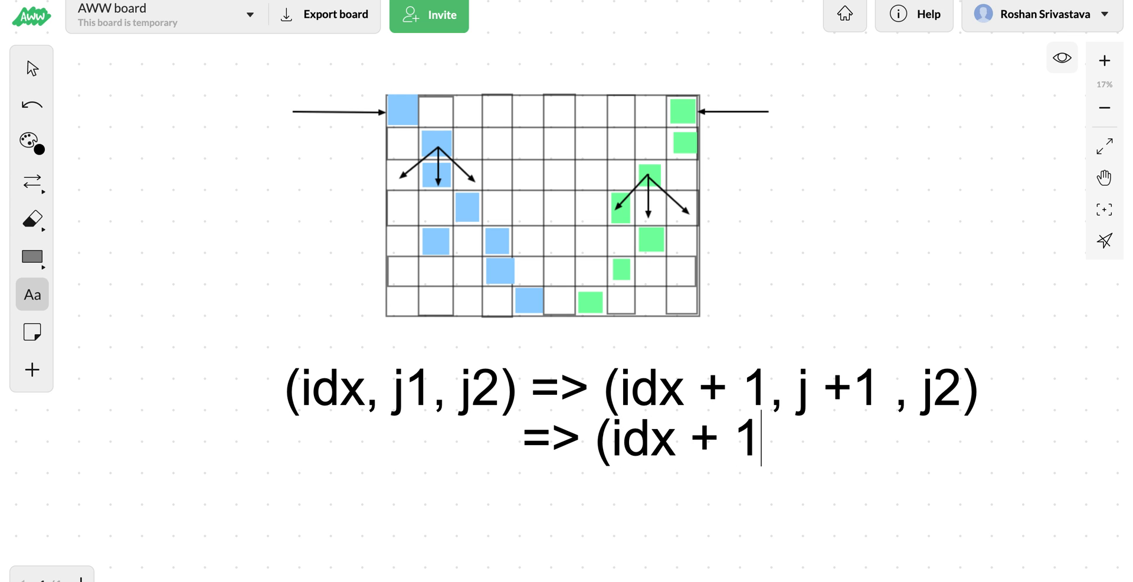
text(, j -1)
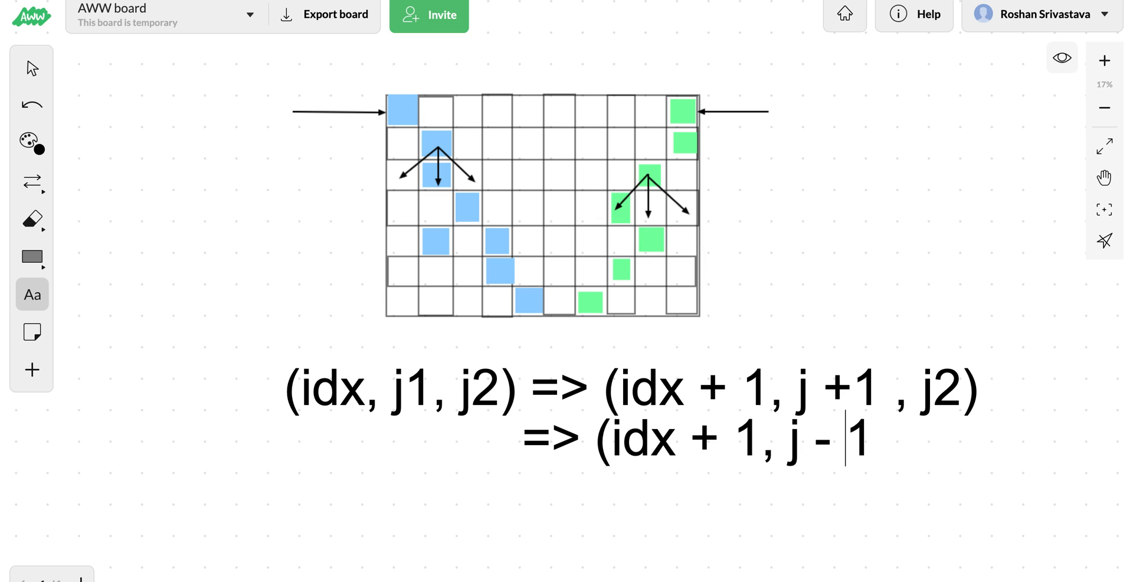
text(, j2)
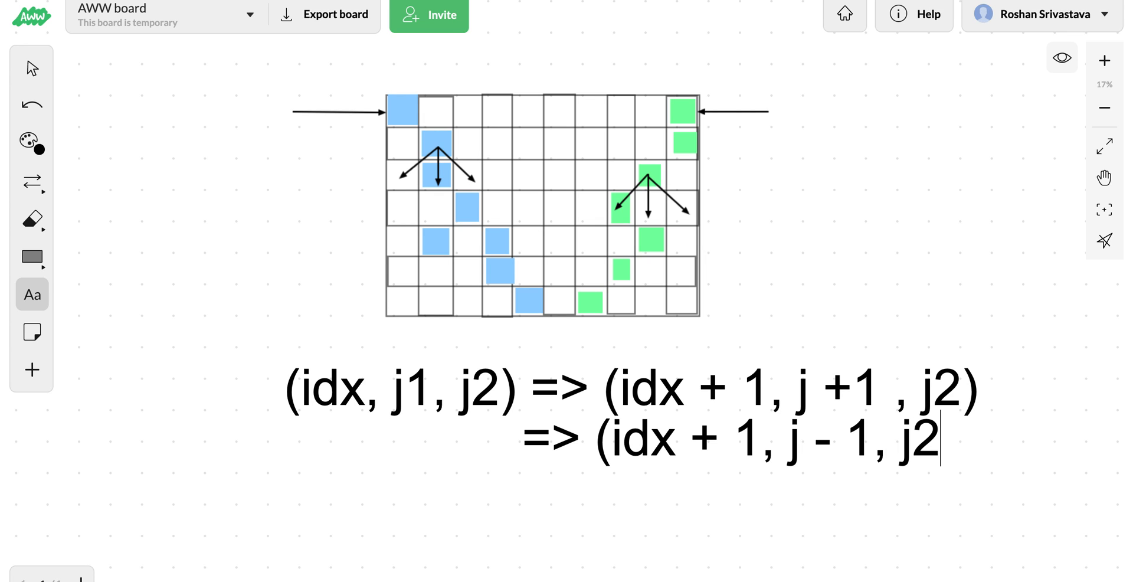
text())
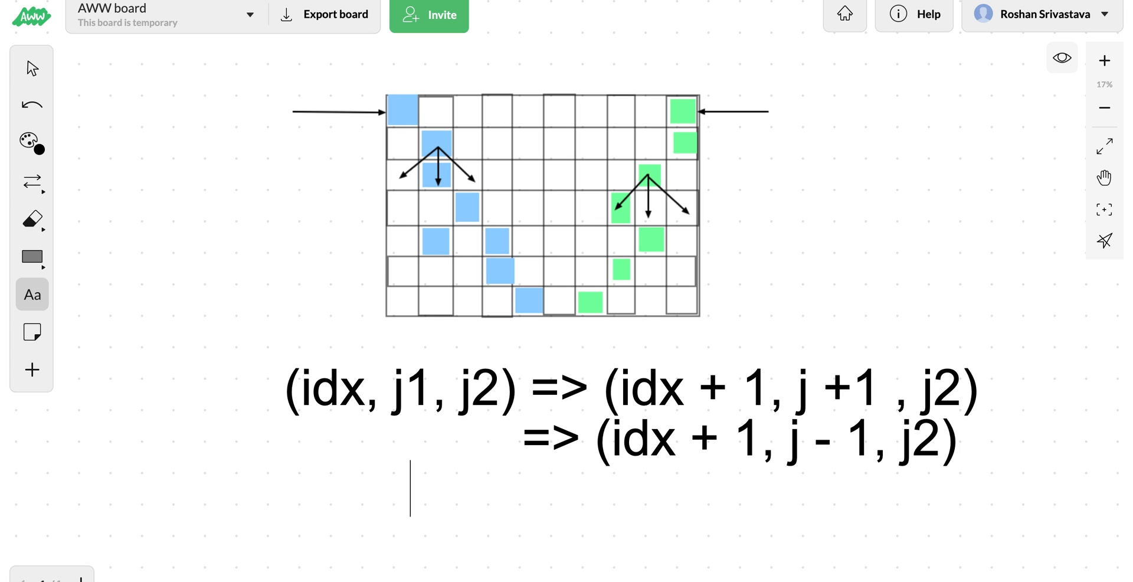
text(=)
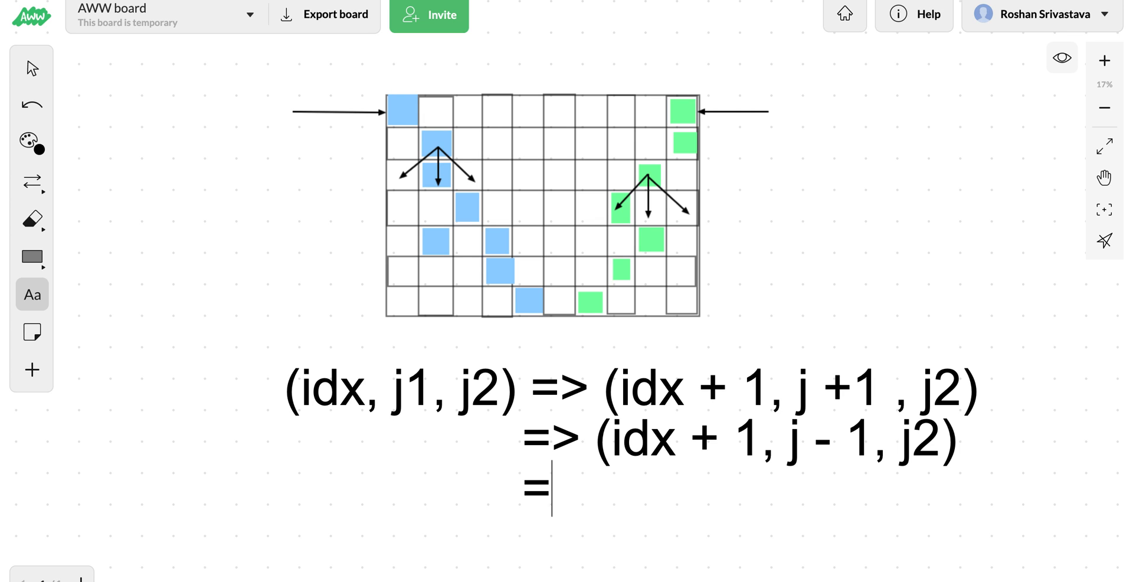
text(> (idx)
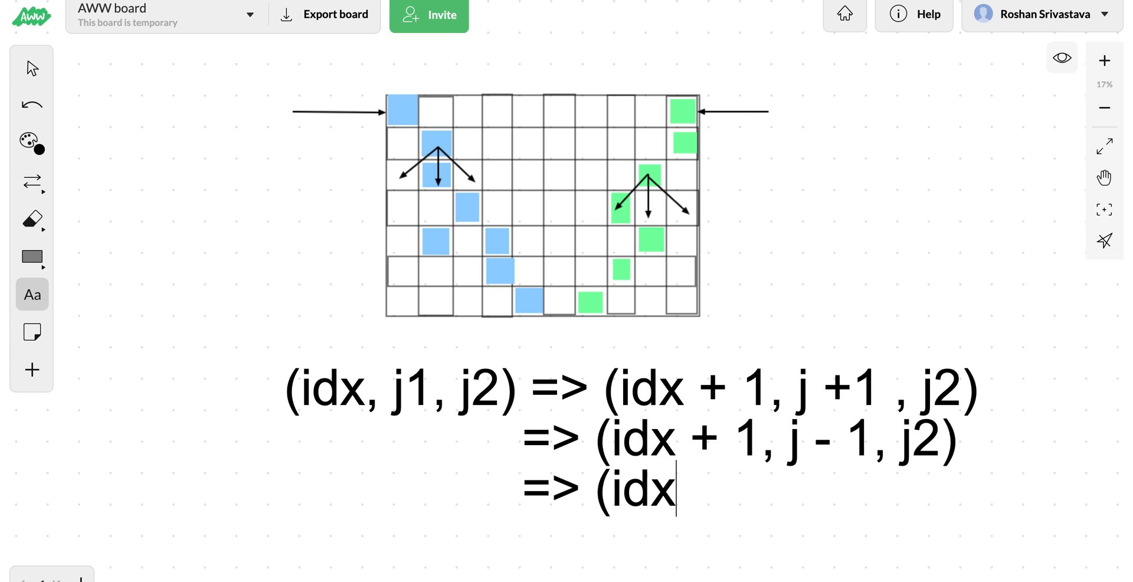
text(+)
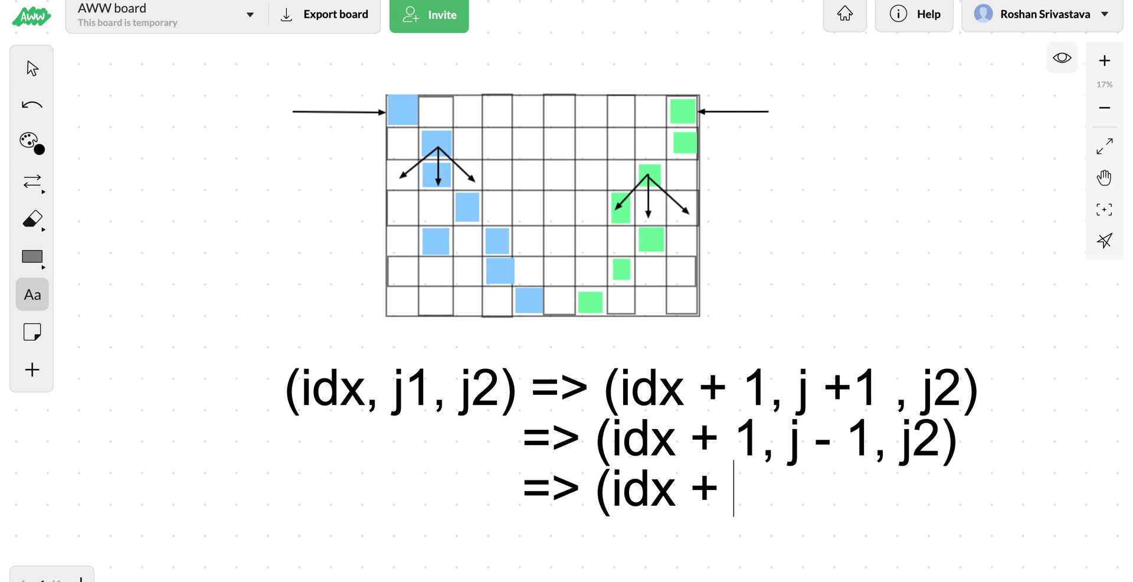
text(1, j ,)
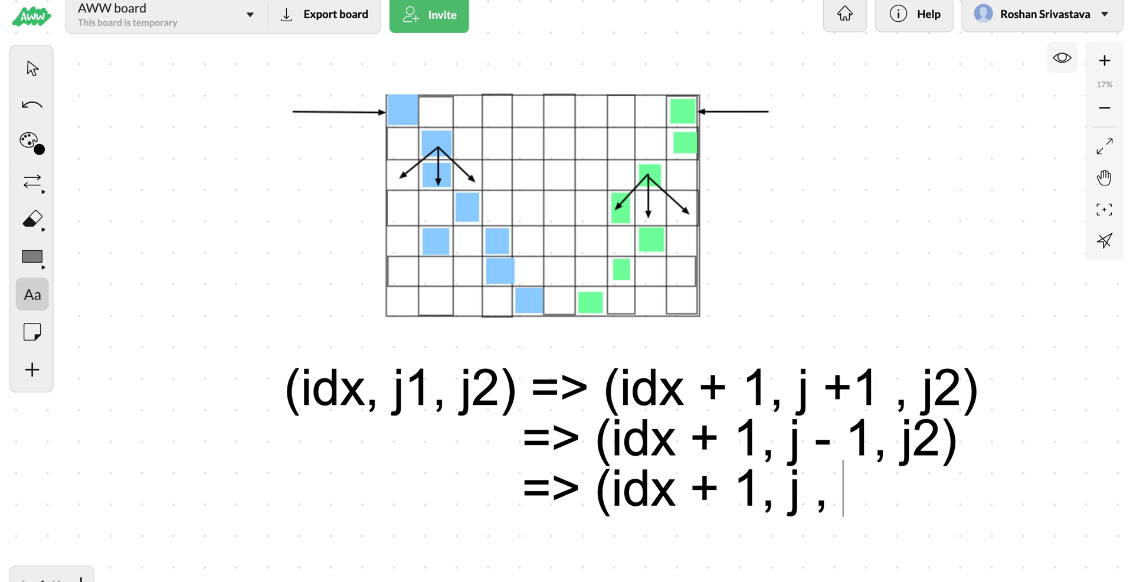
Step: Rename j to j1 in the earlier transitions and finish the last one with j2
click(802, 439)
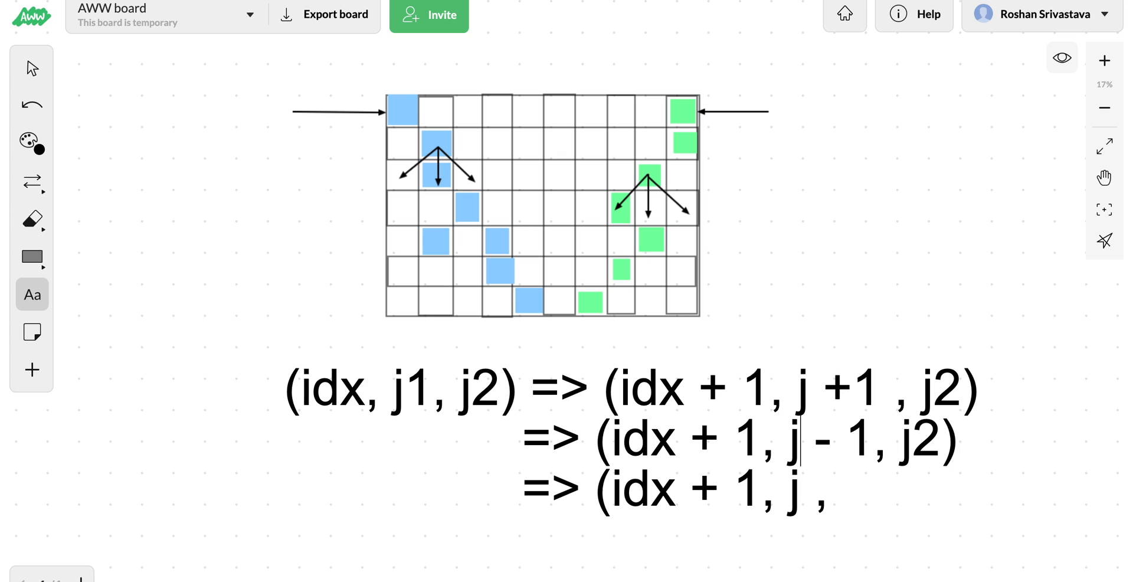
text(1)
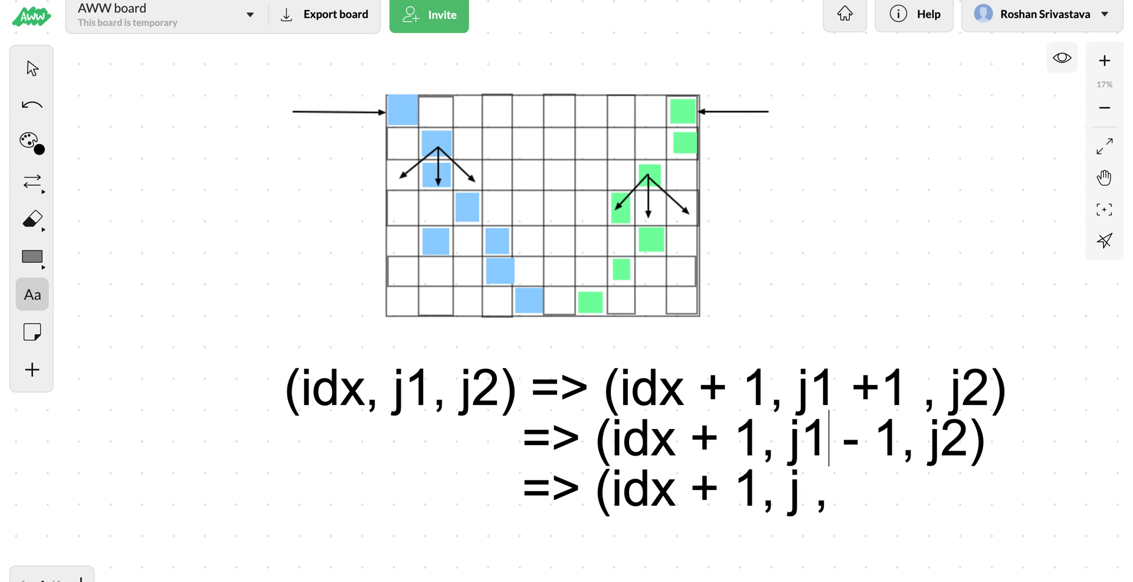
text(1)
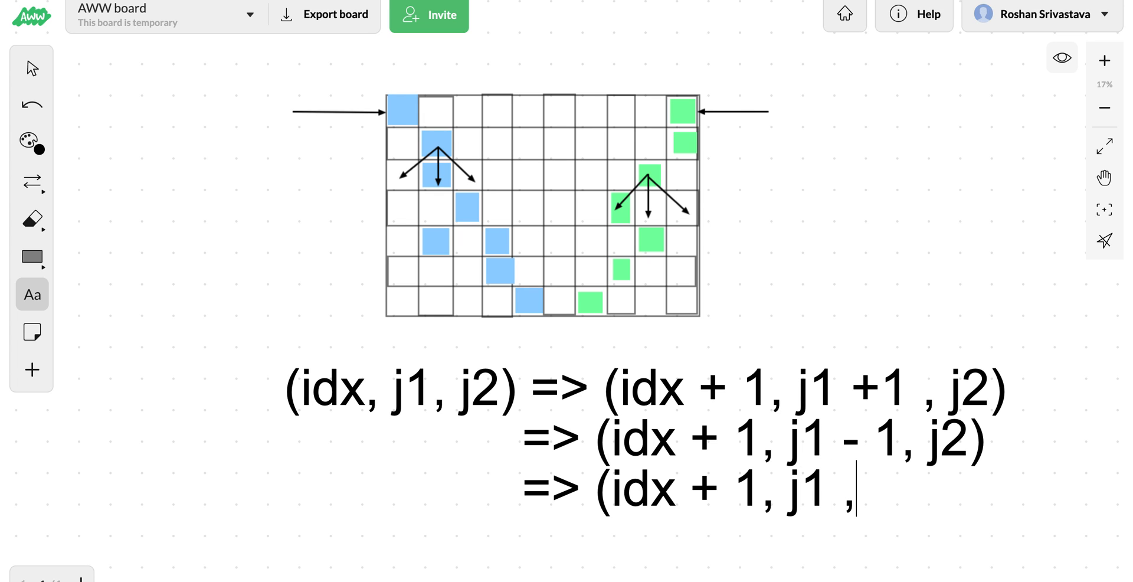
text(j2))
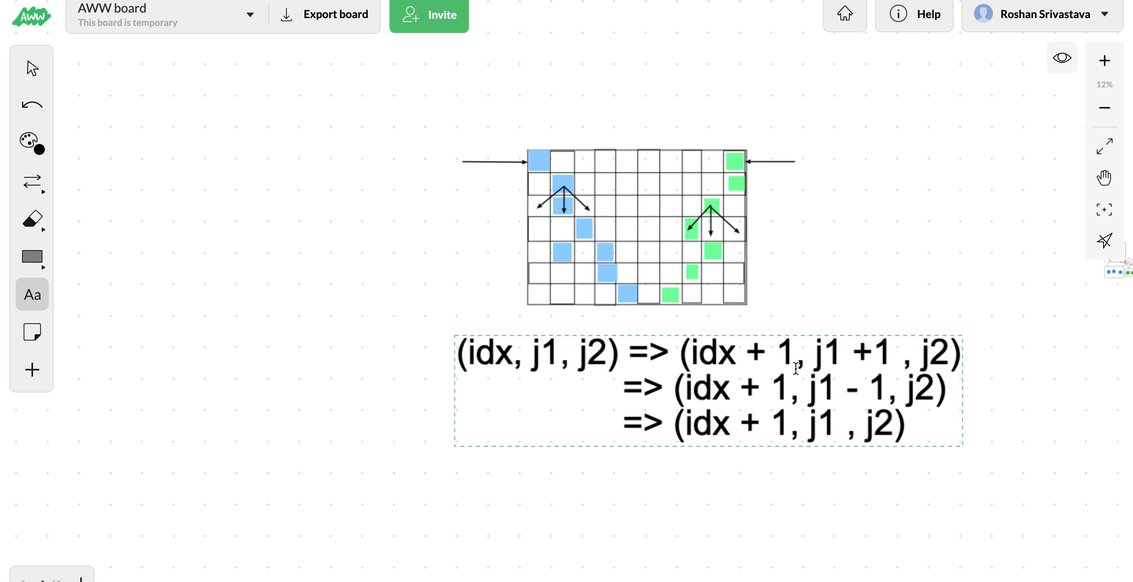
mouse_move(946, 350)
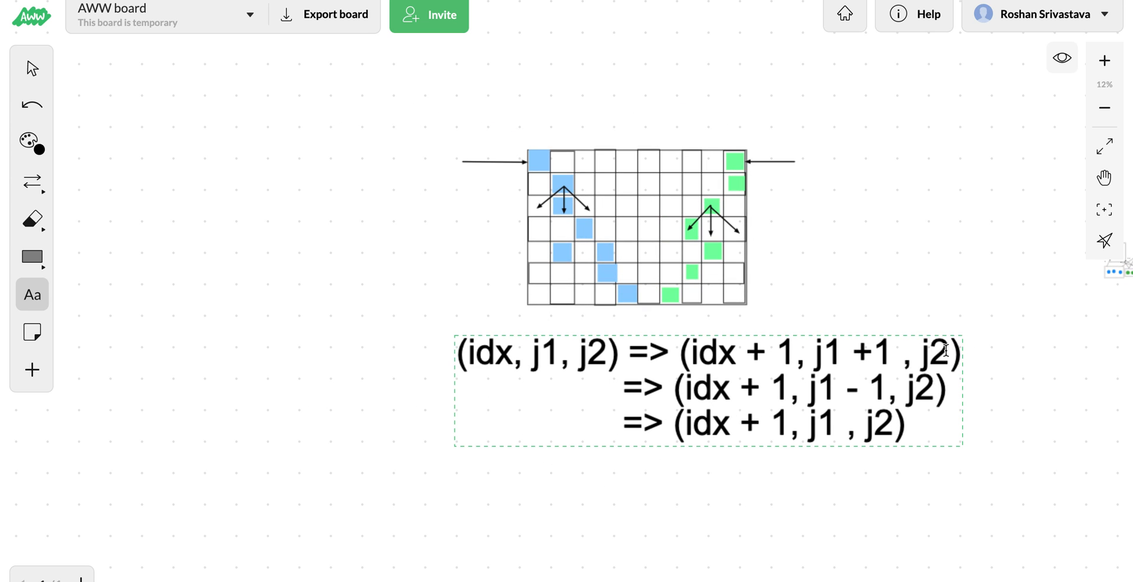
mouse_move(816, 364)
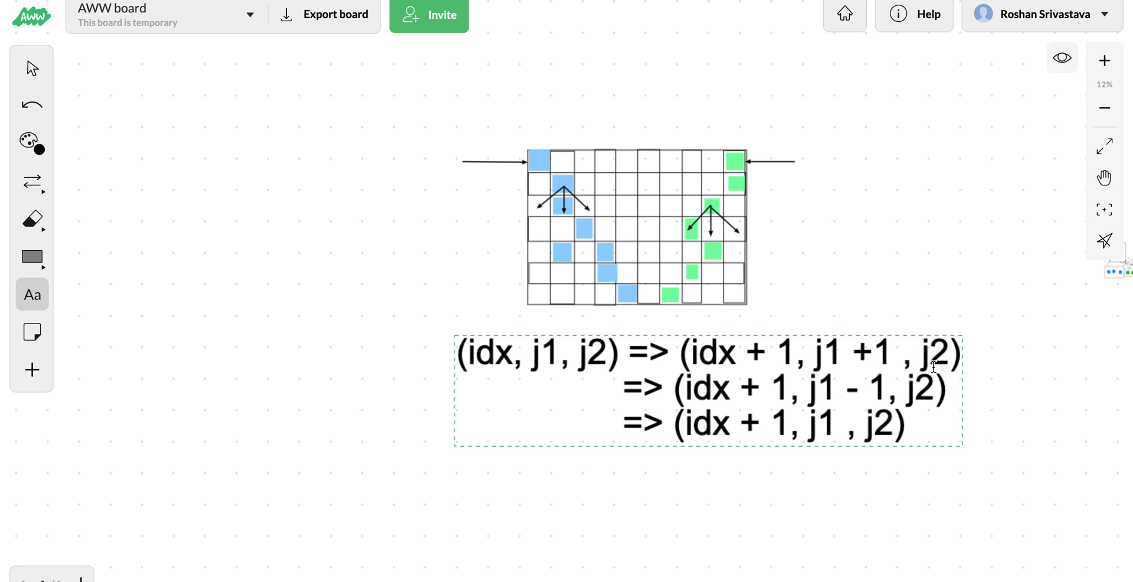
mouse_move(817, 379)
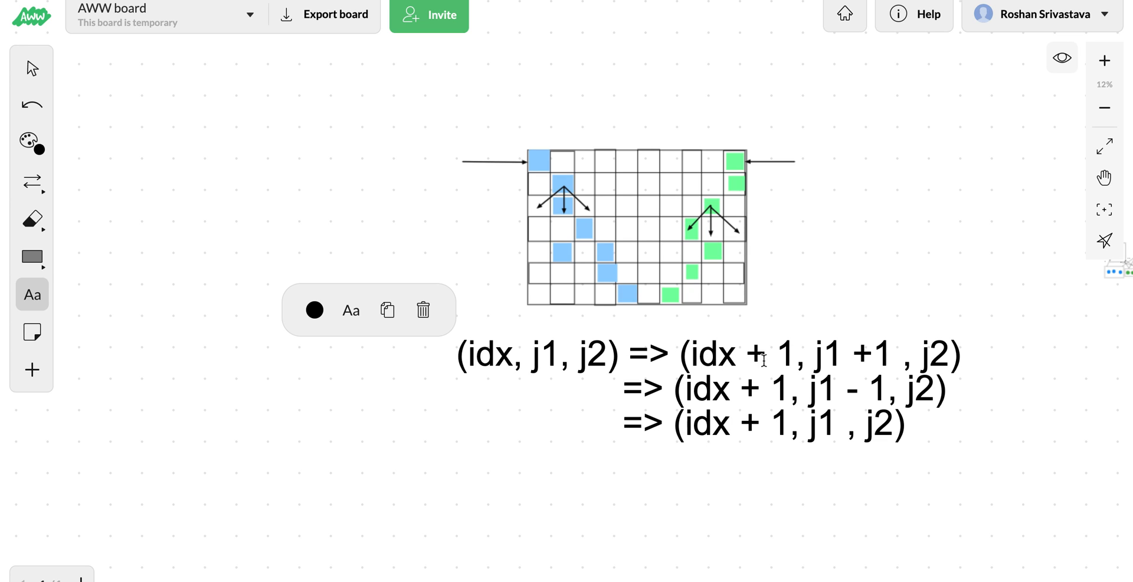
mouse_move(843, 365)
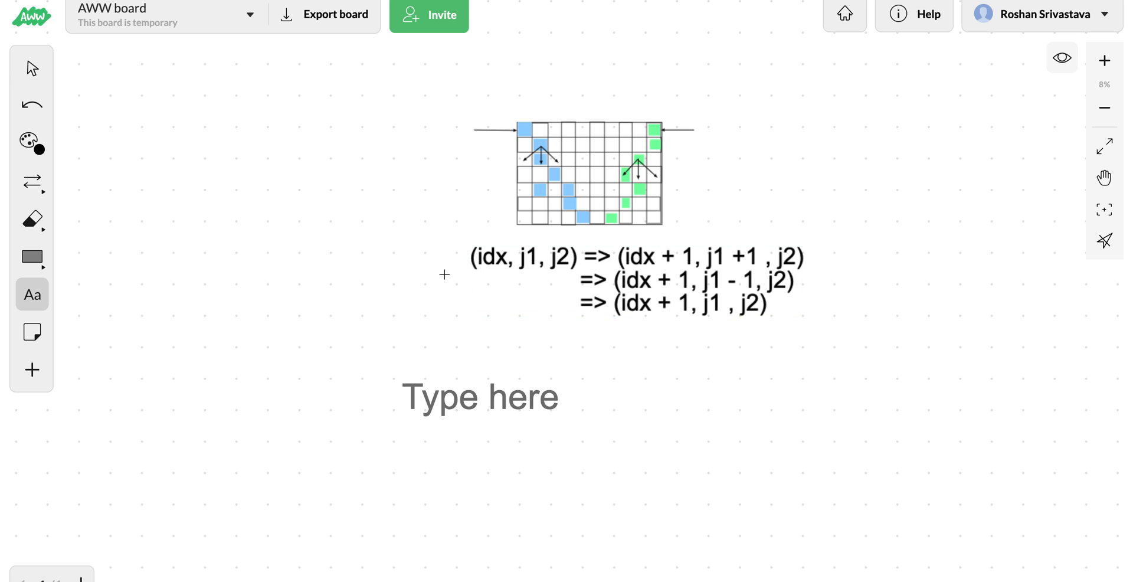
mouse_move(533, 140)
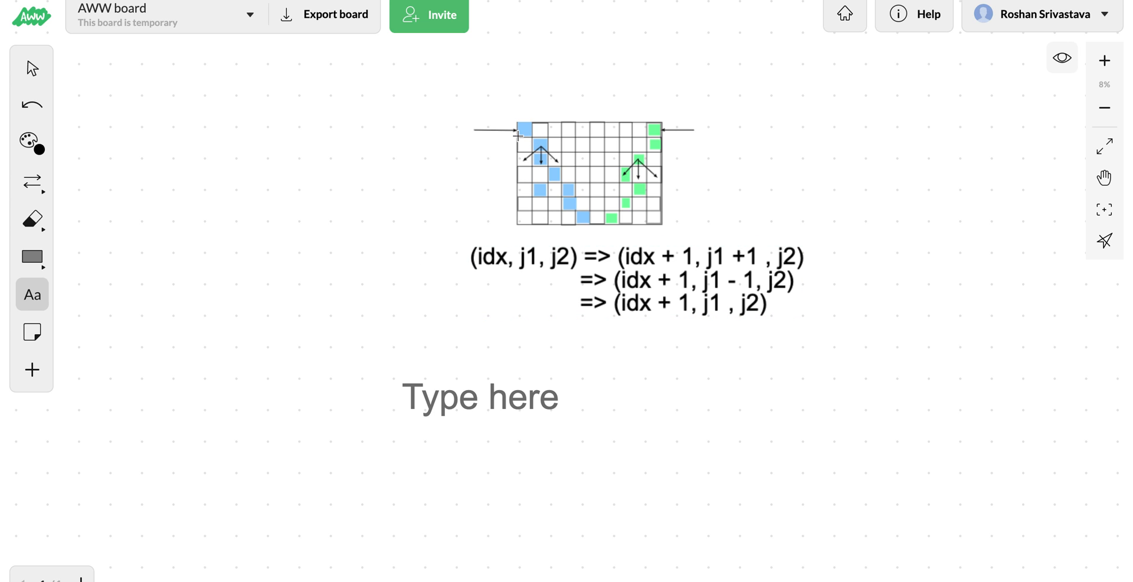
mouse_move(572, 198)
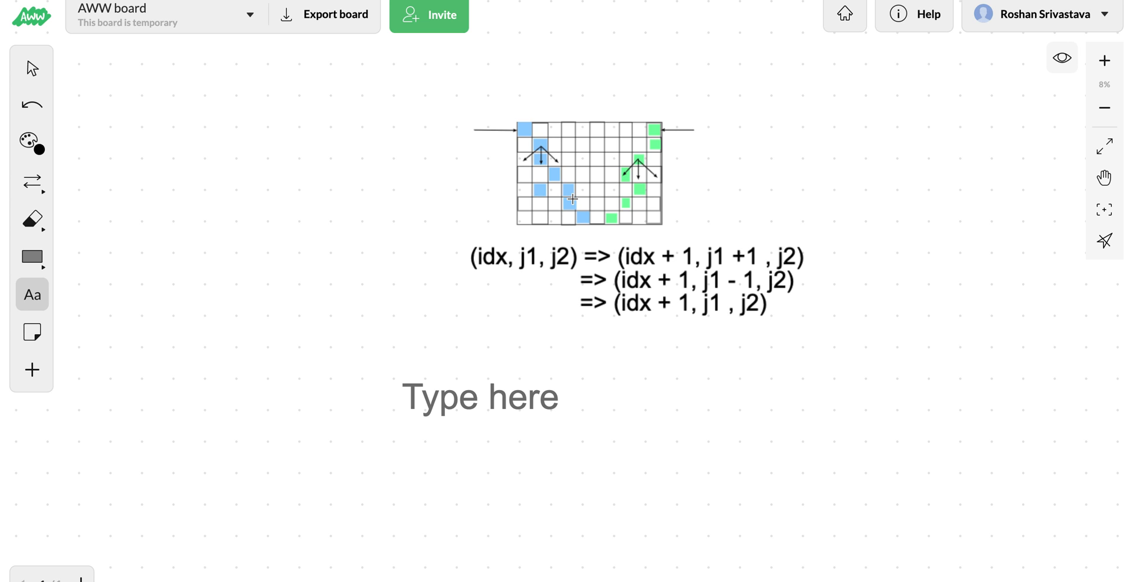
Step: Write curr = arr[idx][j1] + arr[idx][j2] for both robots' cells
text(curr = a)
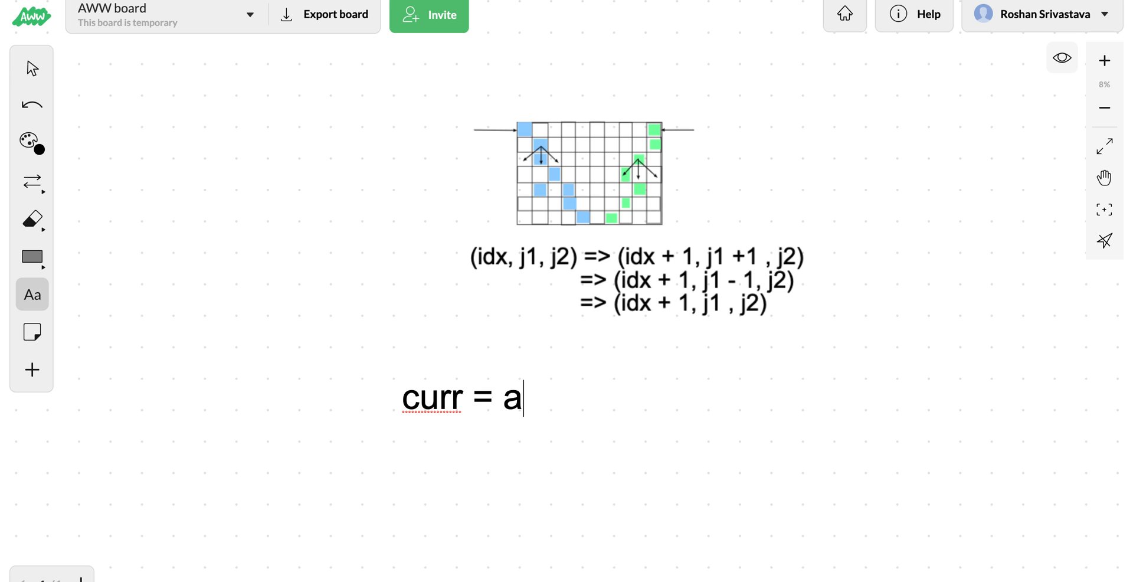
text(rr[idx][])
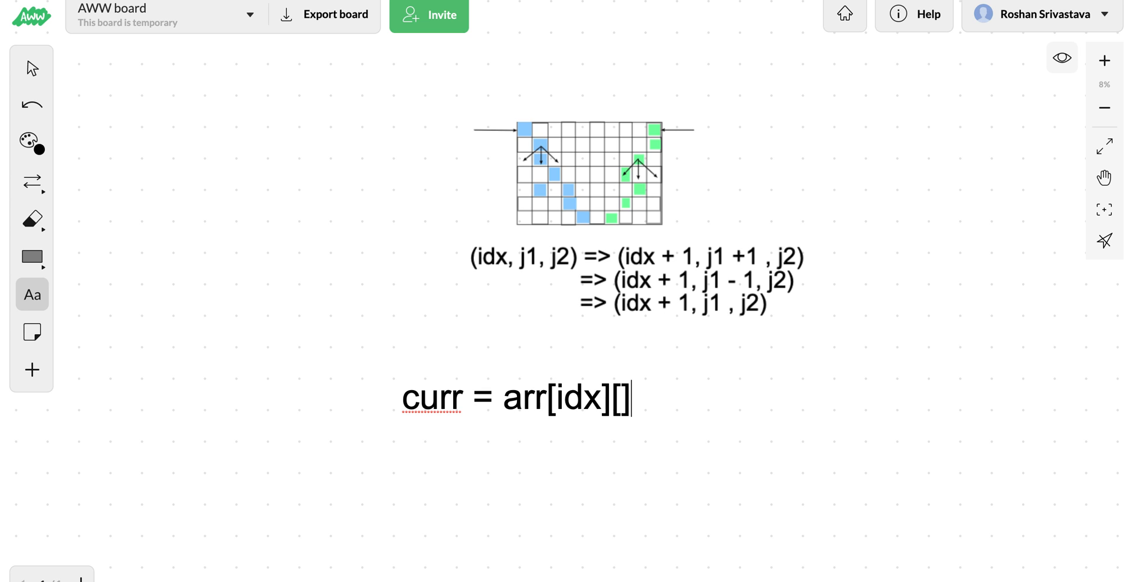
text(j1] + a)
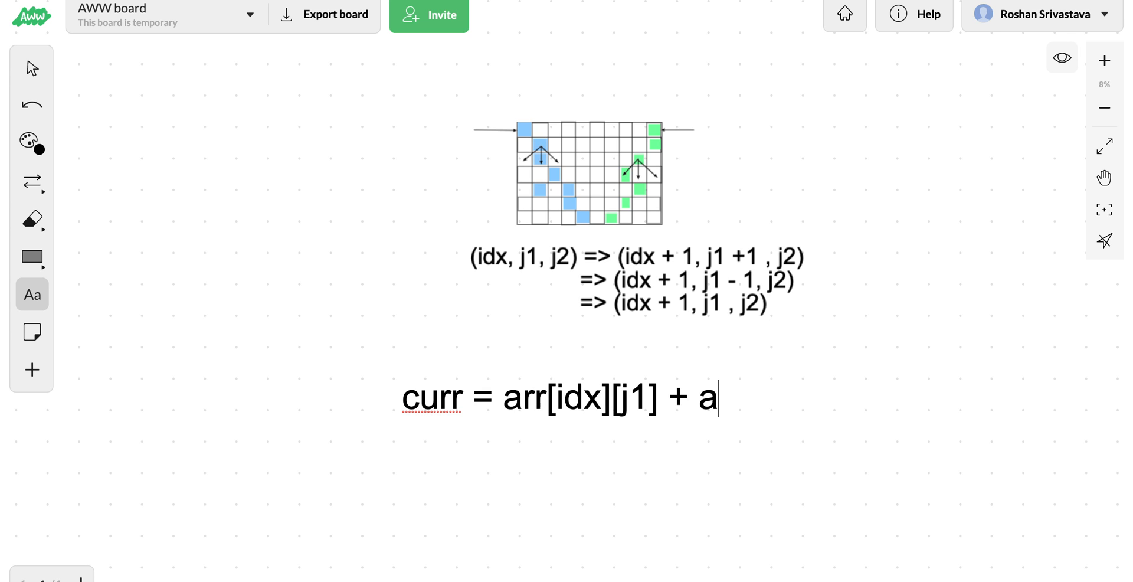
text(rr[idx])
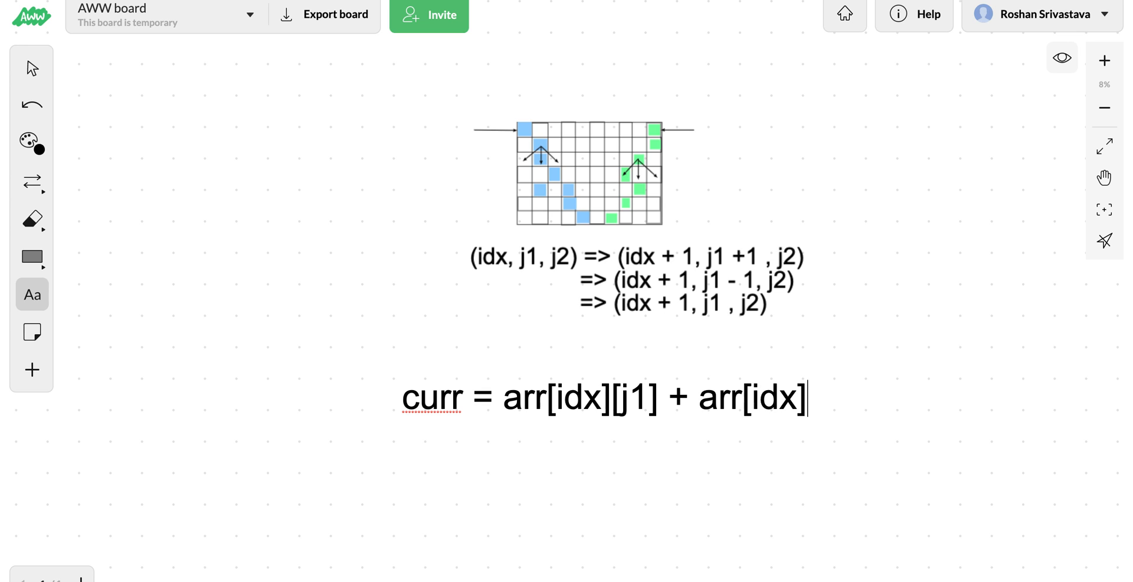
text([j2])
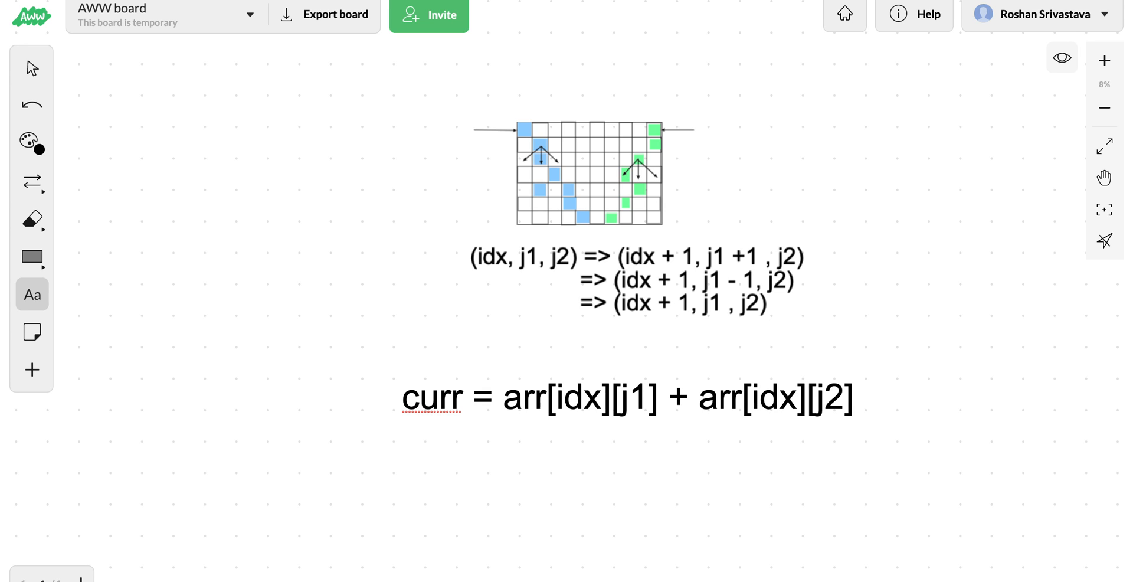
Step: Write if(j1 == j2) curr -= arr[idx][j1] to avoid double-counting a shared cell
text(i)
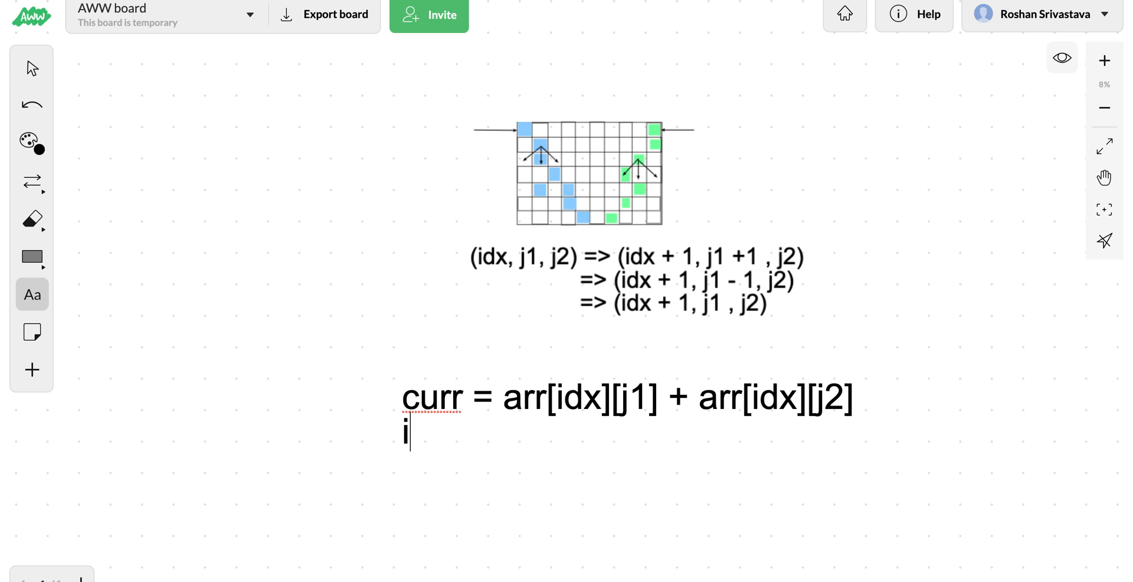
text(f(j1)
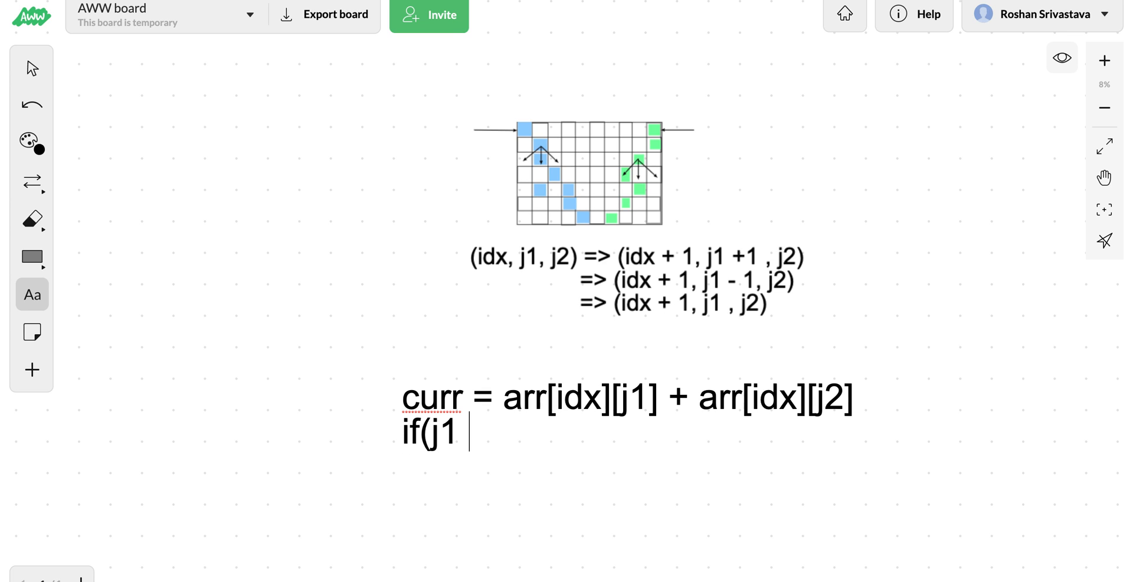
text(== j2)
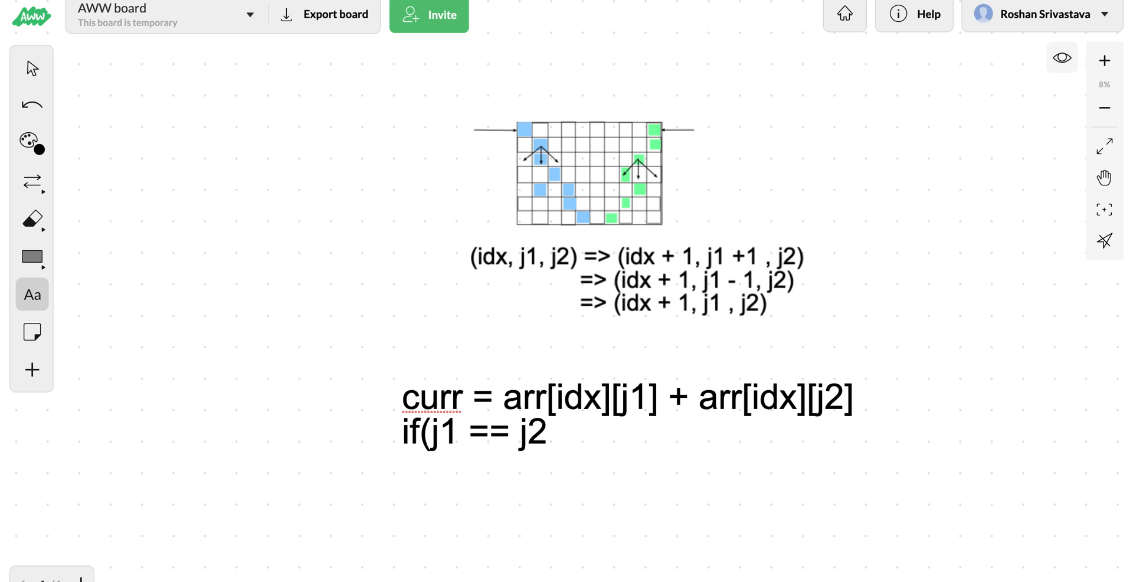
text())
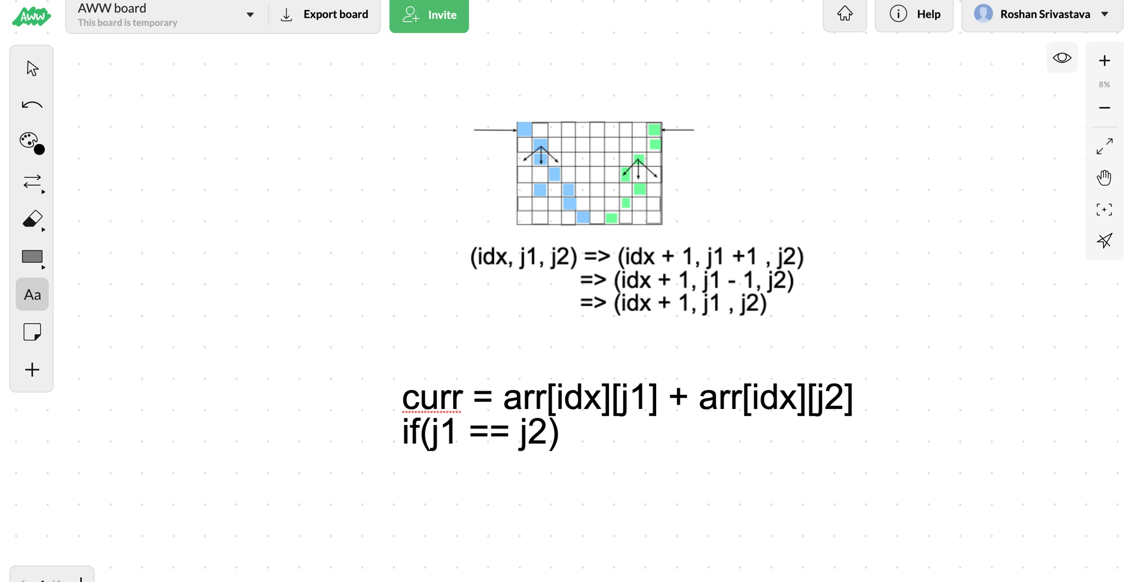
text(curr -=)
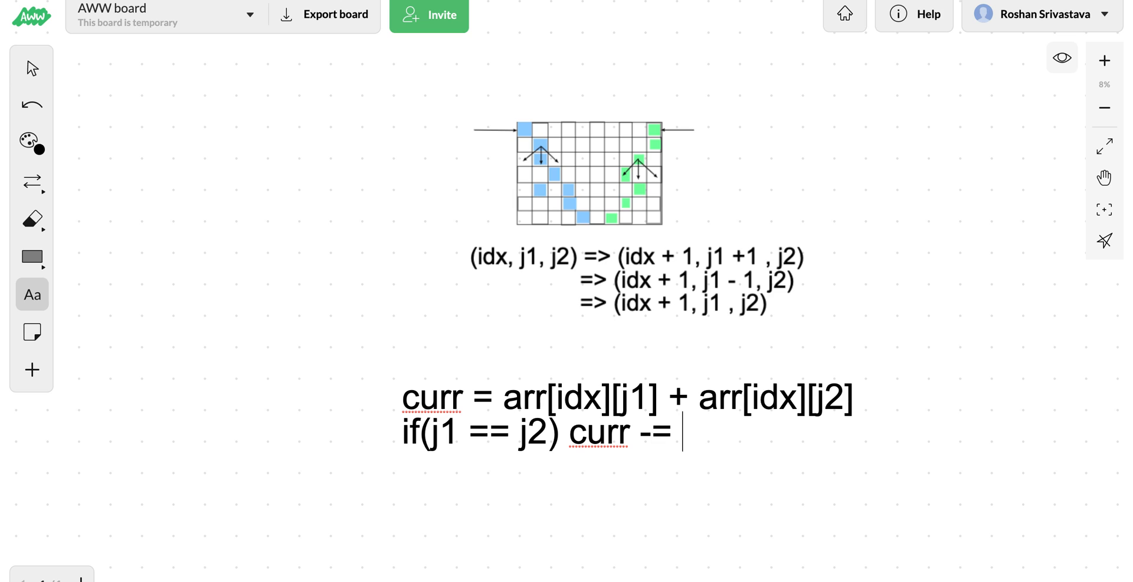
text(arr[)
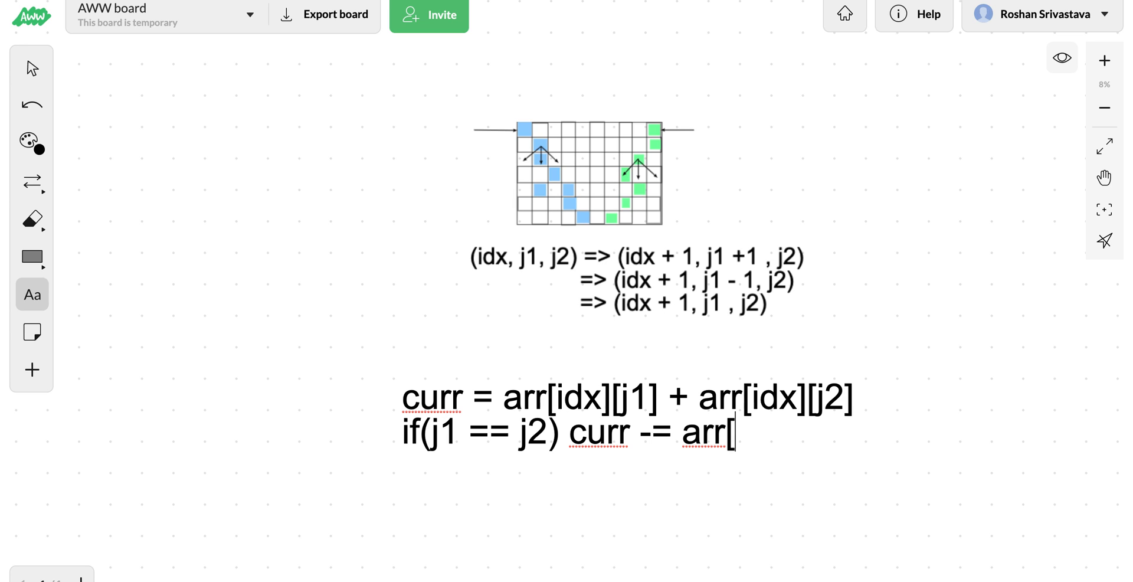
text(idx])
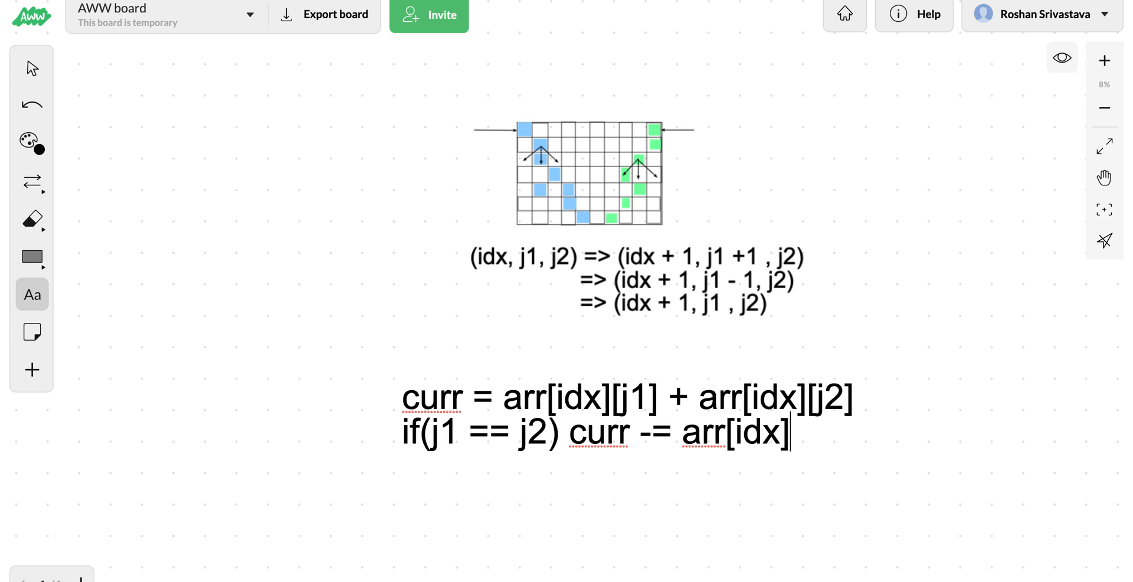
text([j1)
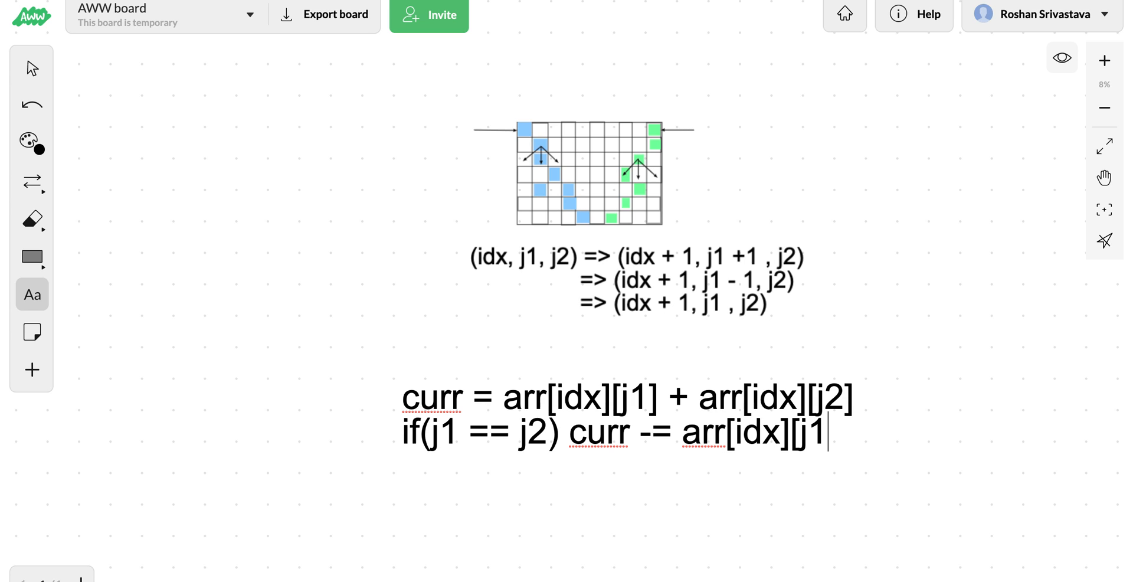
text(])
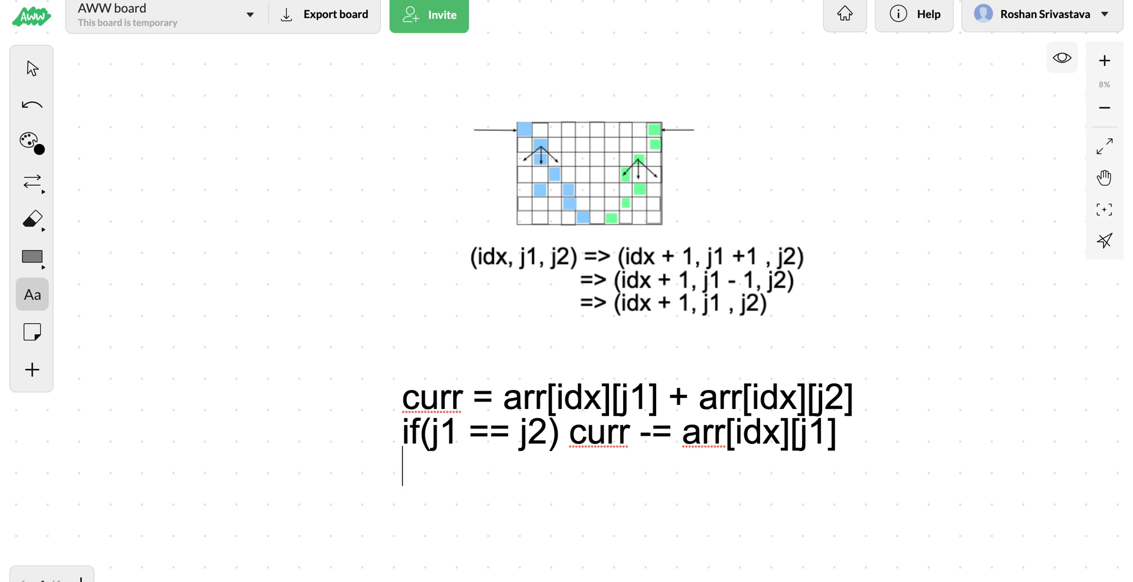
Step: Write ans = max(ans, curr + f()); as the final recurrence line
text(curr)
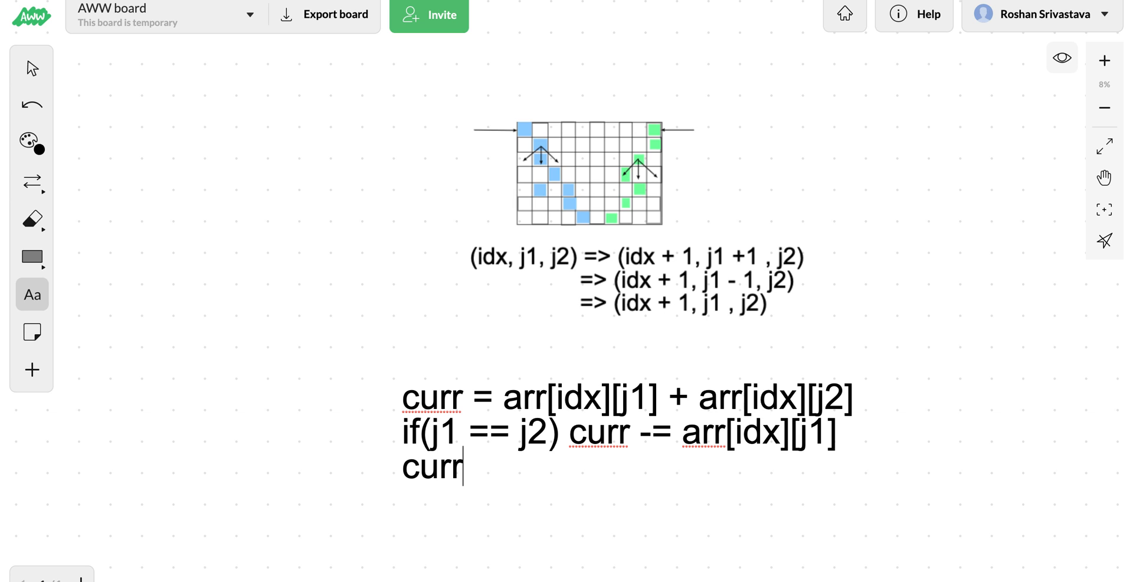
double_click(431, 466)
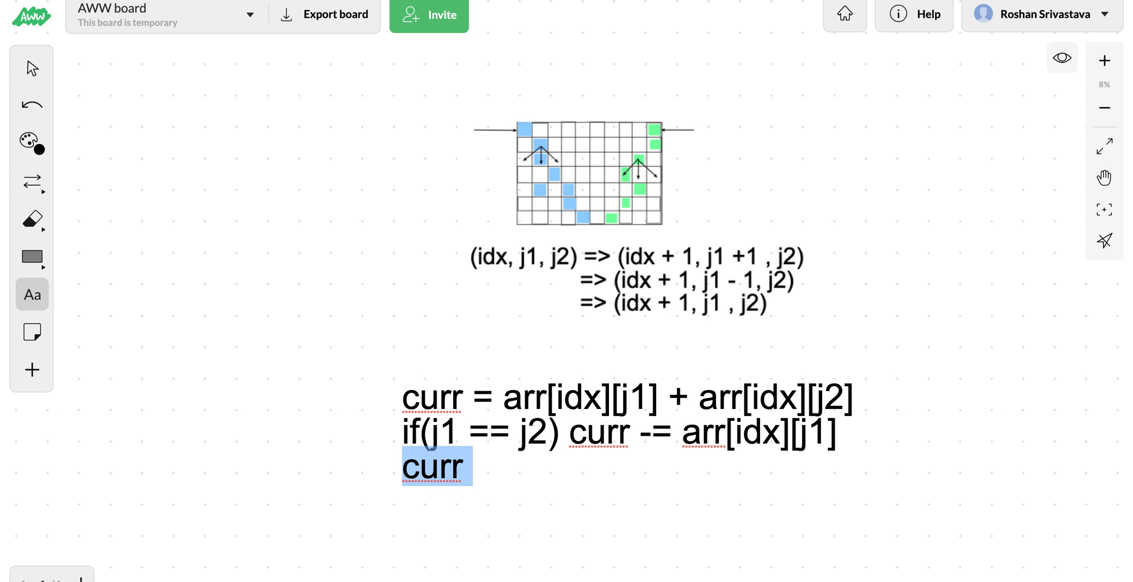
text(ans = max)
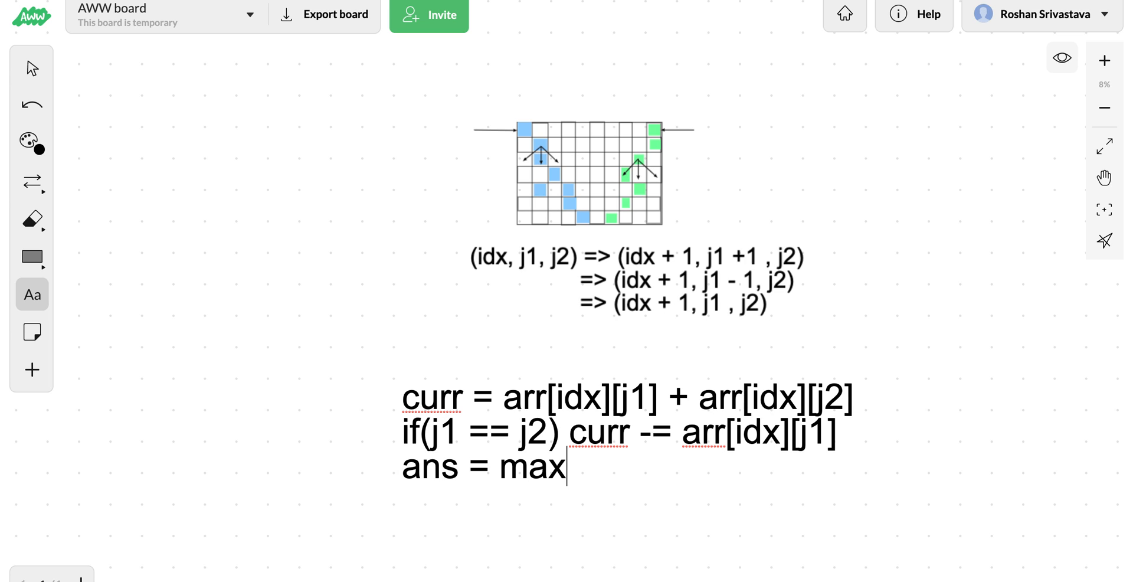
text((ans,)
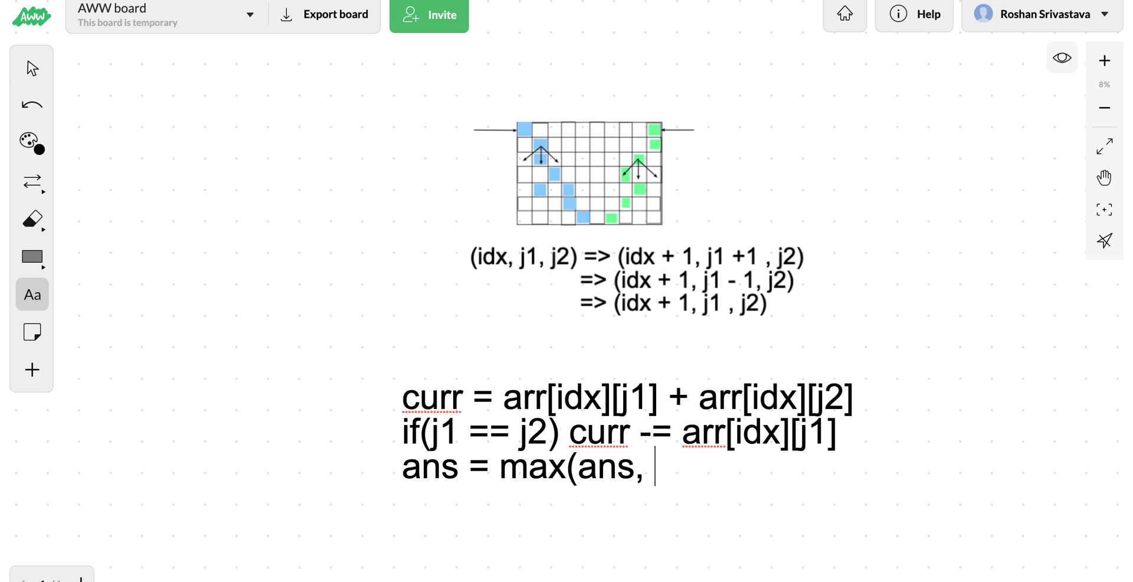
text(curr)
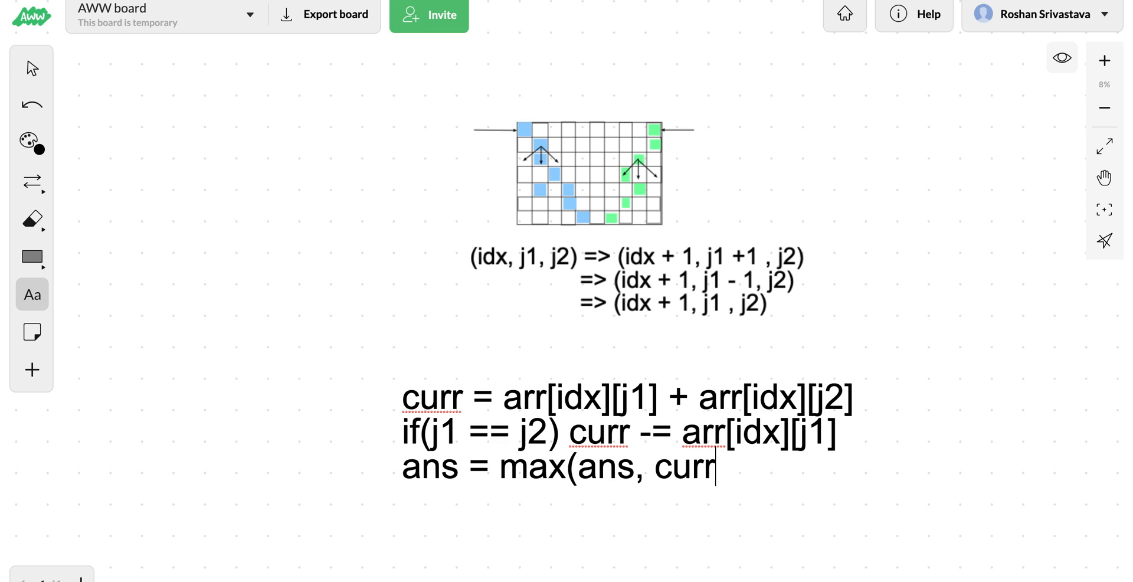
text(+ s)
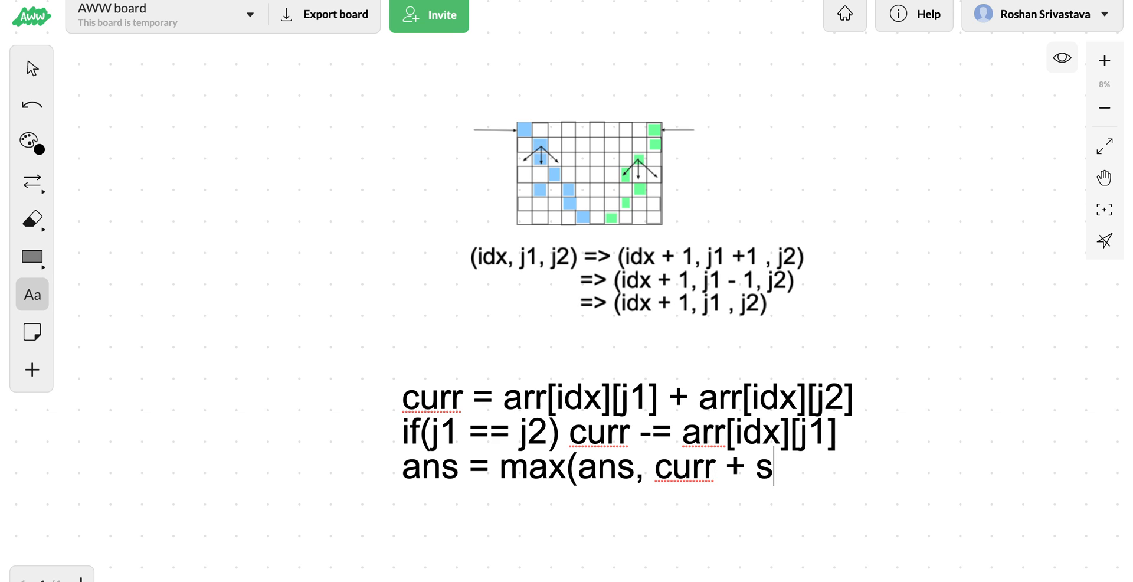
text(f()
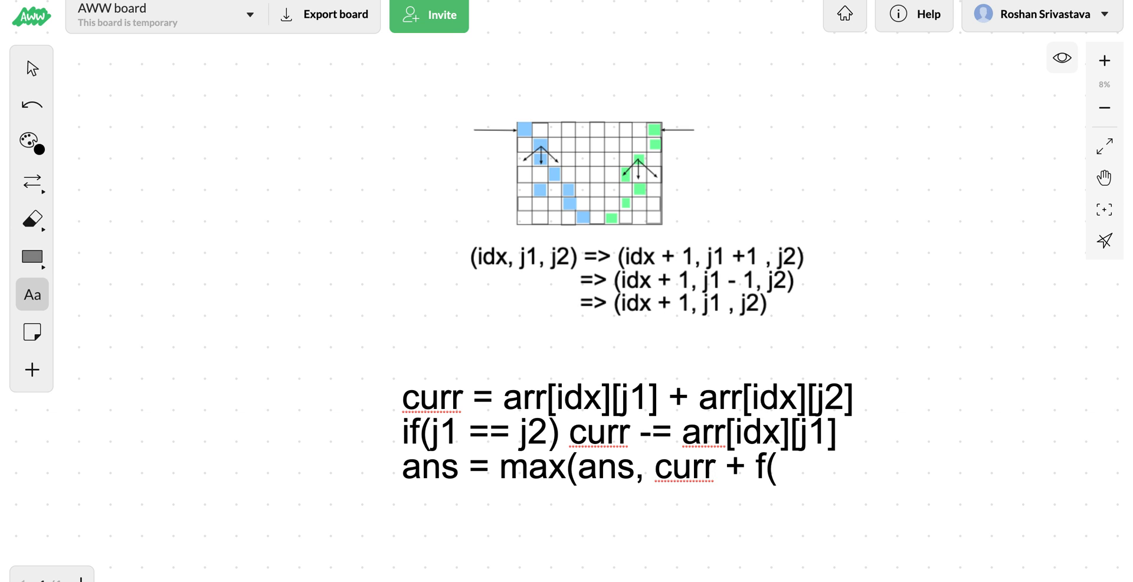
text())
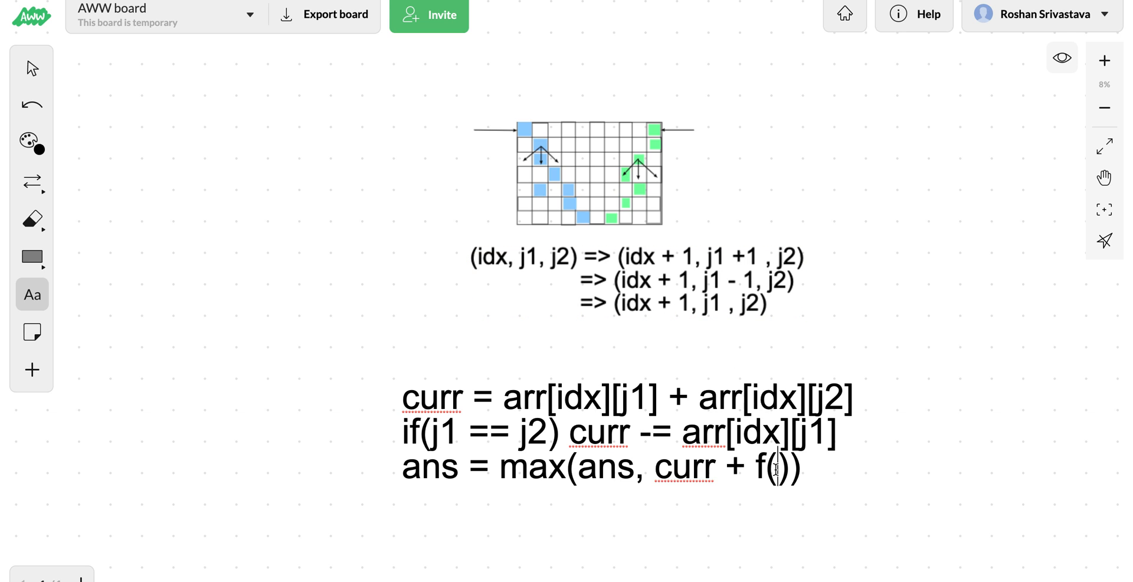
text(;)
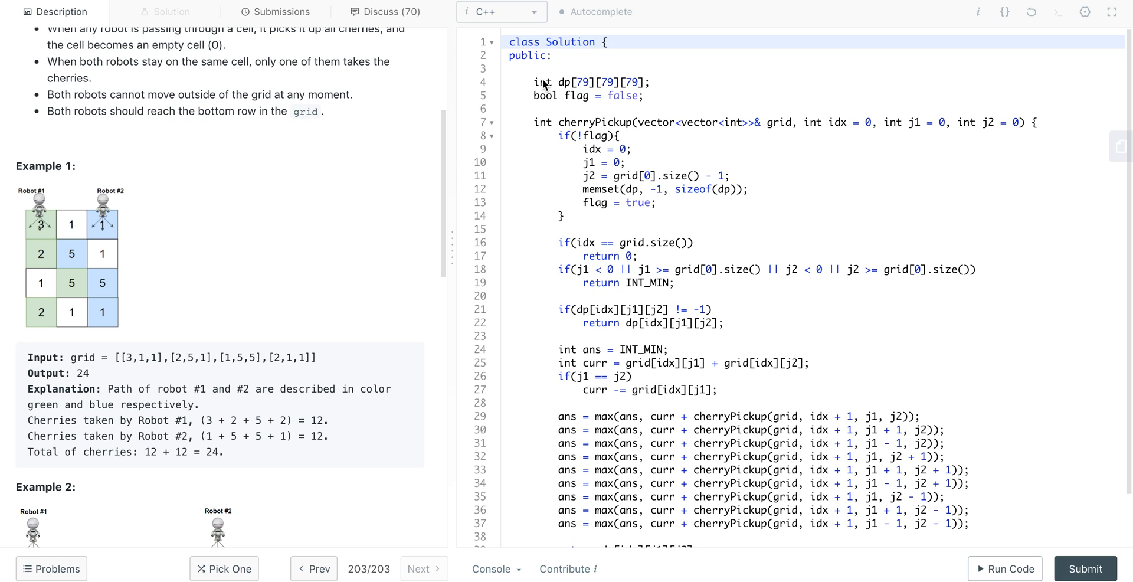
Step: Scroll the C++ editor down to cherryPickup's final return of dp[idx][j1][j2]
scroll(down, 3)
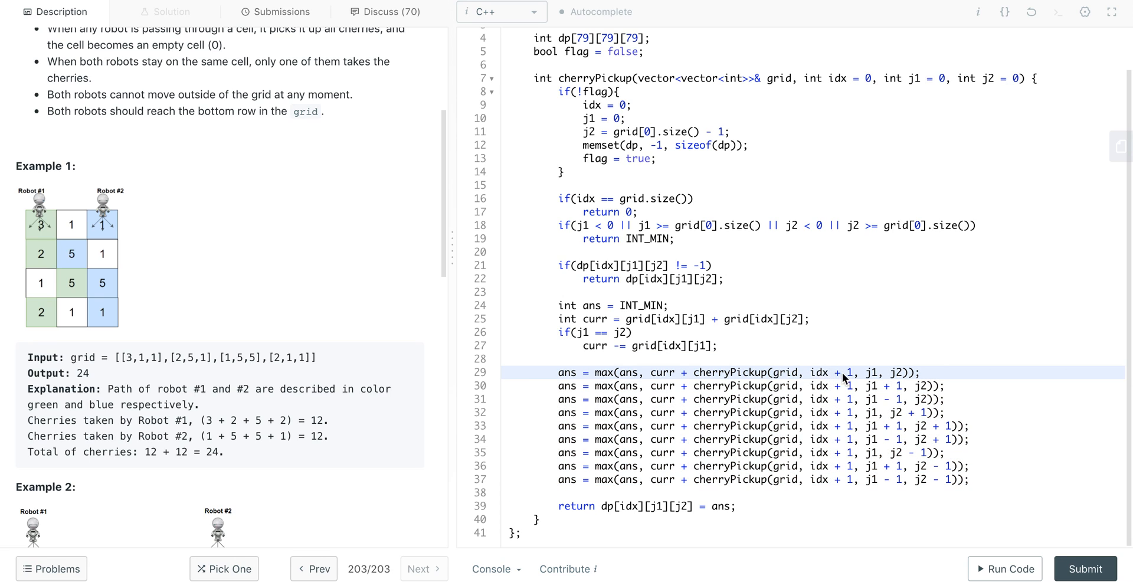
mouse_move(842, 384)
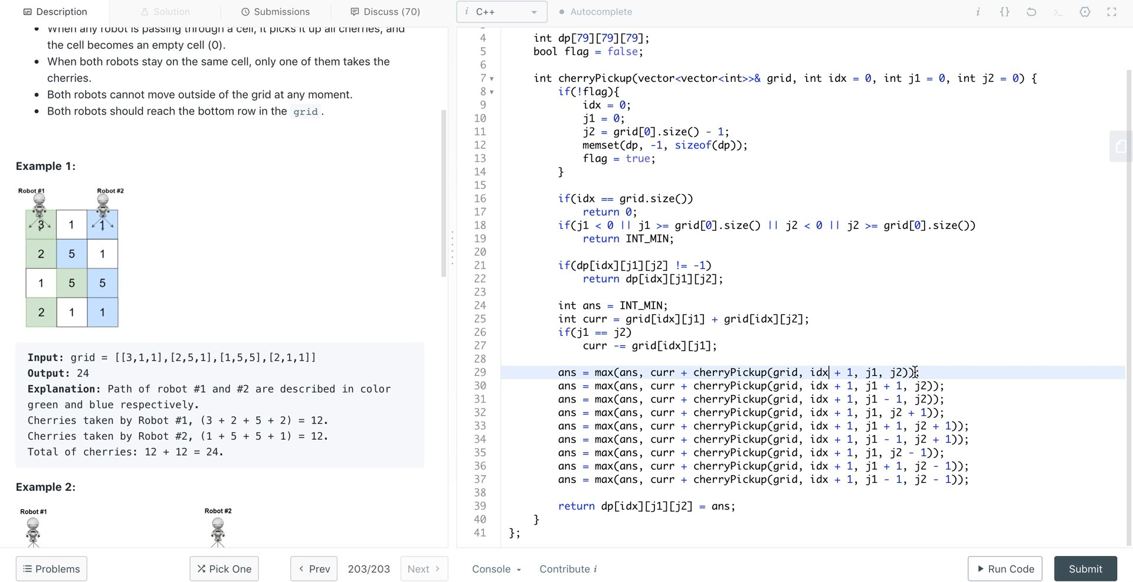
mouse_move(930, 418)
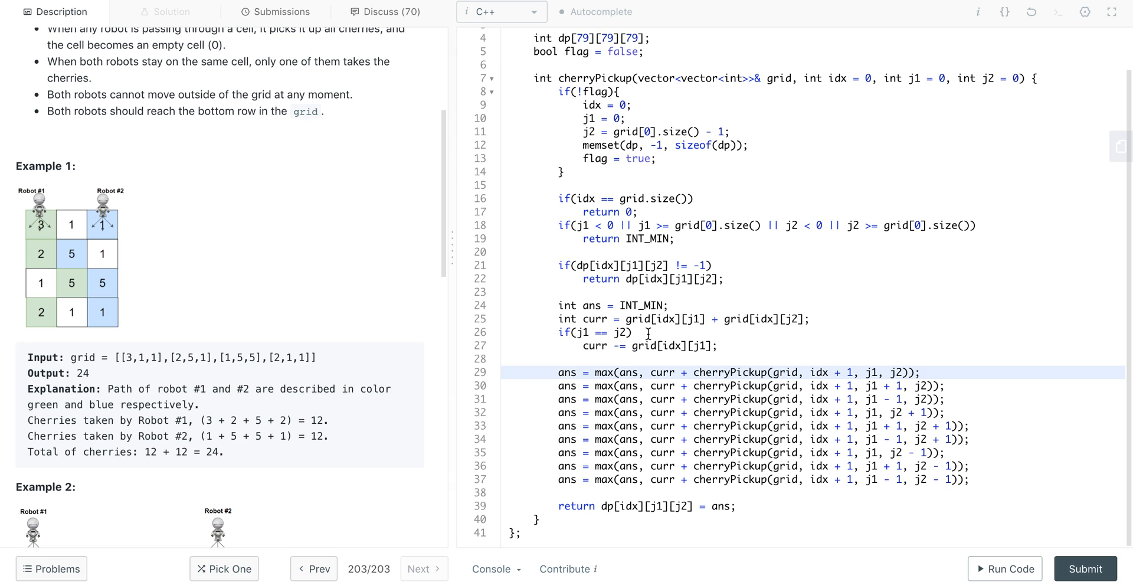
mouse_move(558, 313)
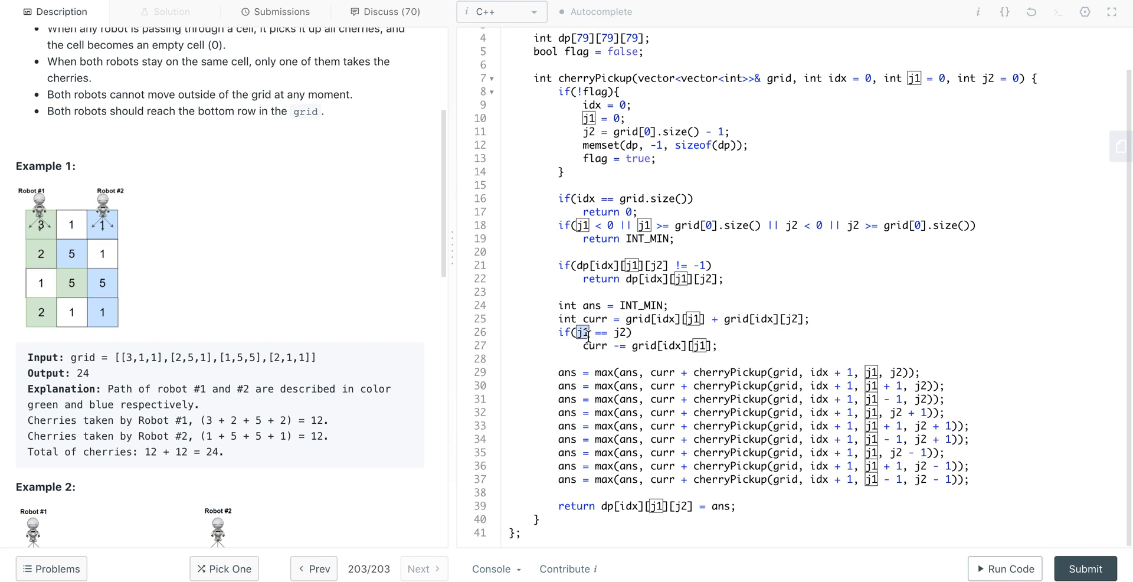
double_click(576, 333)
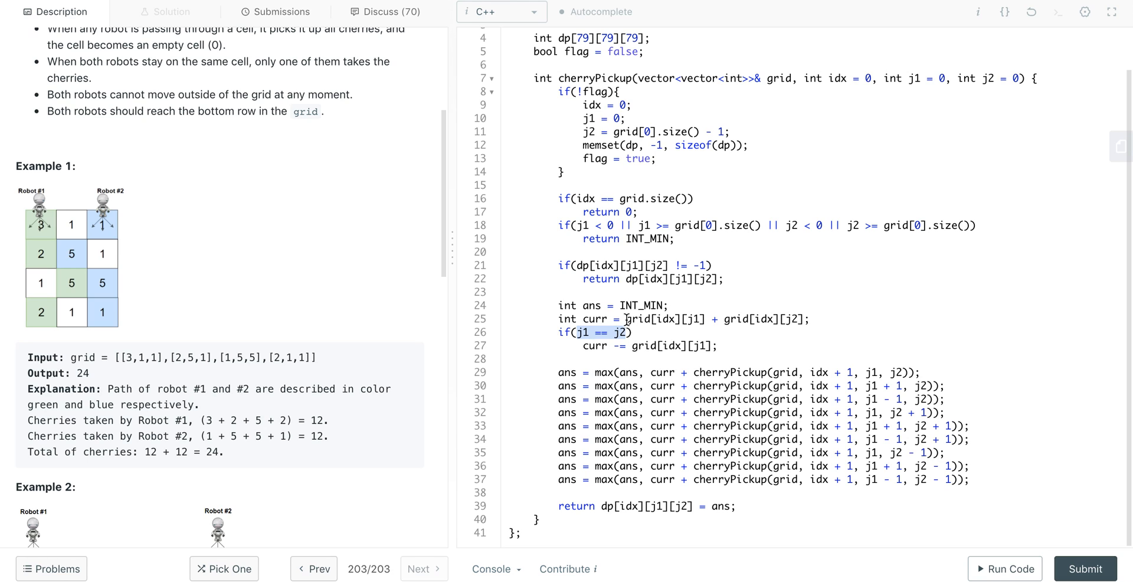
mouse_move(377, 307)
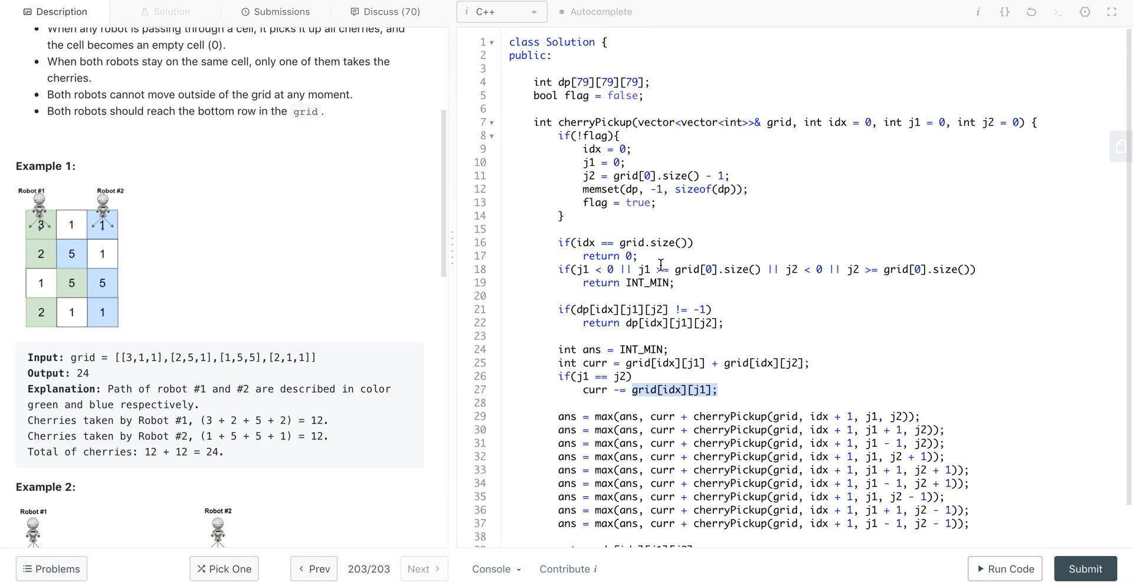
scroll(down, 3)
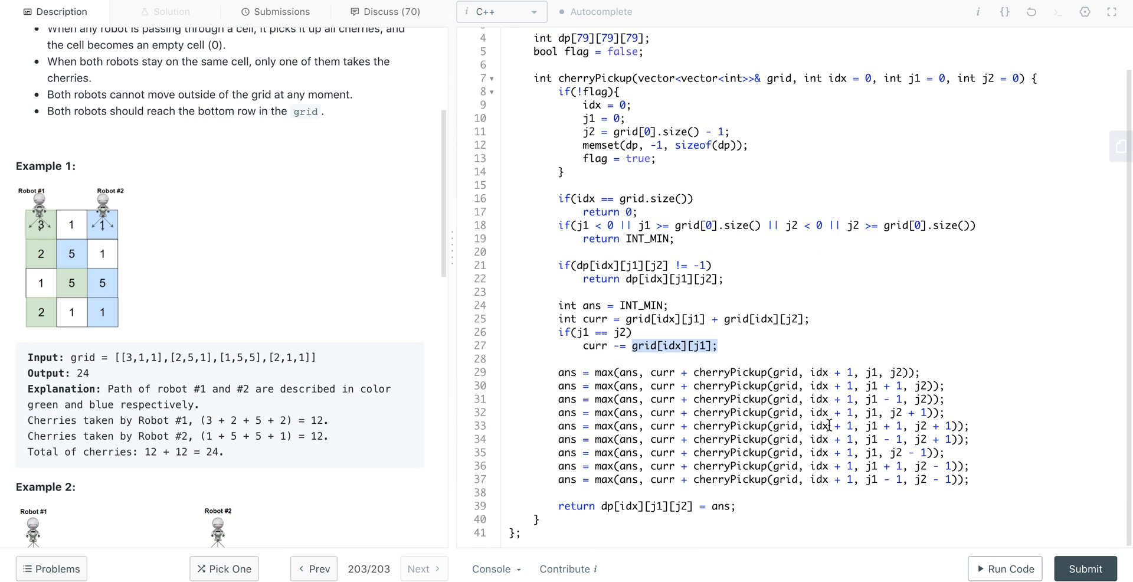
mouse_move(571, 326)
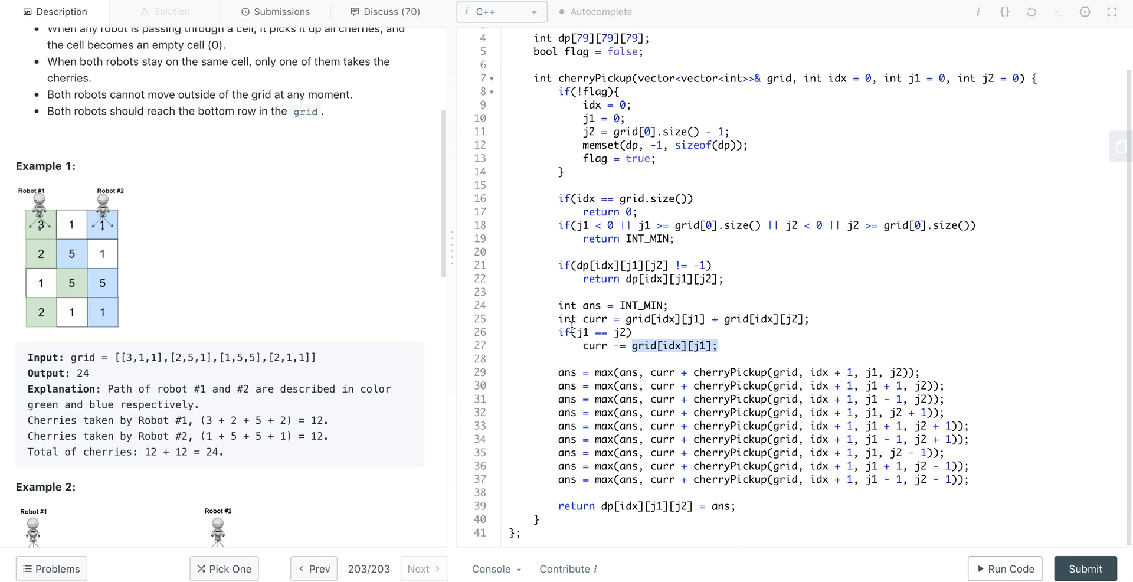
mouse_move(160, 302)
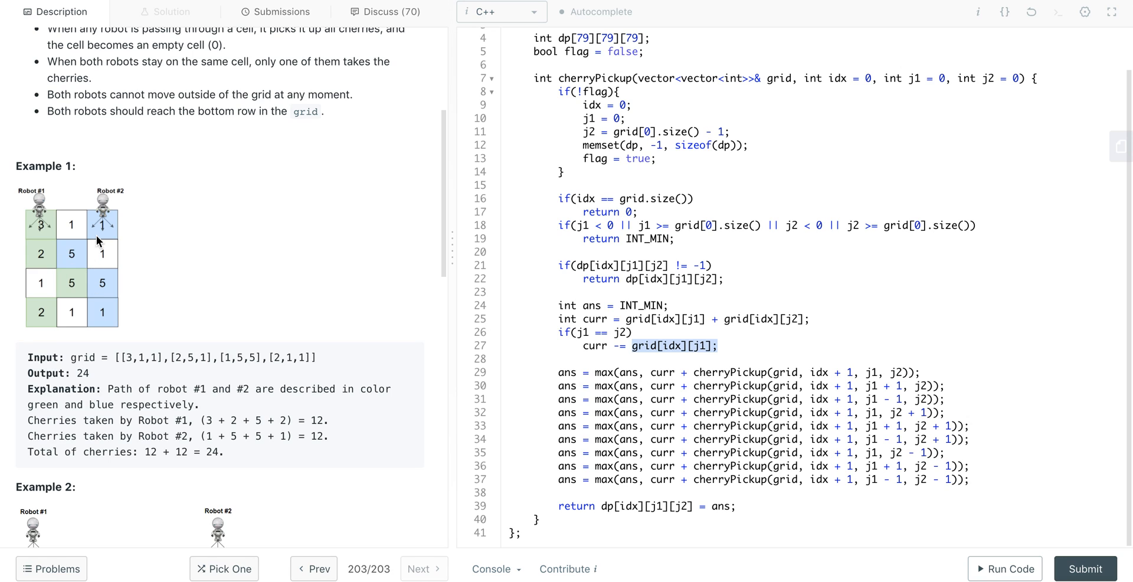
mouse_move(75, 279)
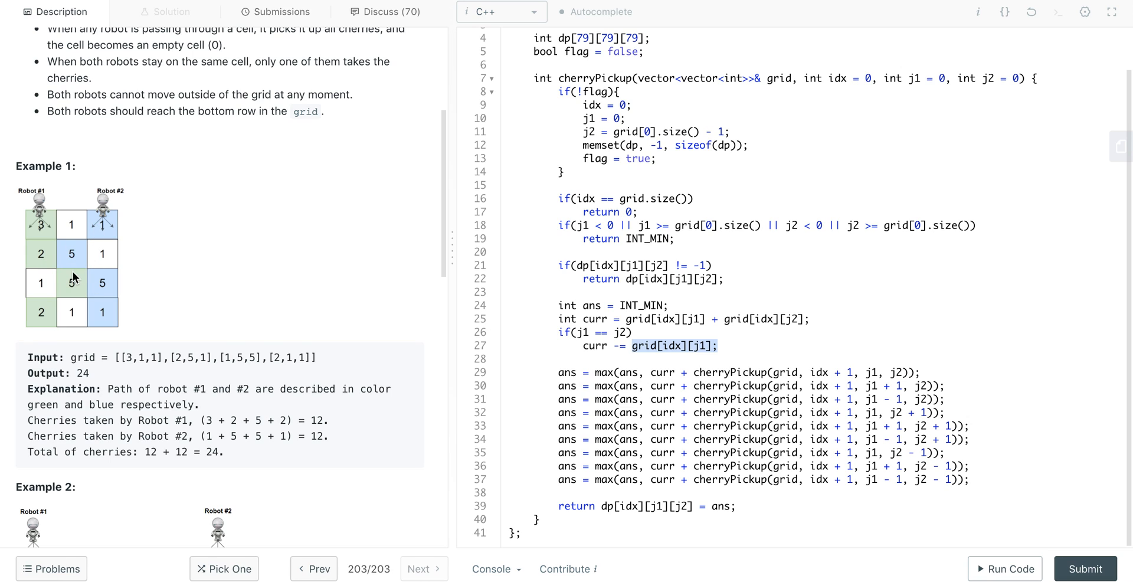
mouse_move(92, 237)
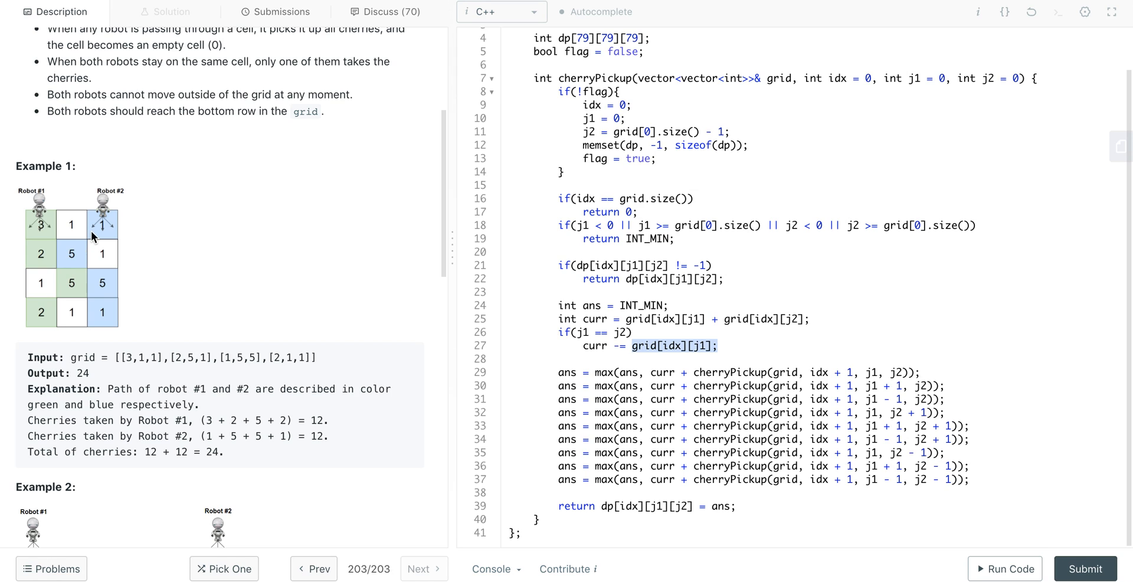
mouse_move(78, 289)
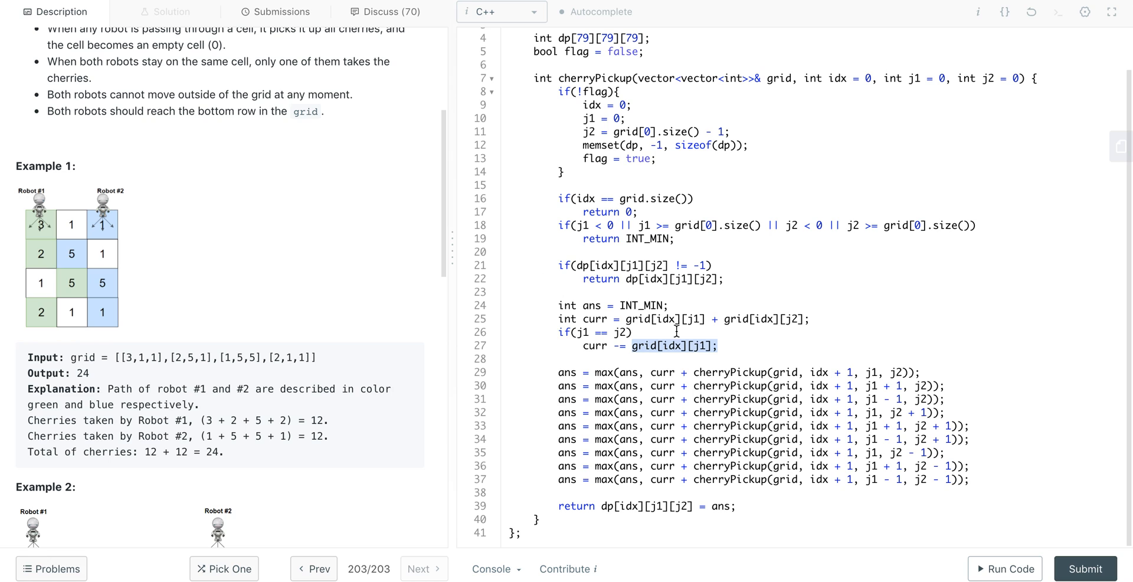
mouse_move(704, 340)
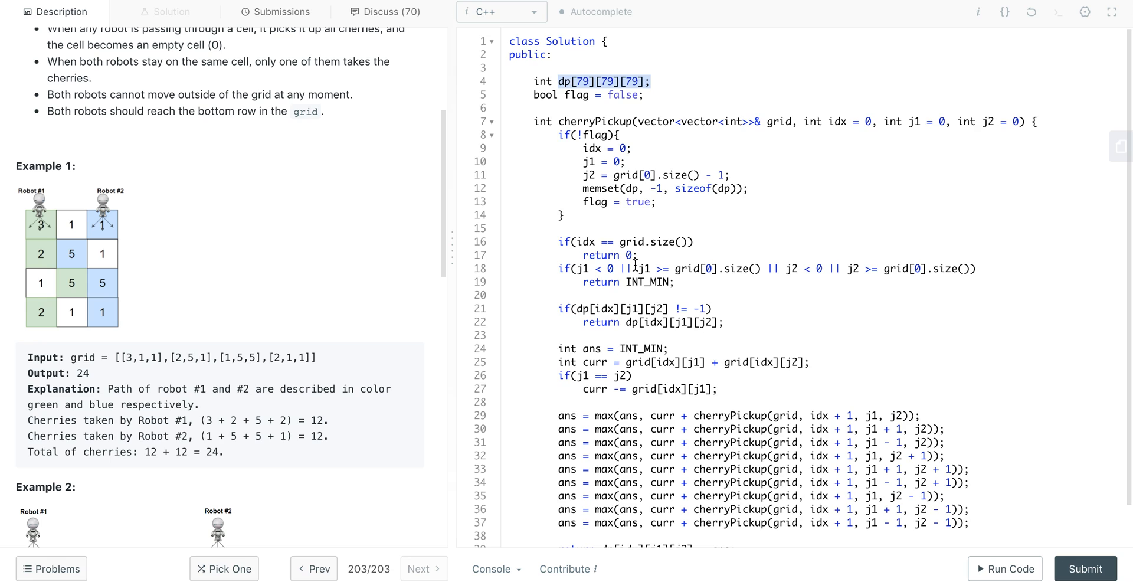
scroll(down, 3)
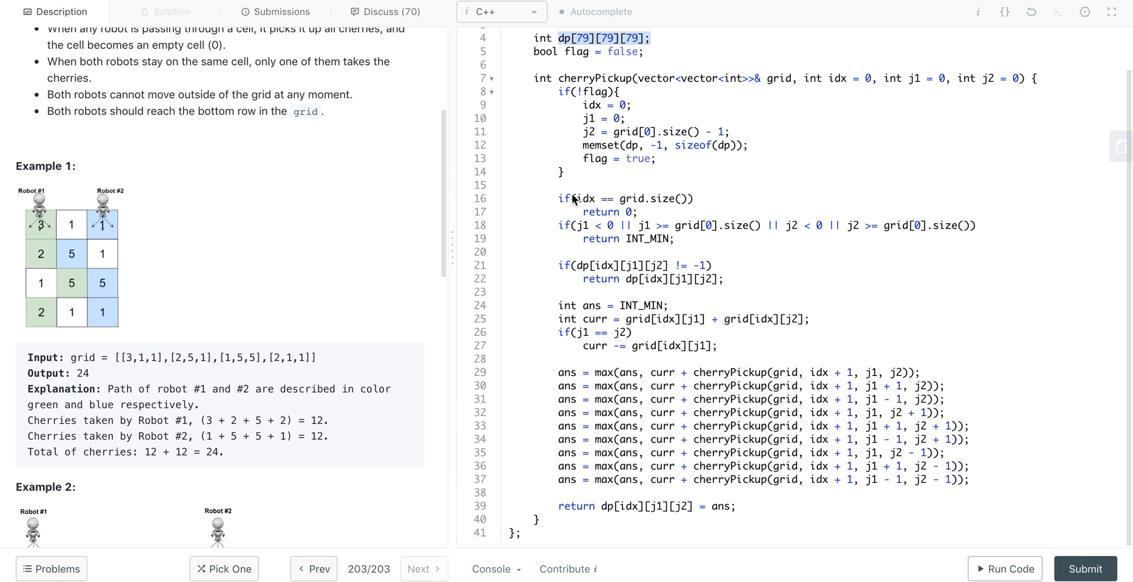
mouse_move(585, 201)
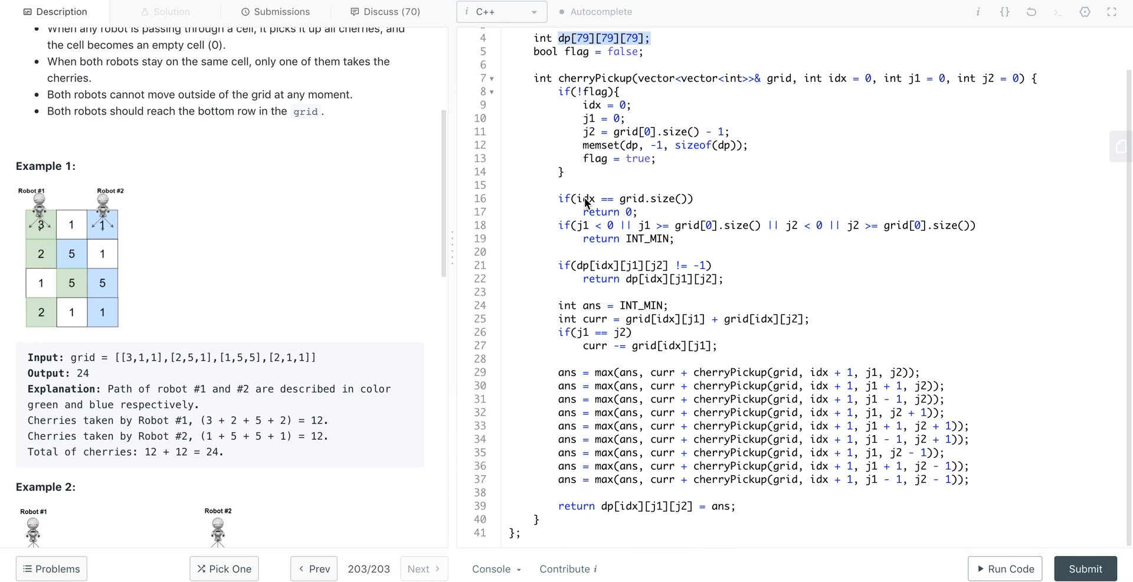
mouse_move(606, 216)
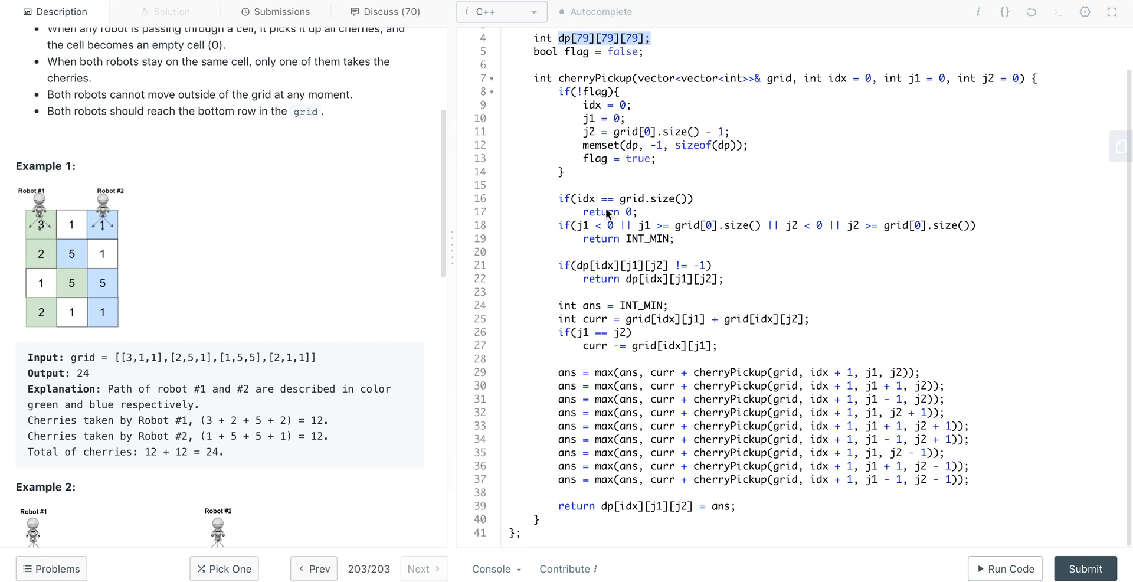
mouse_move(600, 207)
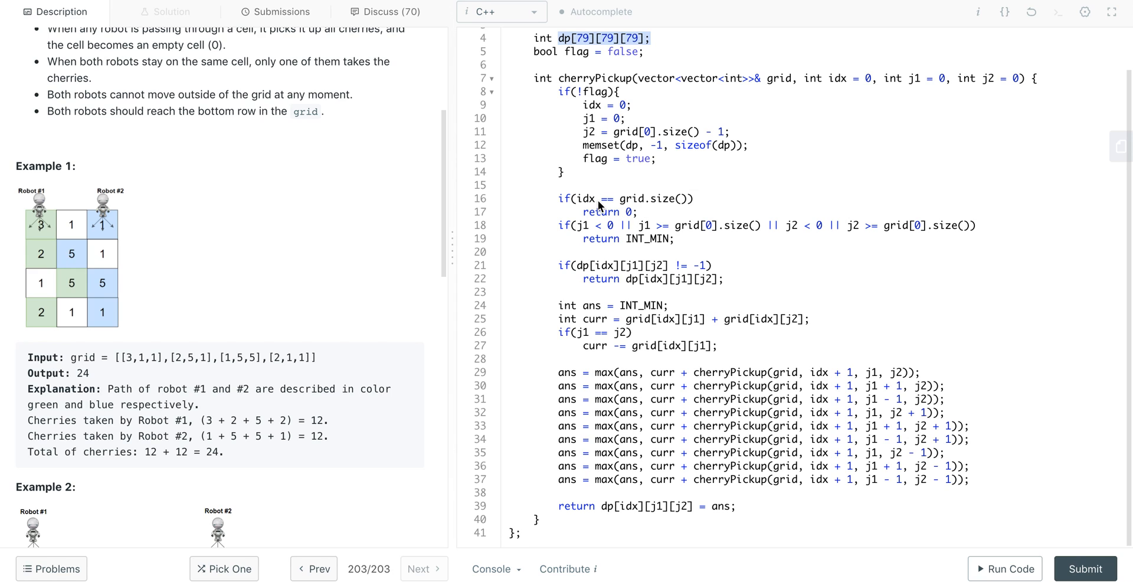
mouse_move(589, 201)
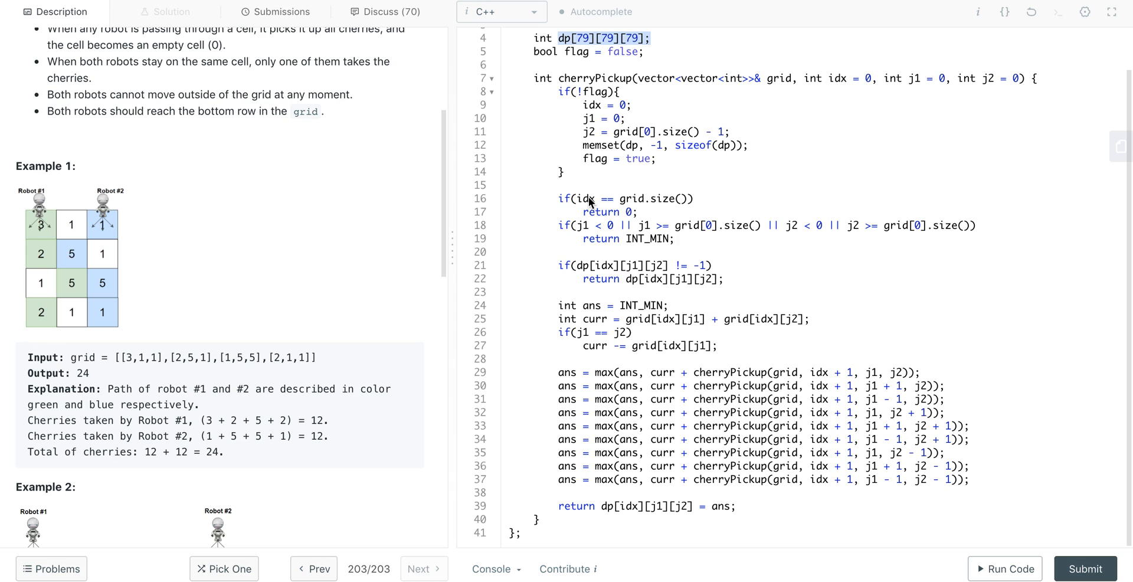
mouse_move(643, 220)
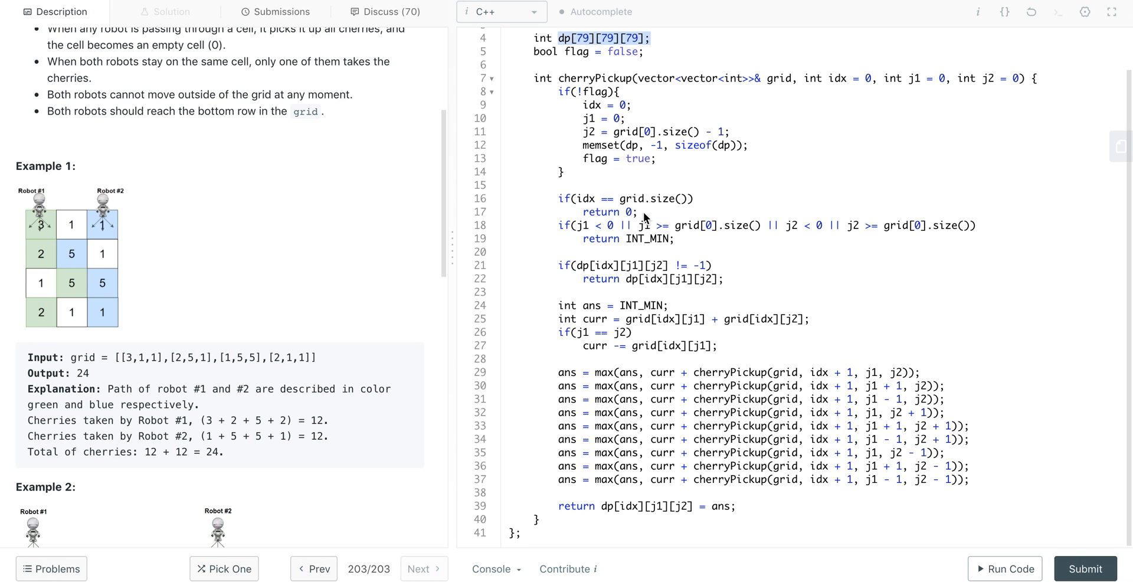
mouse_move(587, 236)
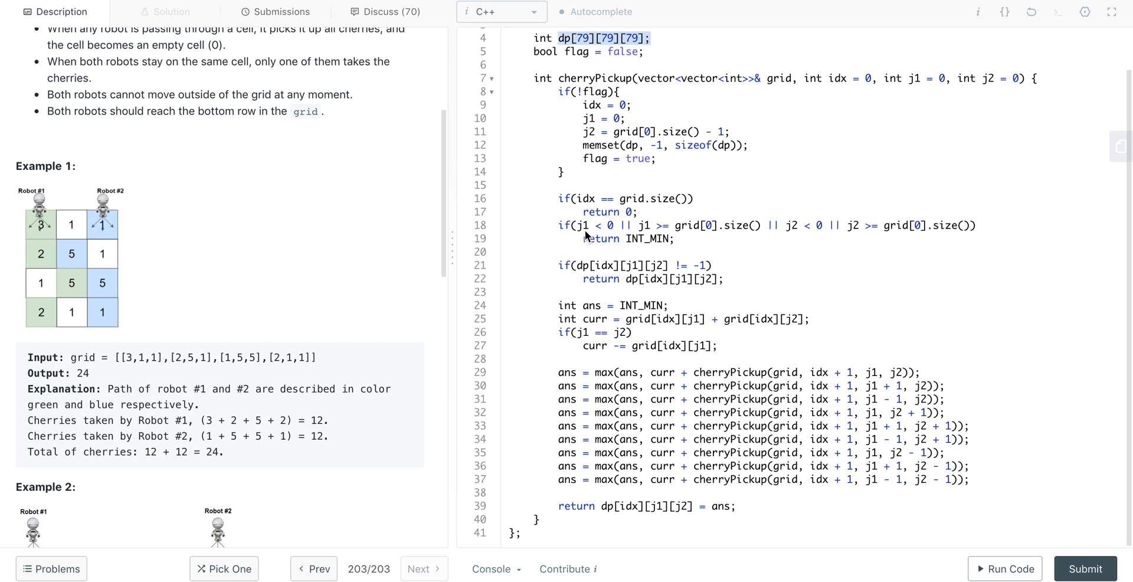
mouse_move(664, 242)
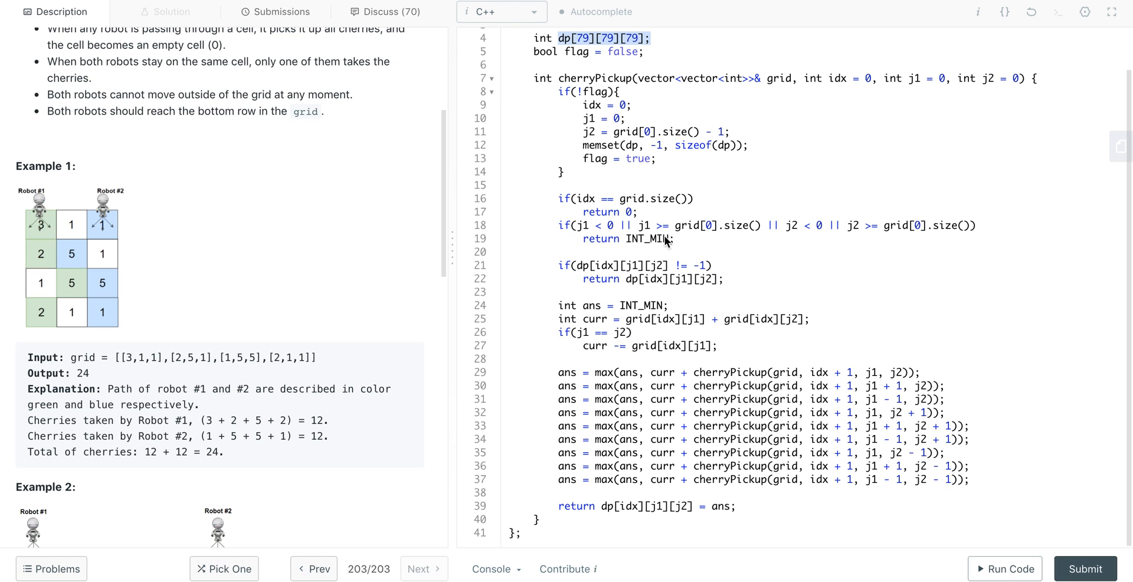
mouse_move(715, 236)
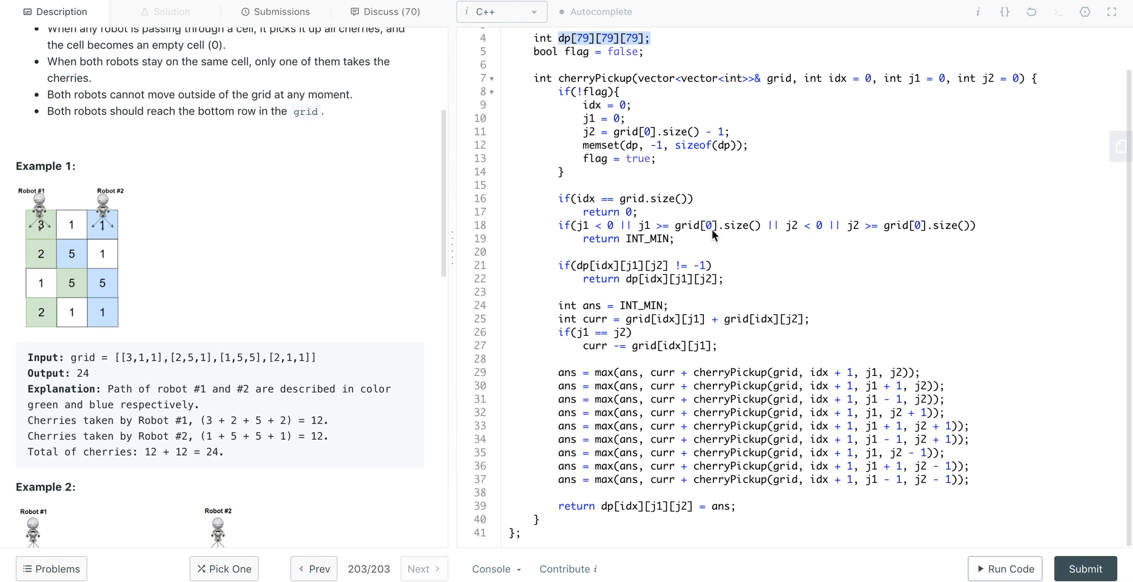
mouse_move(664, 243)
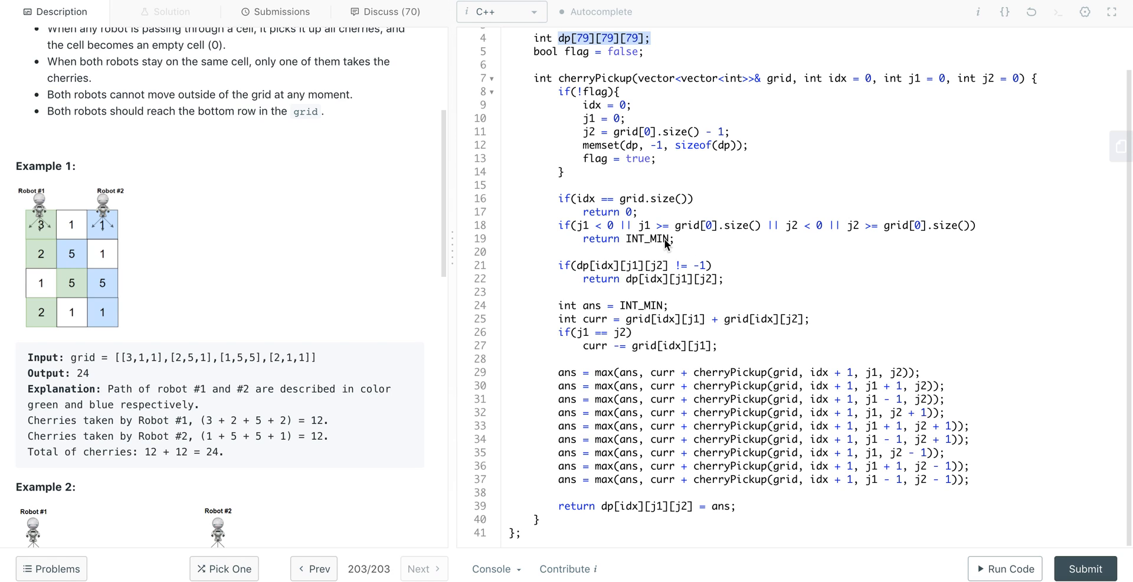
mouse_move(674, 245)
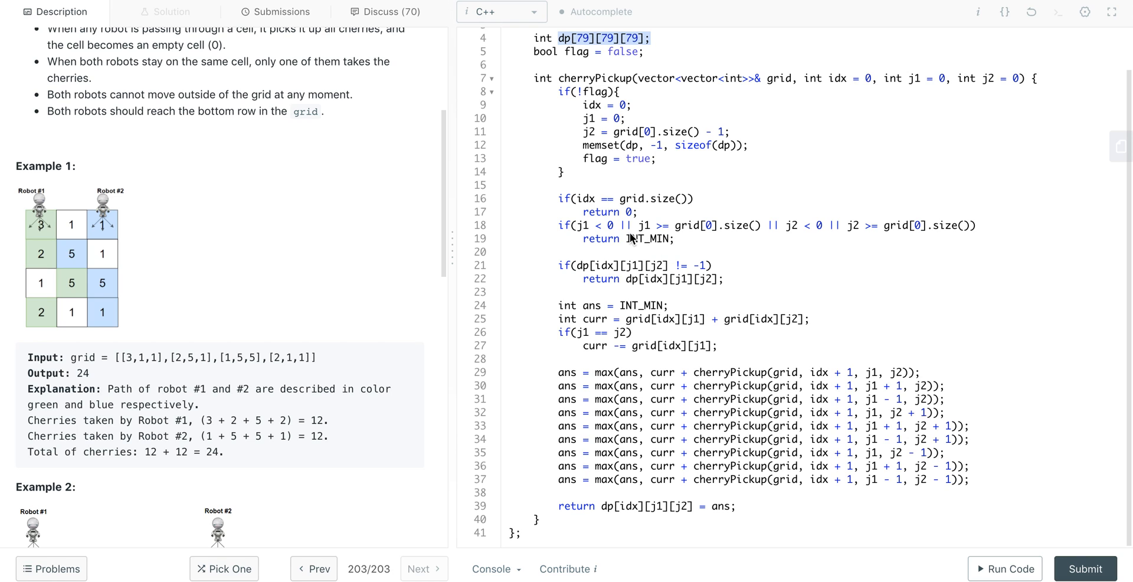
mouse_move(656, 297)
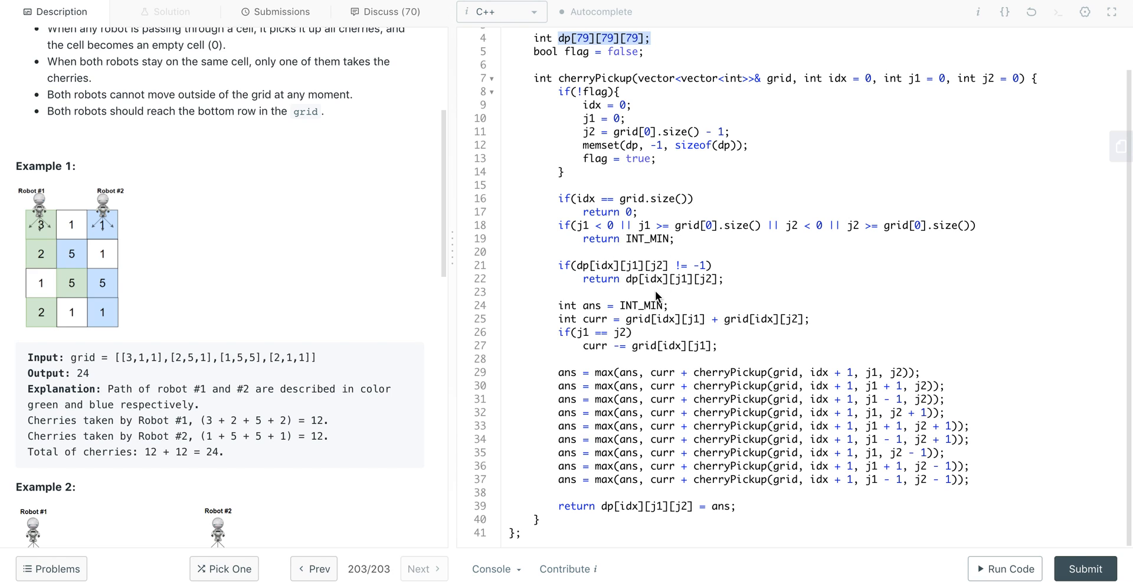
mouse_move(556, 268)
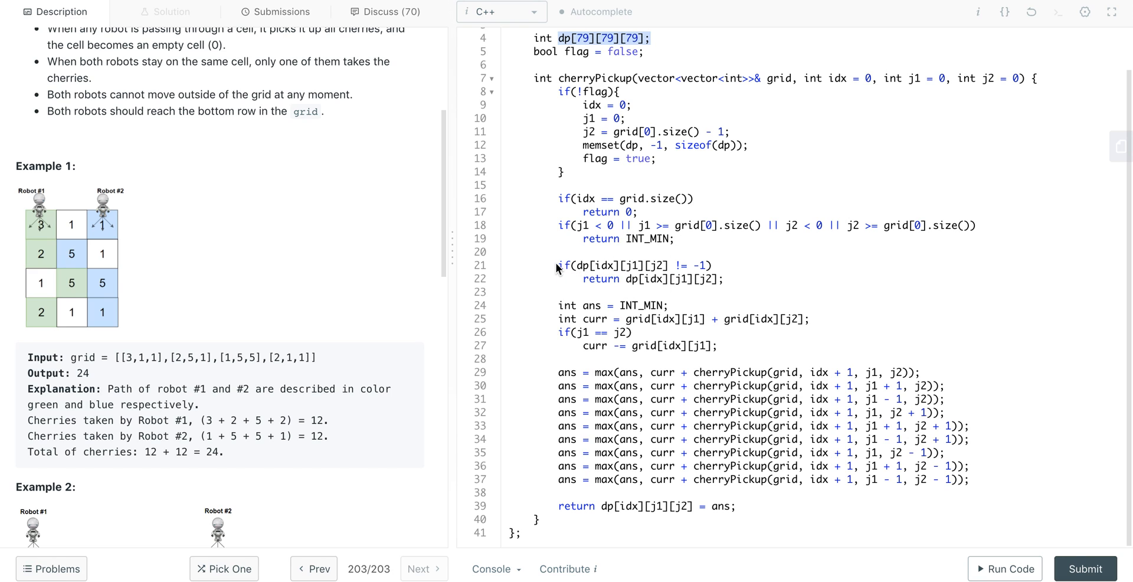
mouse_move(715, 284)
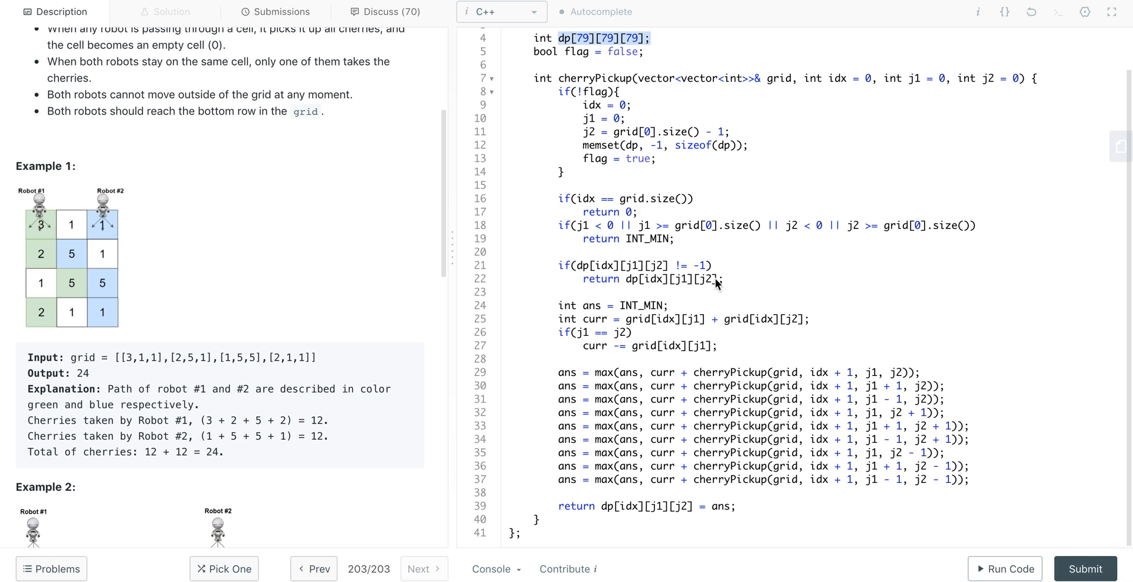
mouse_move(647, 281)
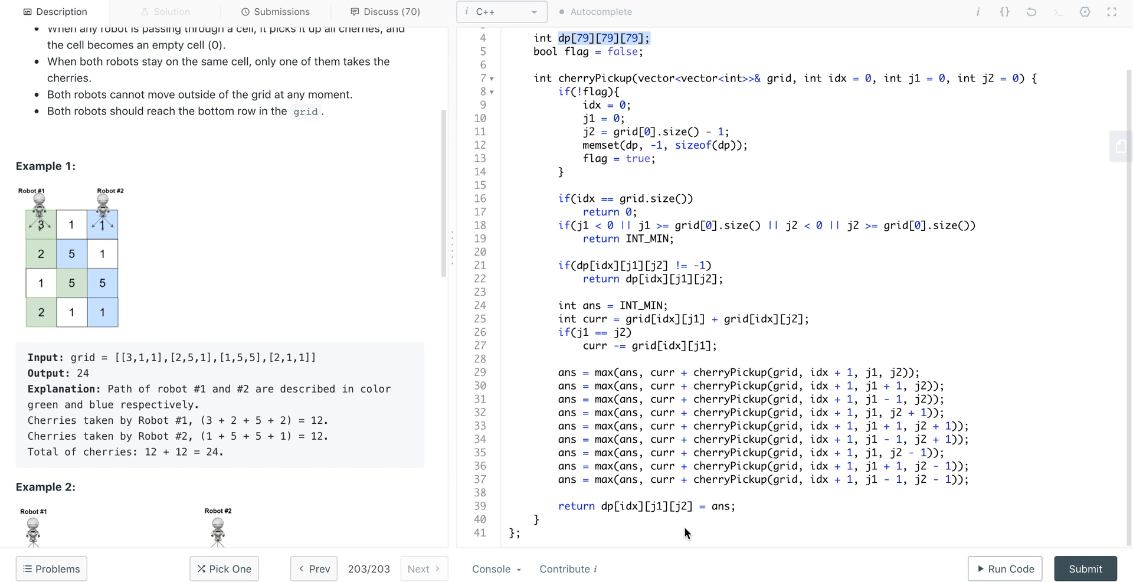
mouse_move(701, 517)
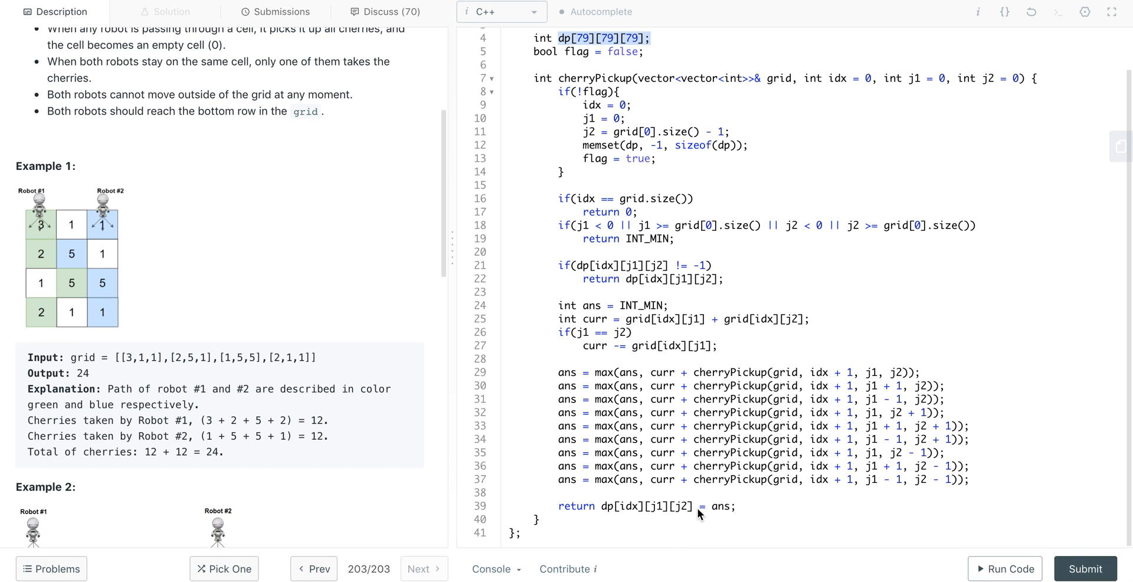
scroll(down, 3)
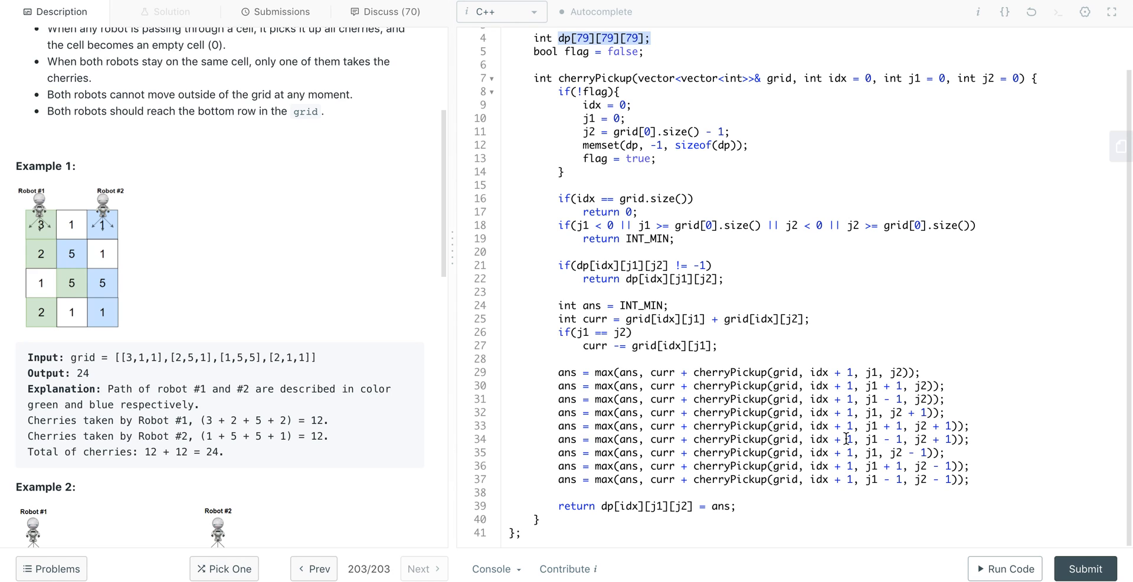
mouse_move(837, 413)
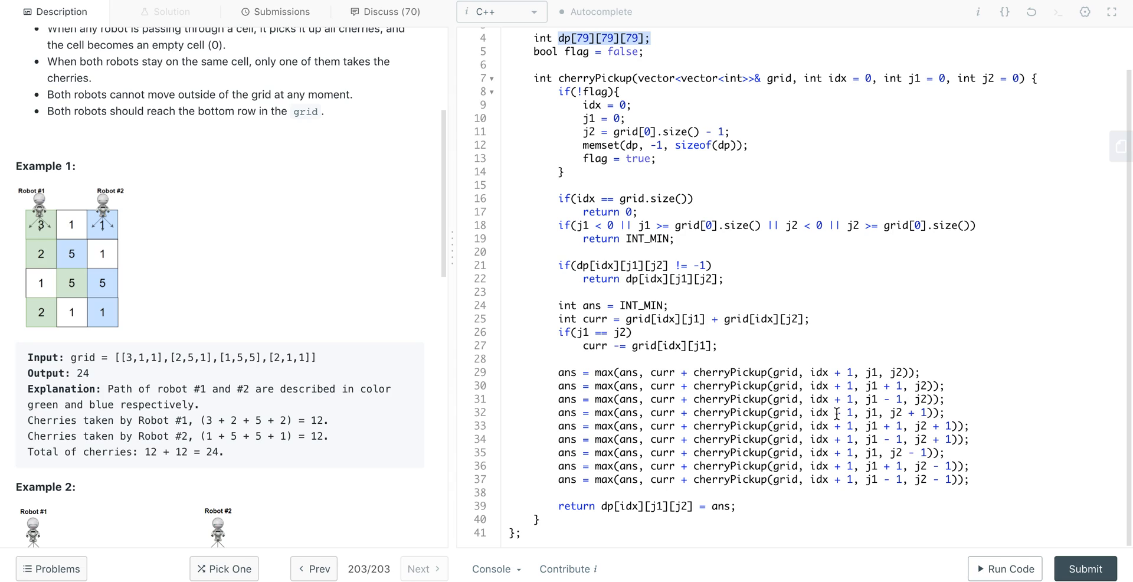